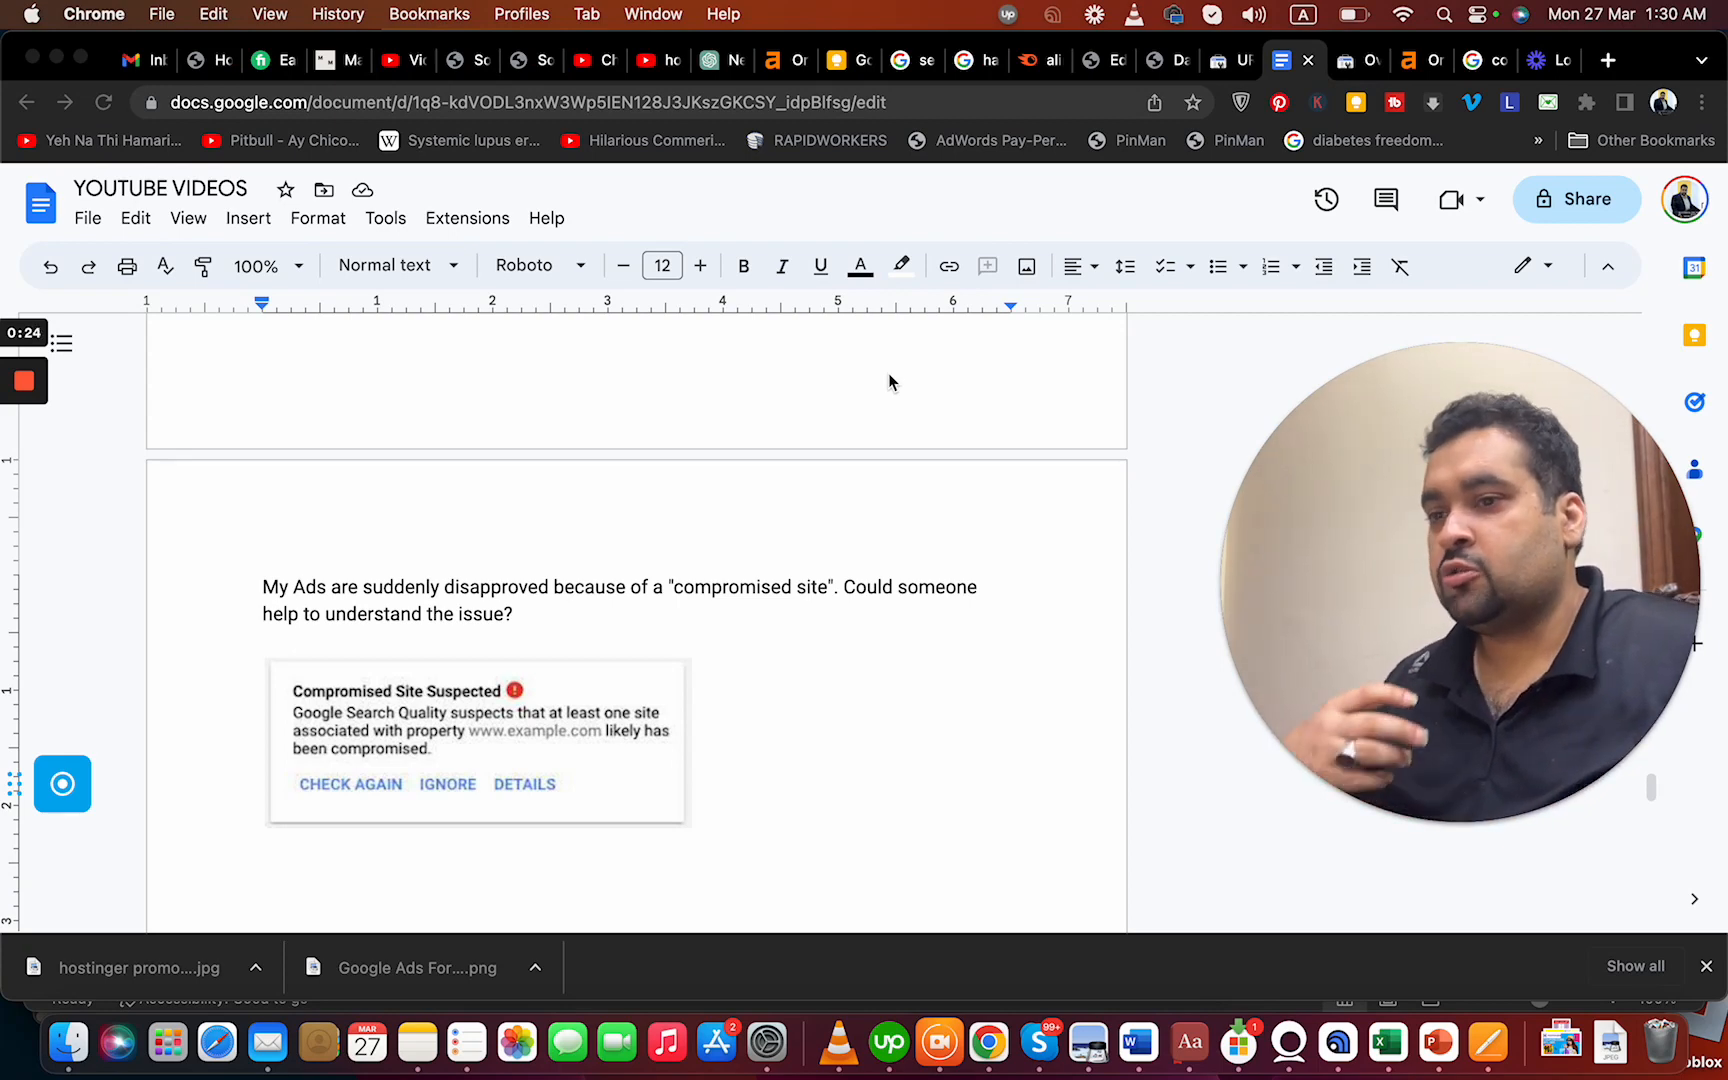
pyautogui.moveTo(728, 538)
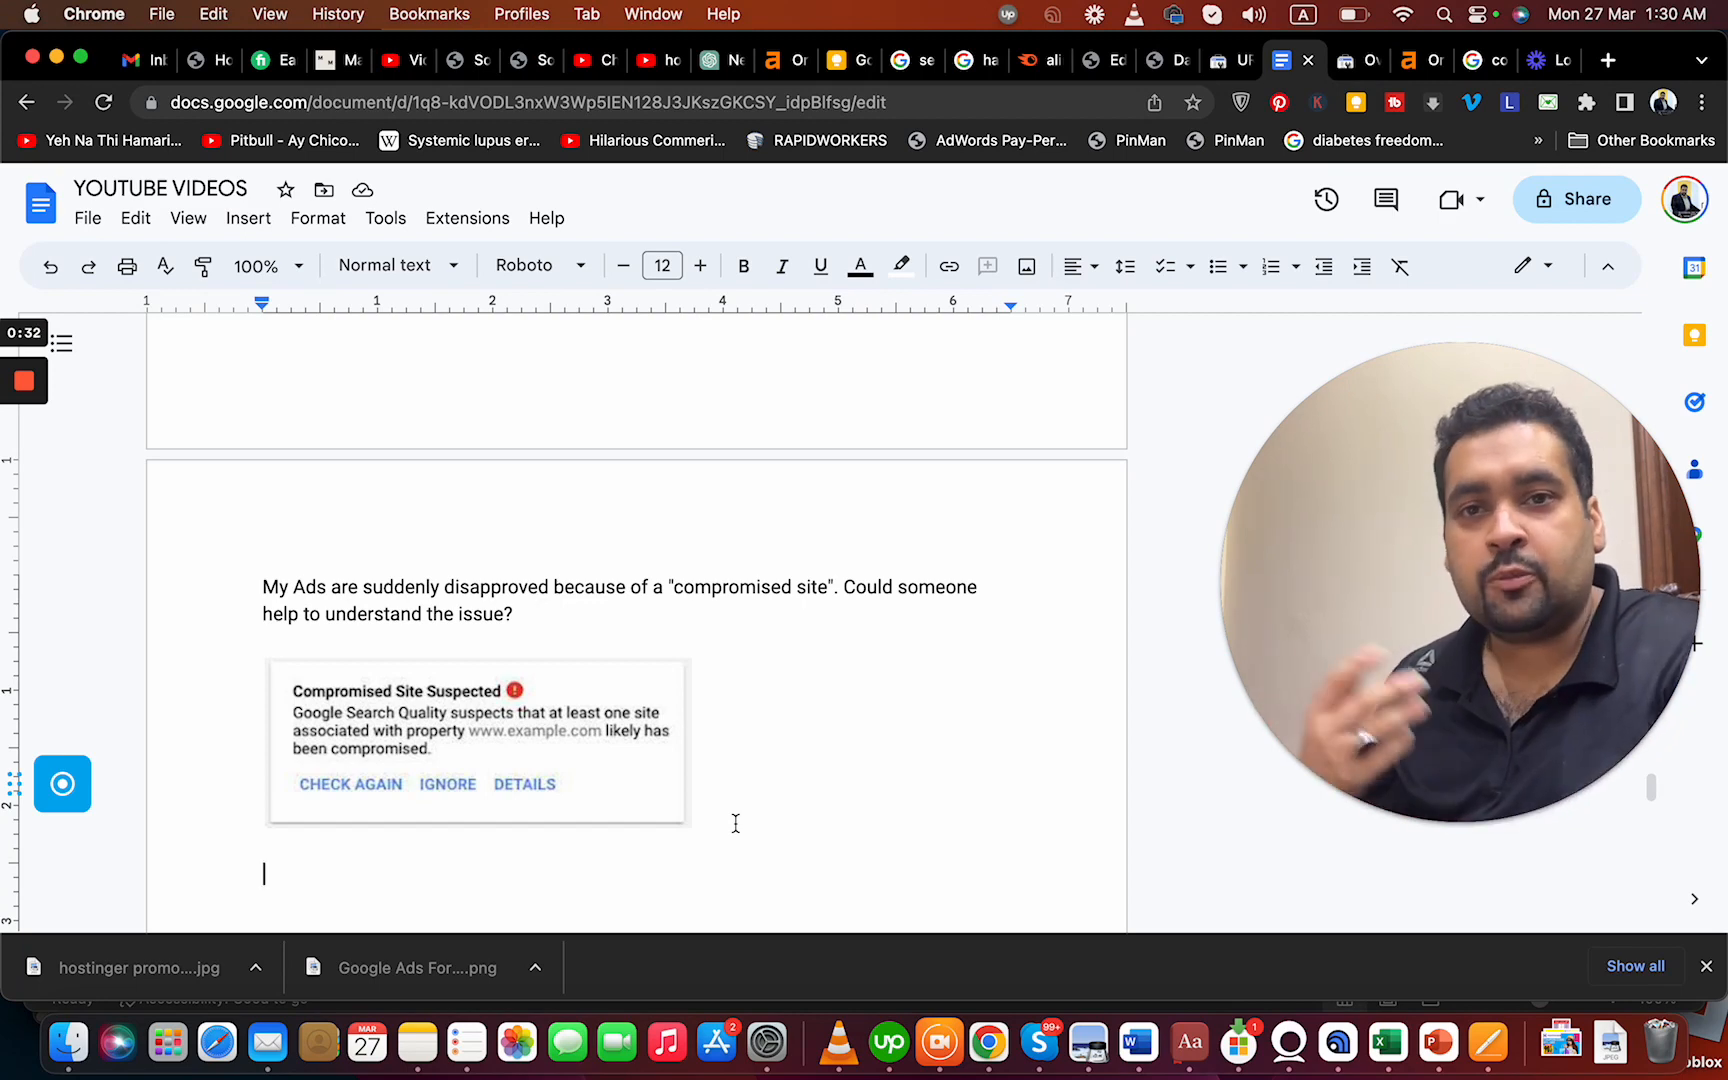
pyautogui.write('L')
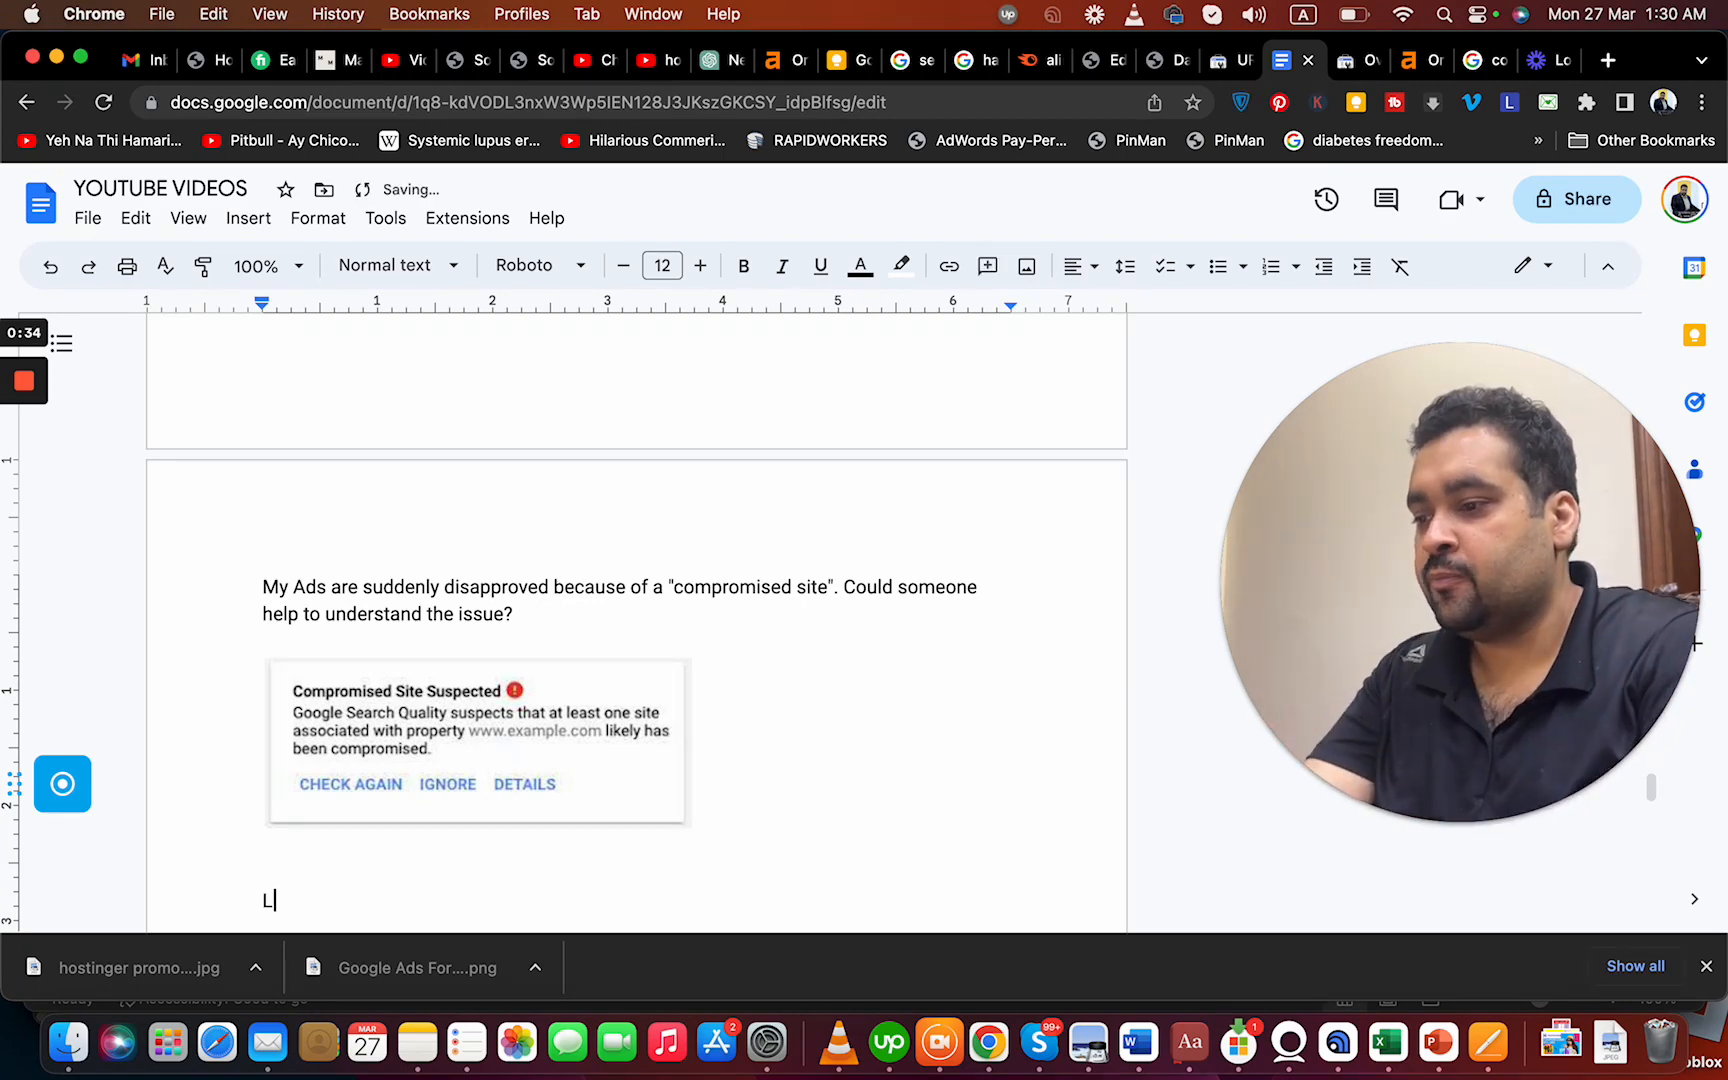
pyautogui.write('ook around if')
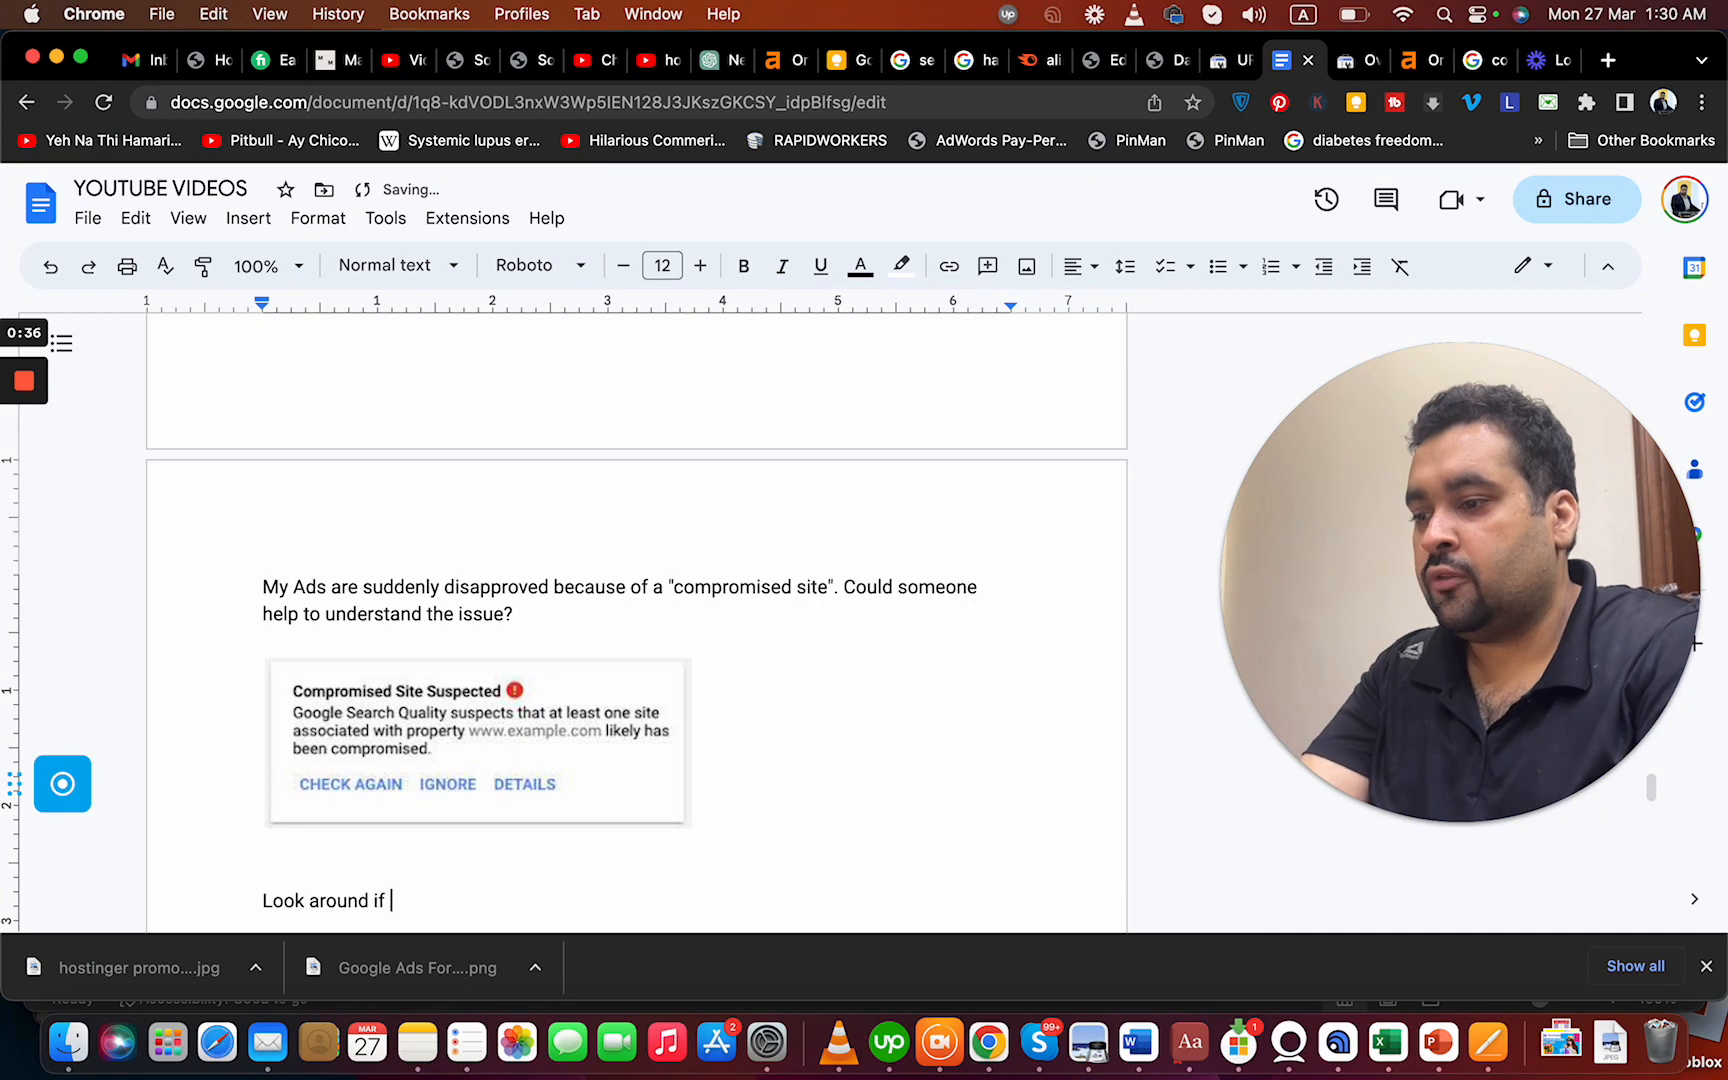
pyautogui.write('you install')
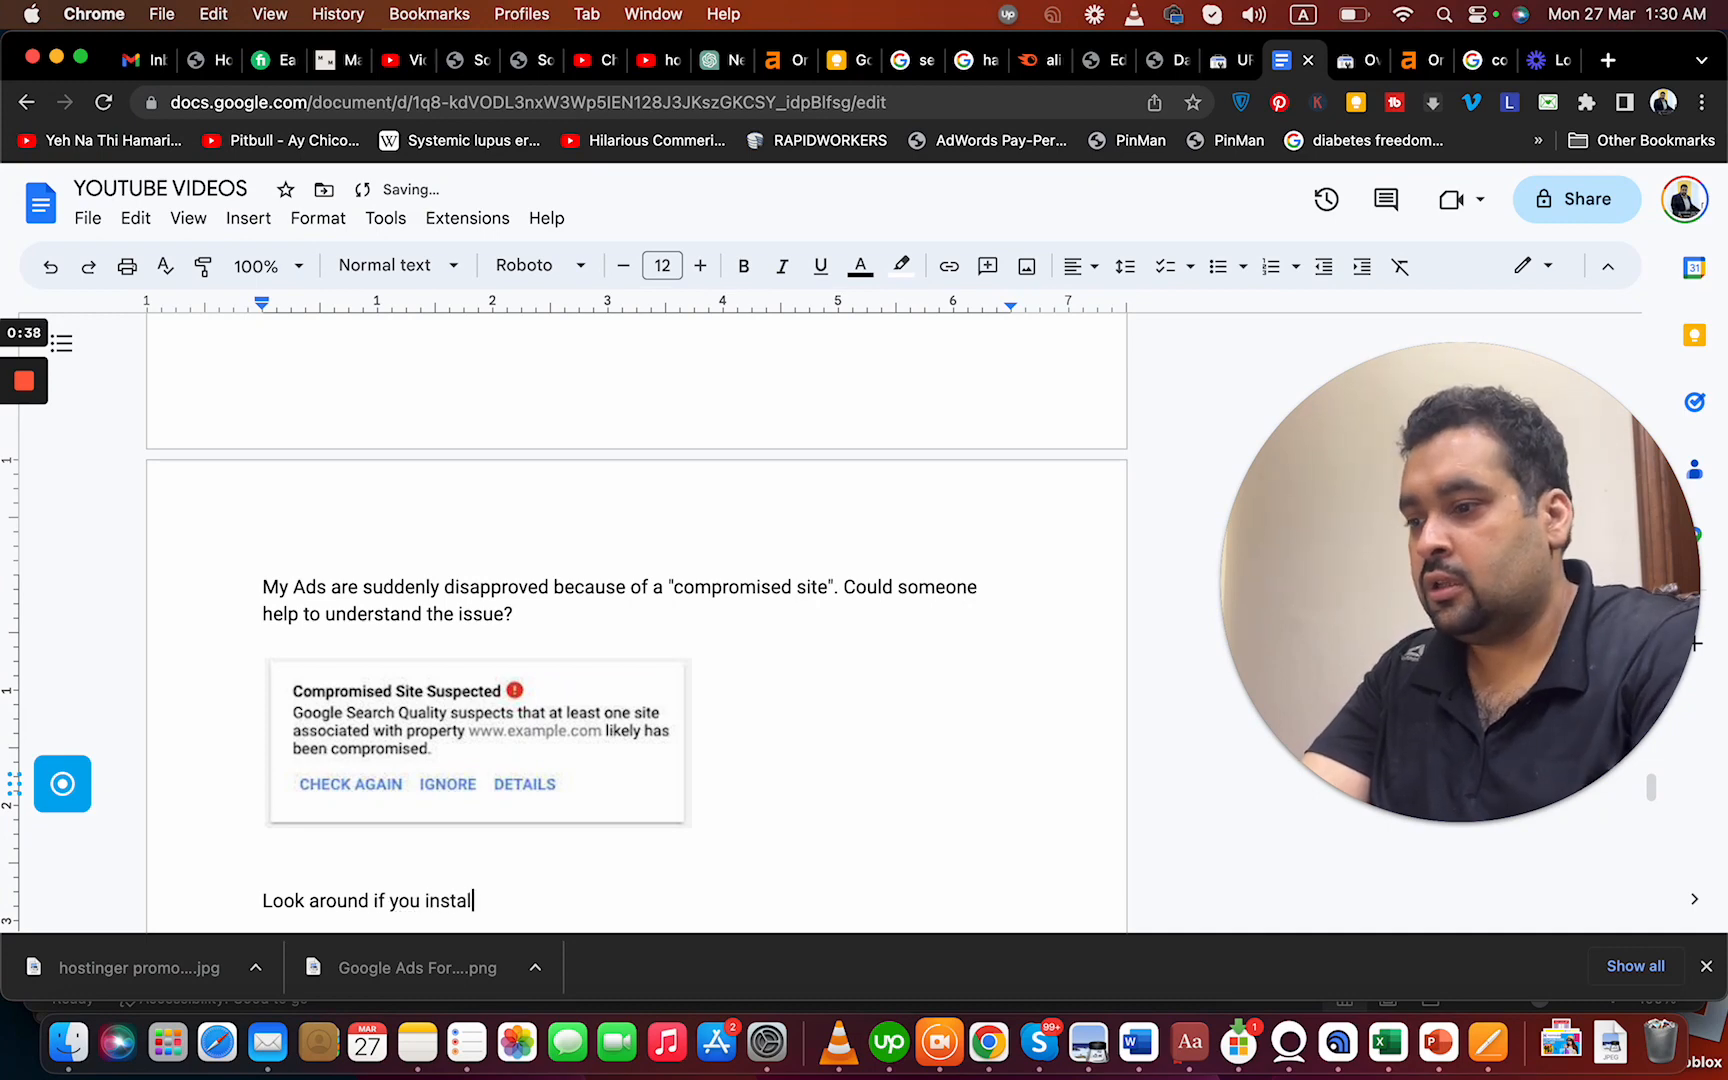
pyautogui.write('any')
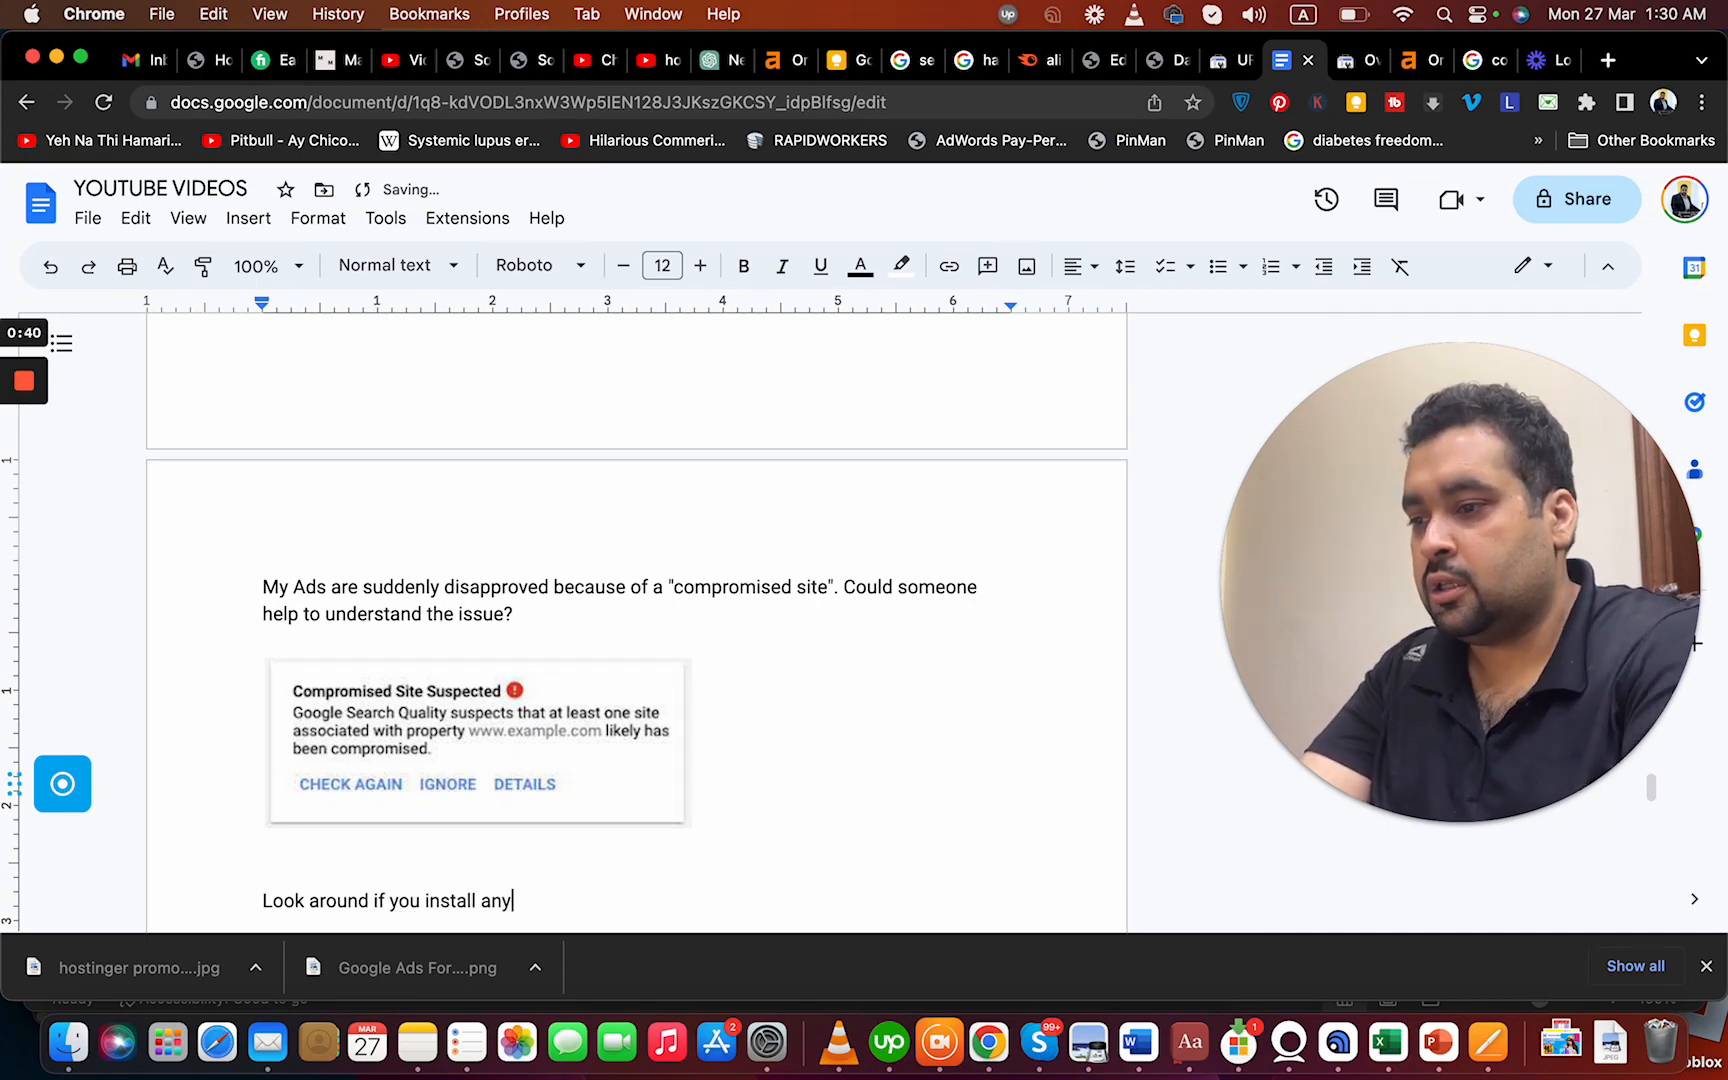
pyautogui.write('new plugin or theme on your website')
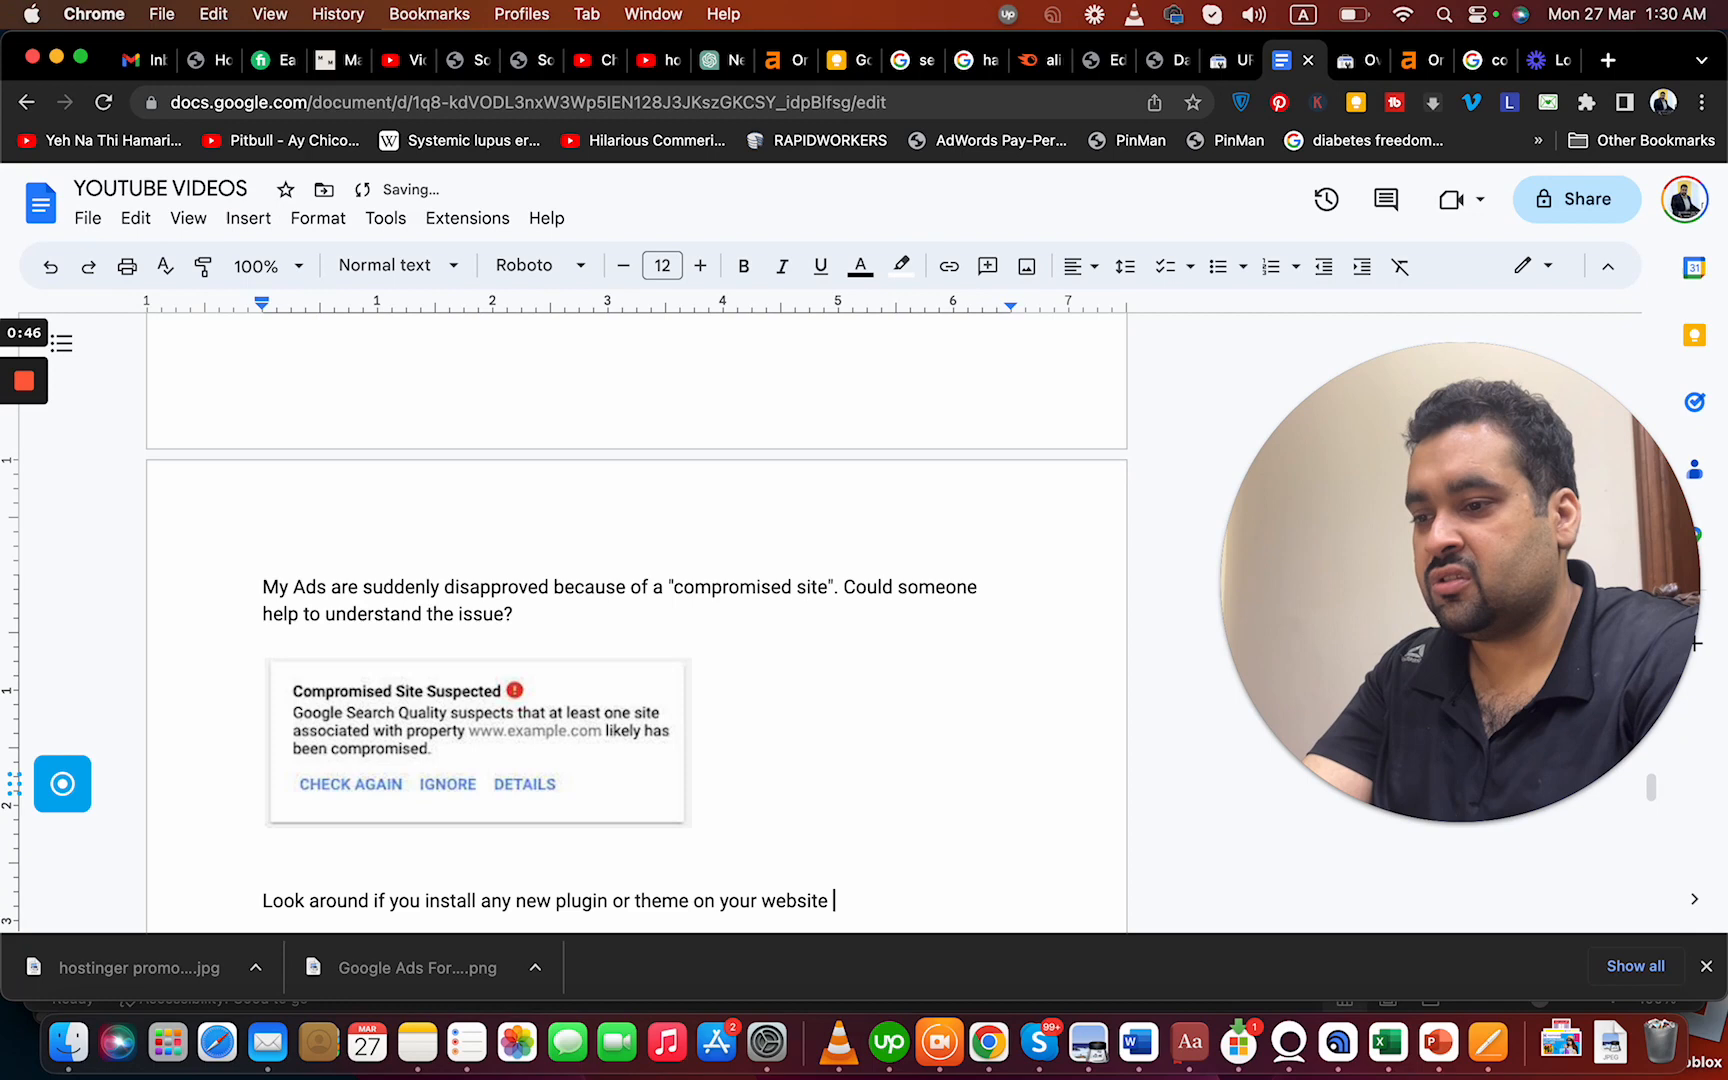
pyautogui.write('recently.')
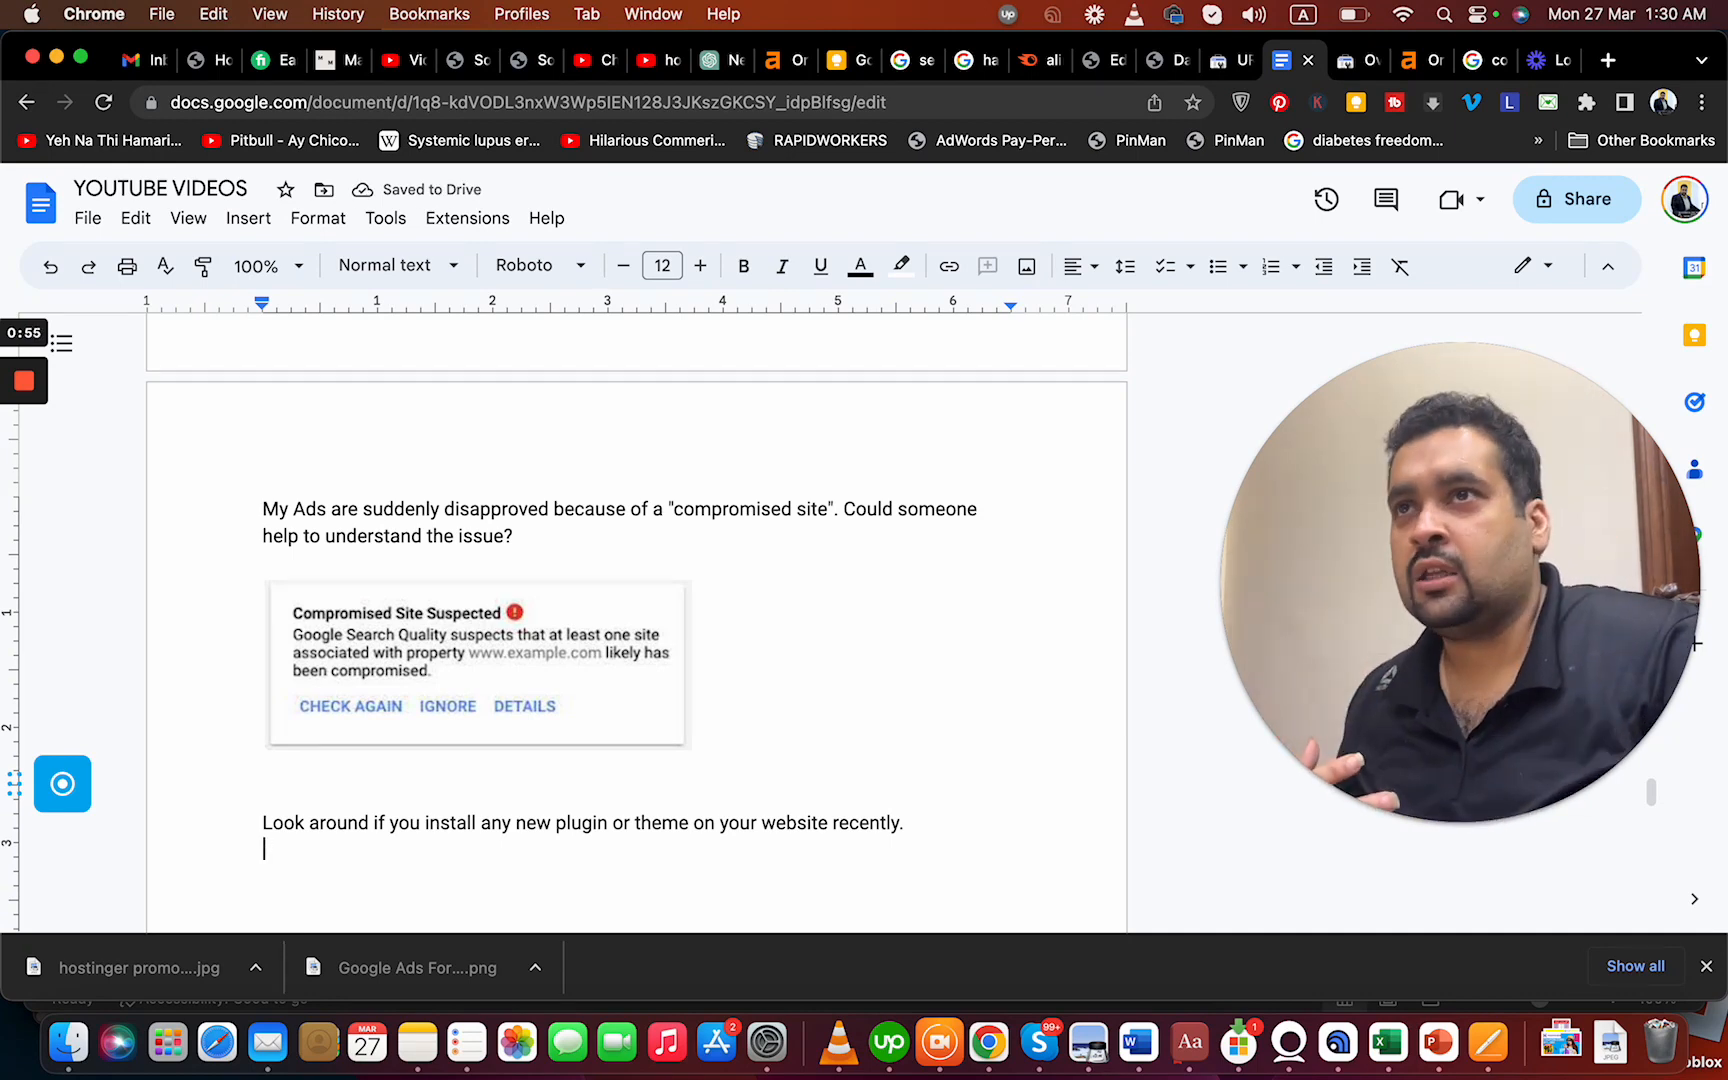
pyautogui.write('Did')
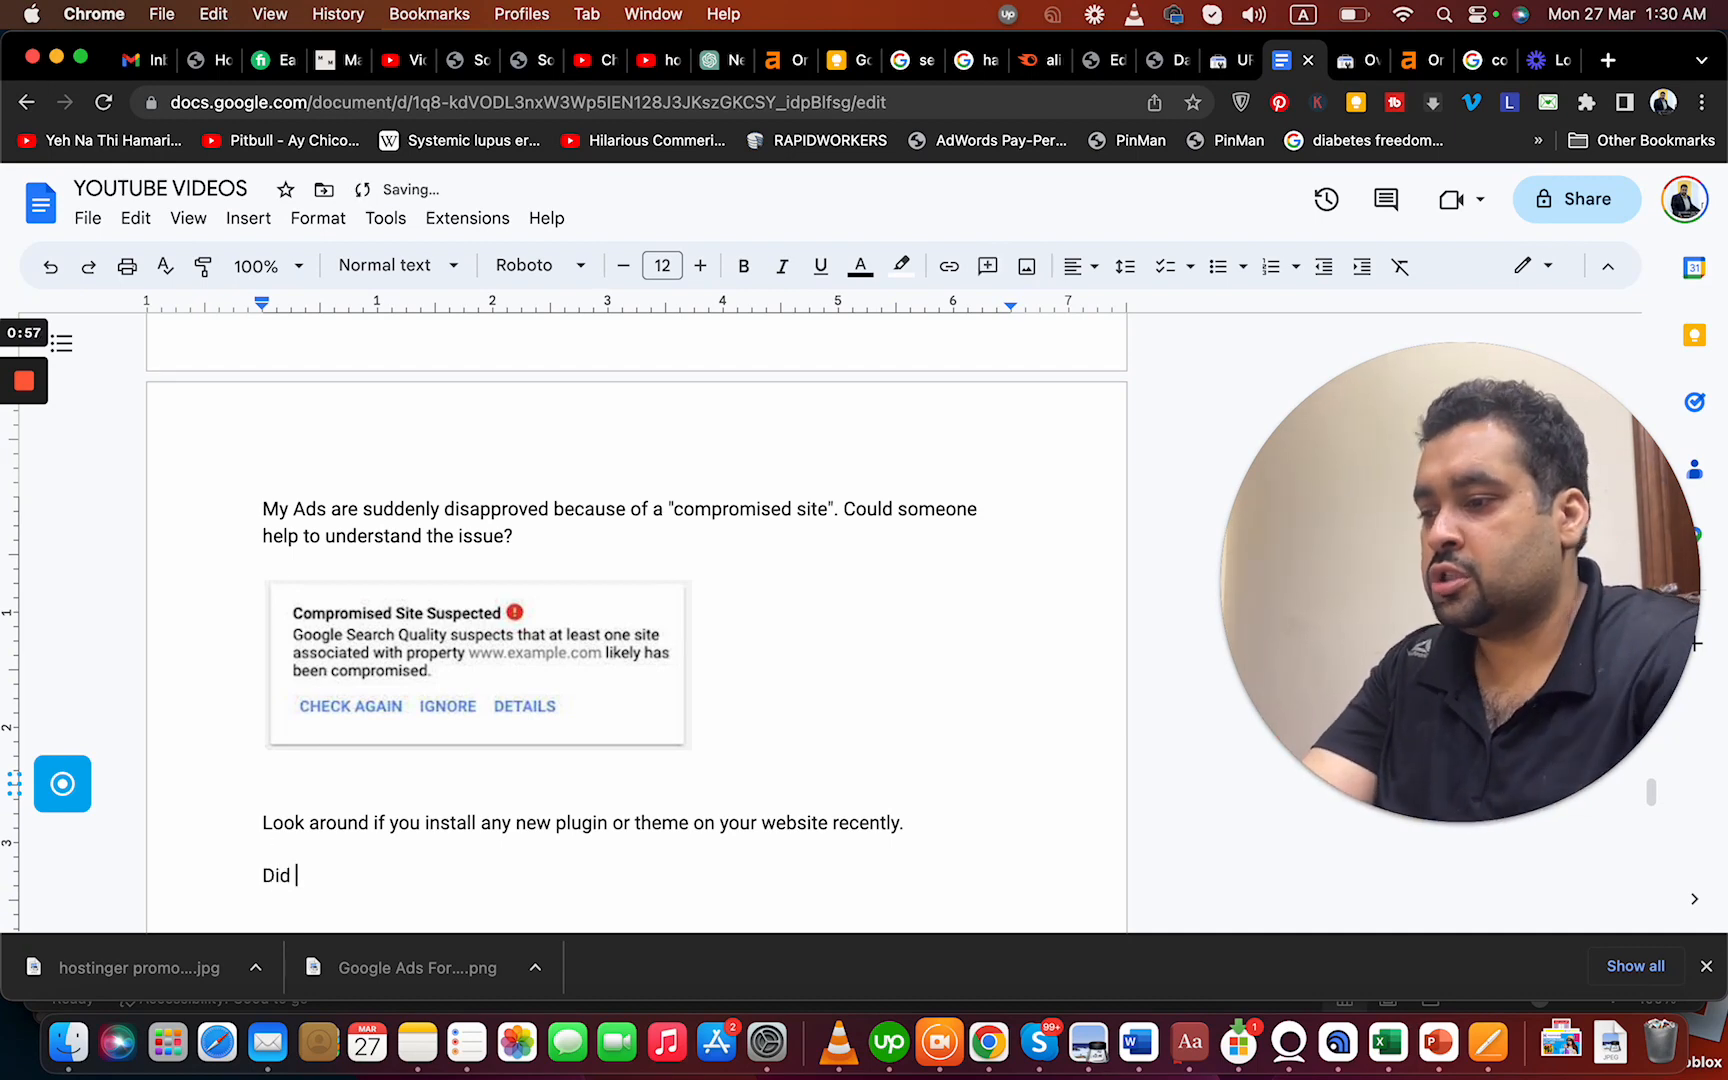
pyautogui.write('you shared access with someone')
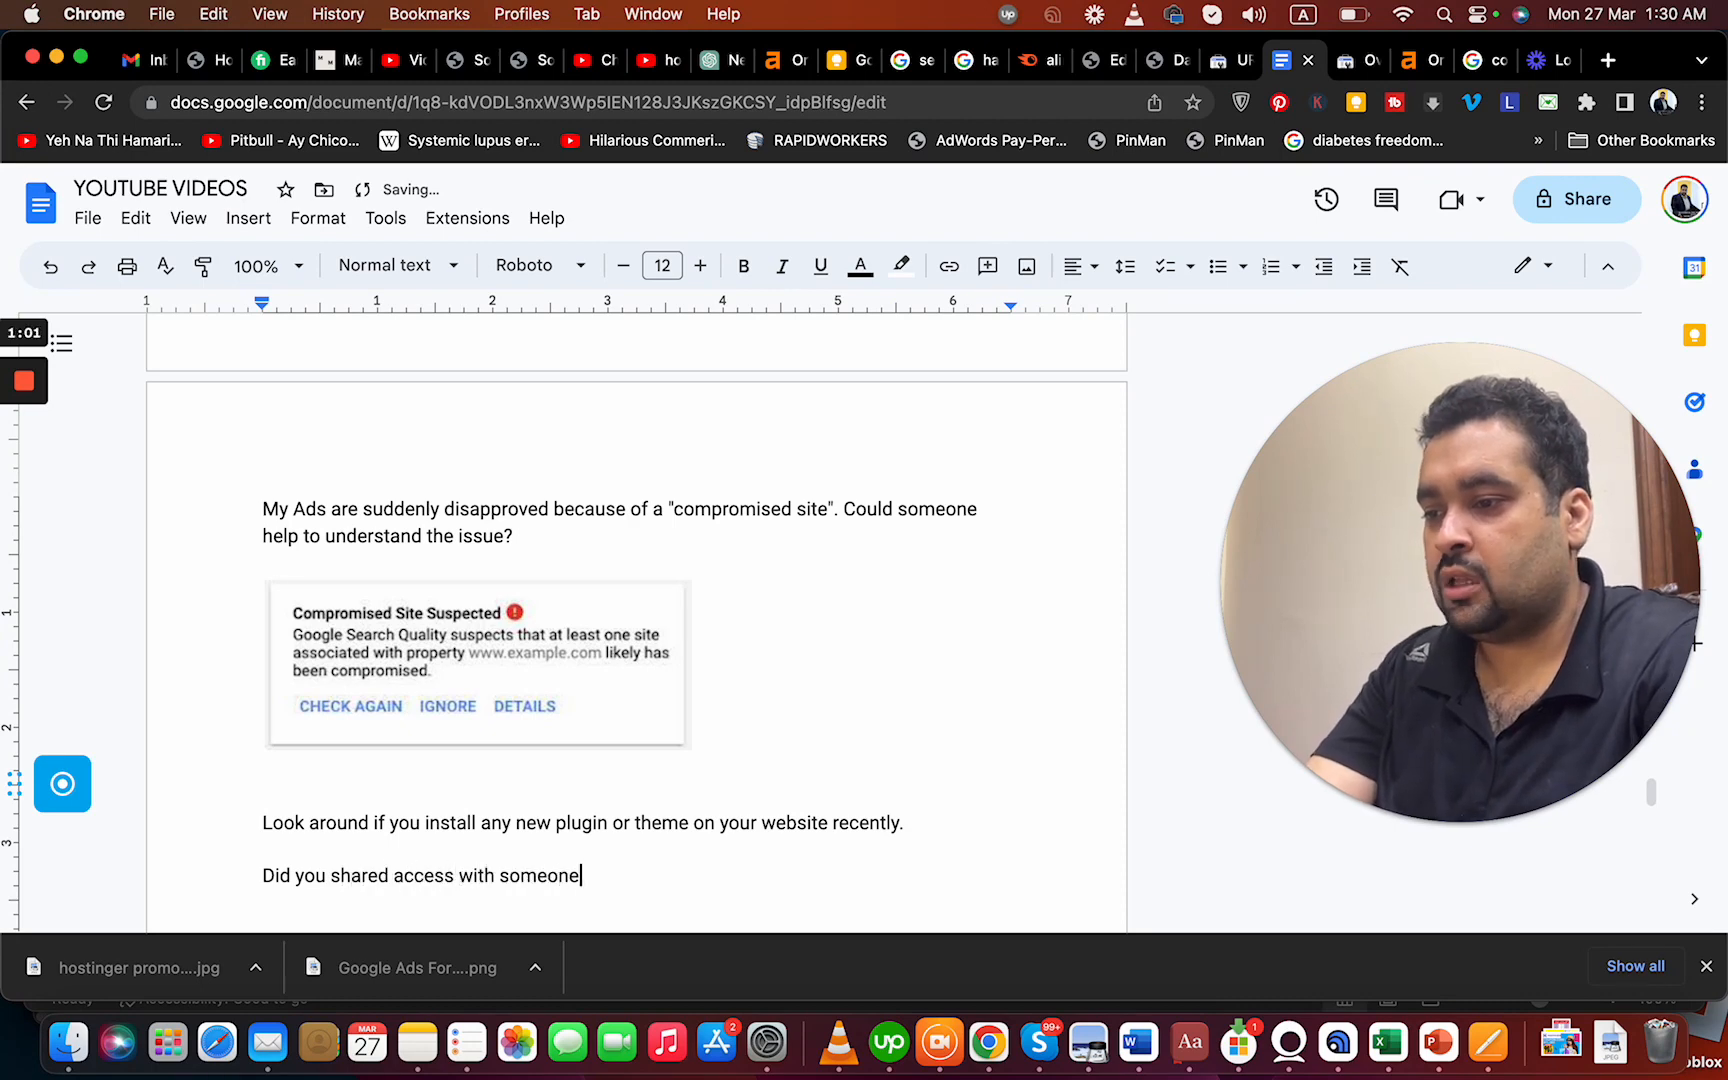
pyautogui.write('?')
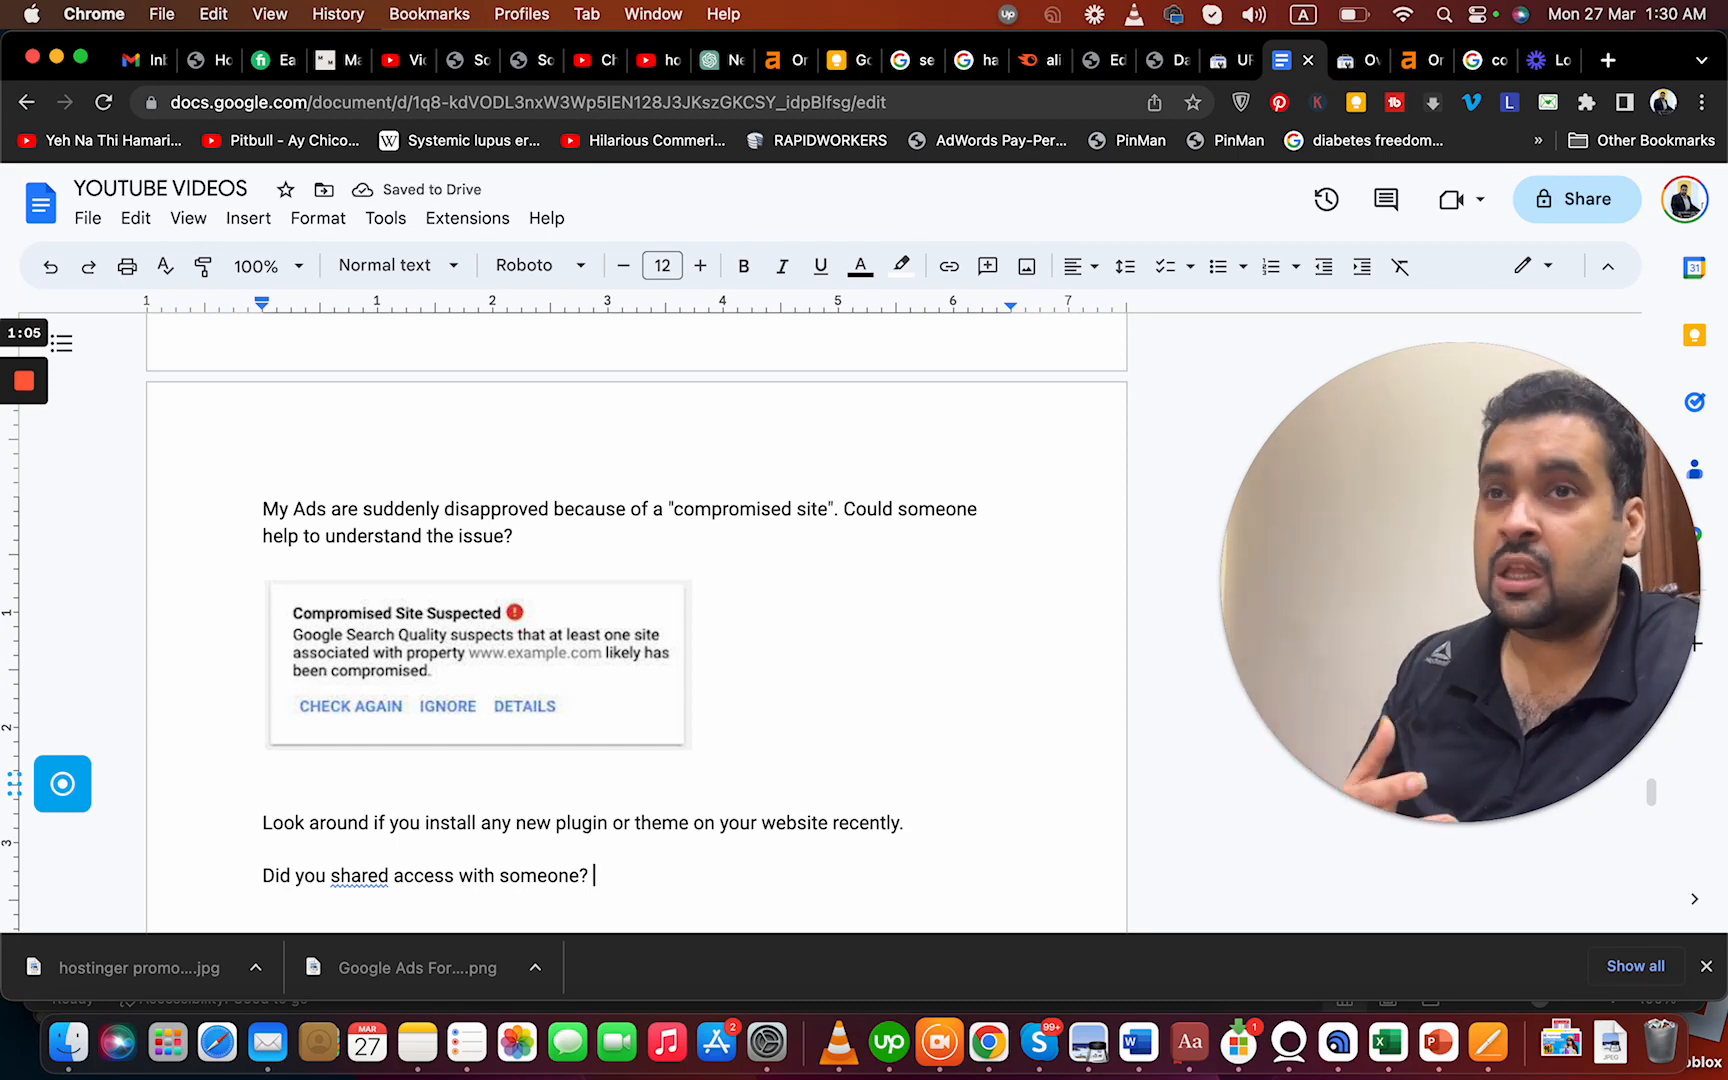
pyautogui.write('His computer is infected he u')
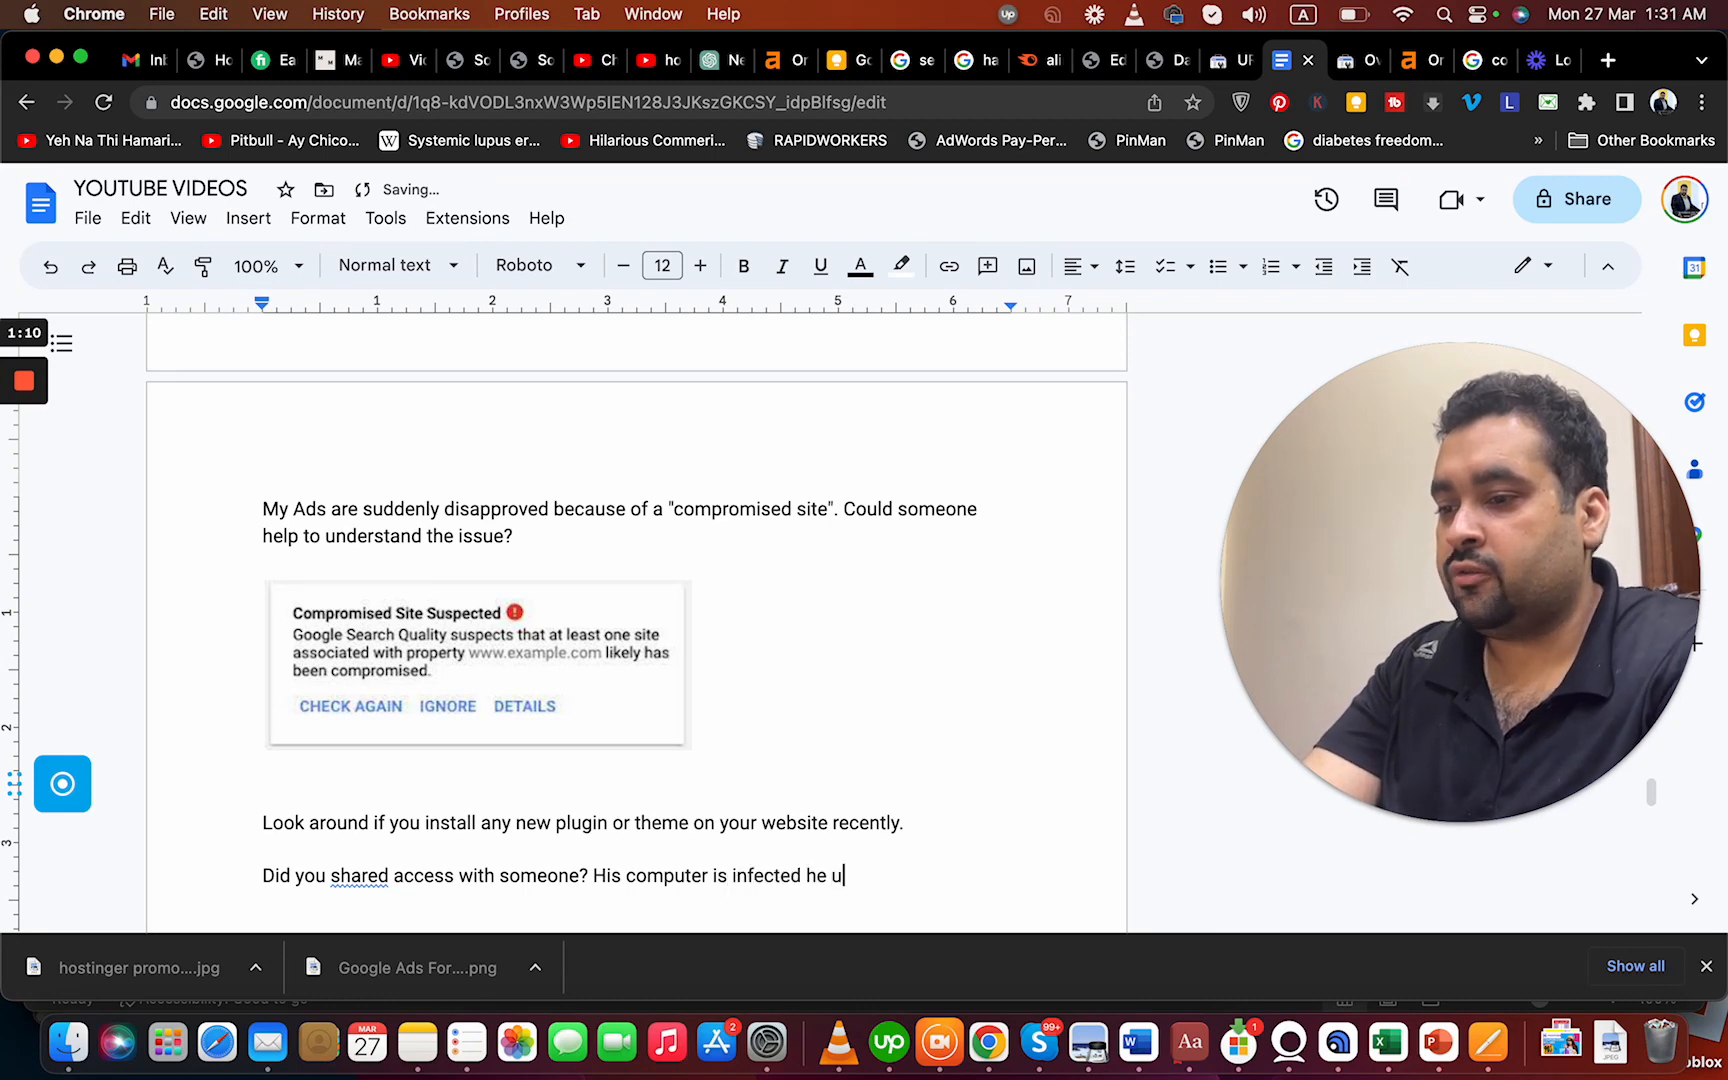
pyautogui.write('ploaded on')
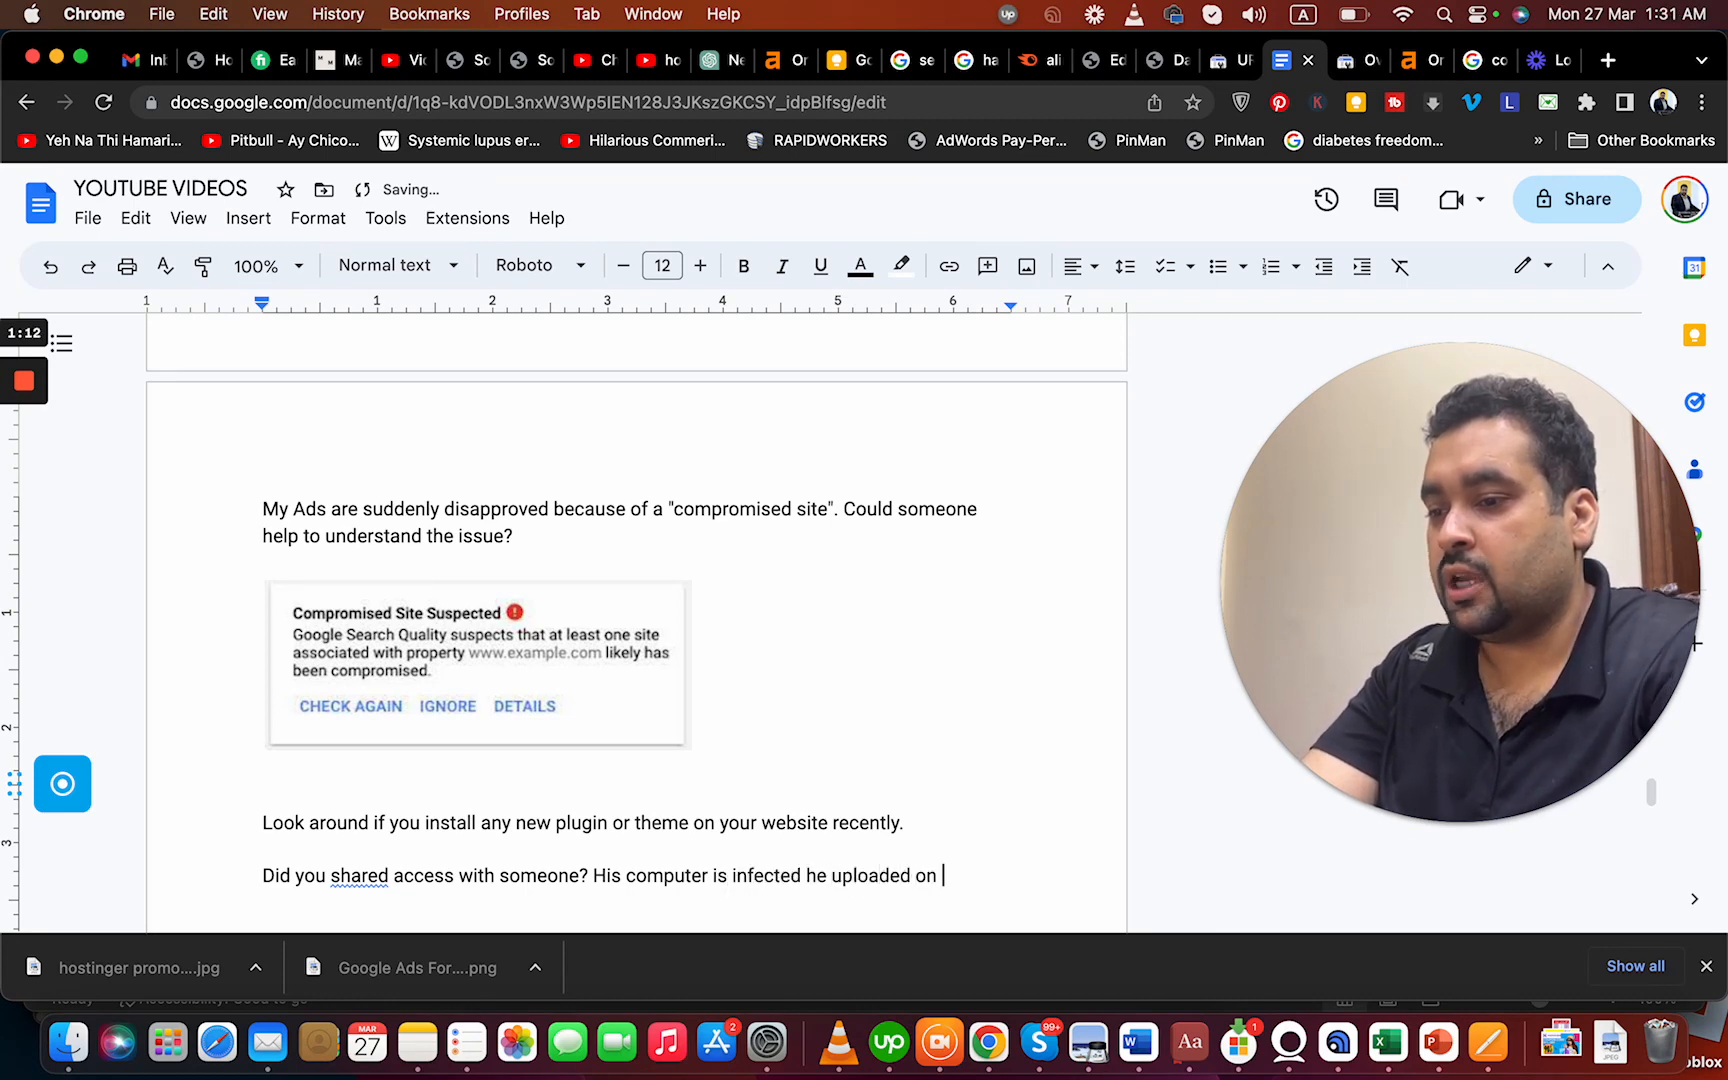
pyautogui.write('your website')
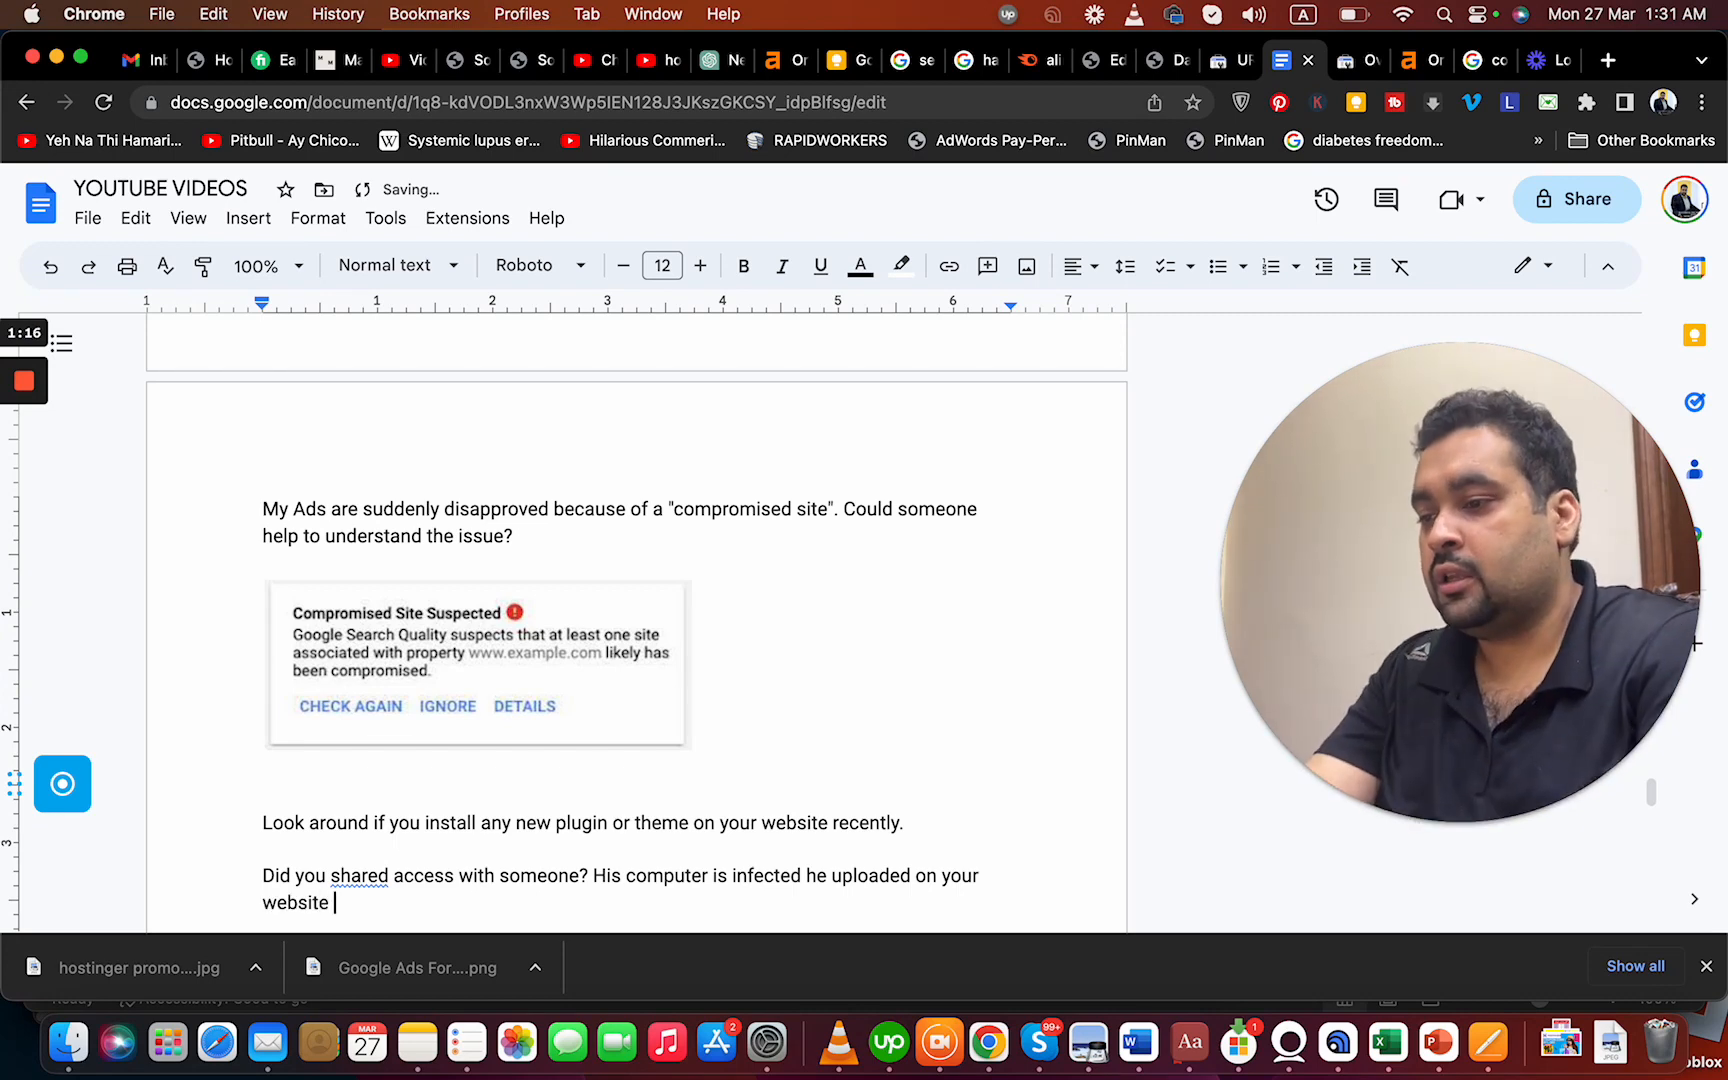
pyautogui.write('and unkown')
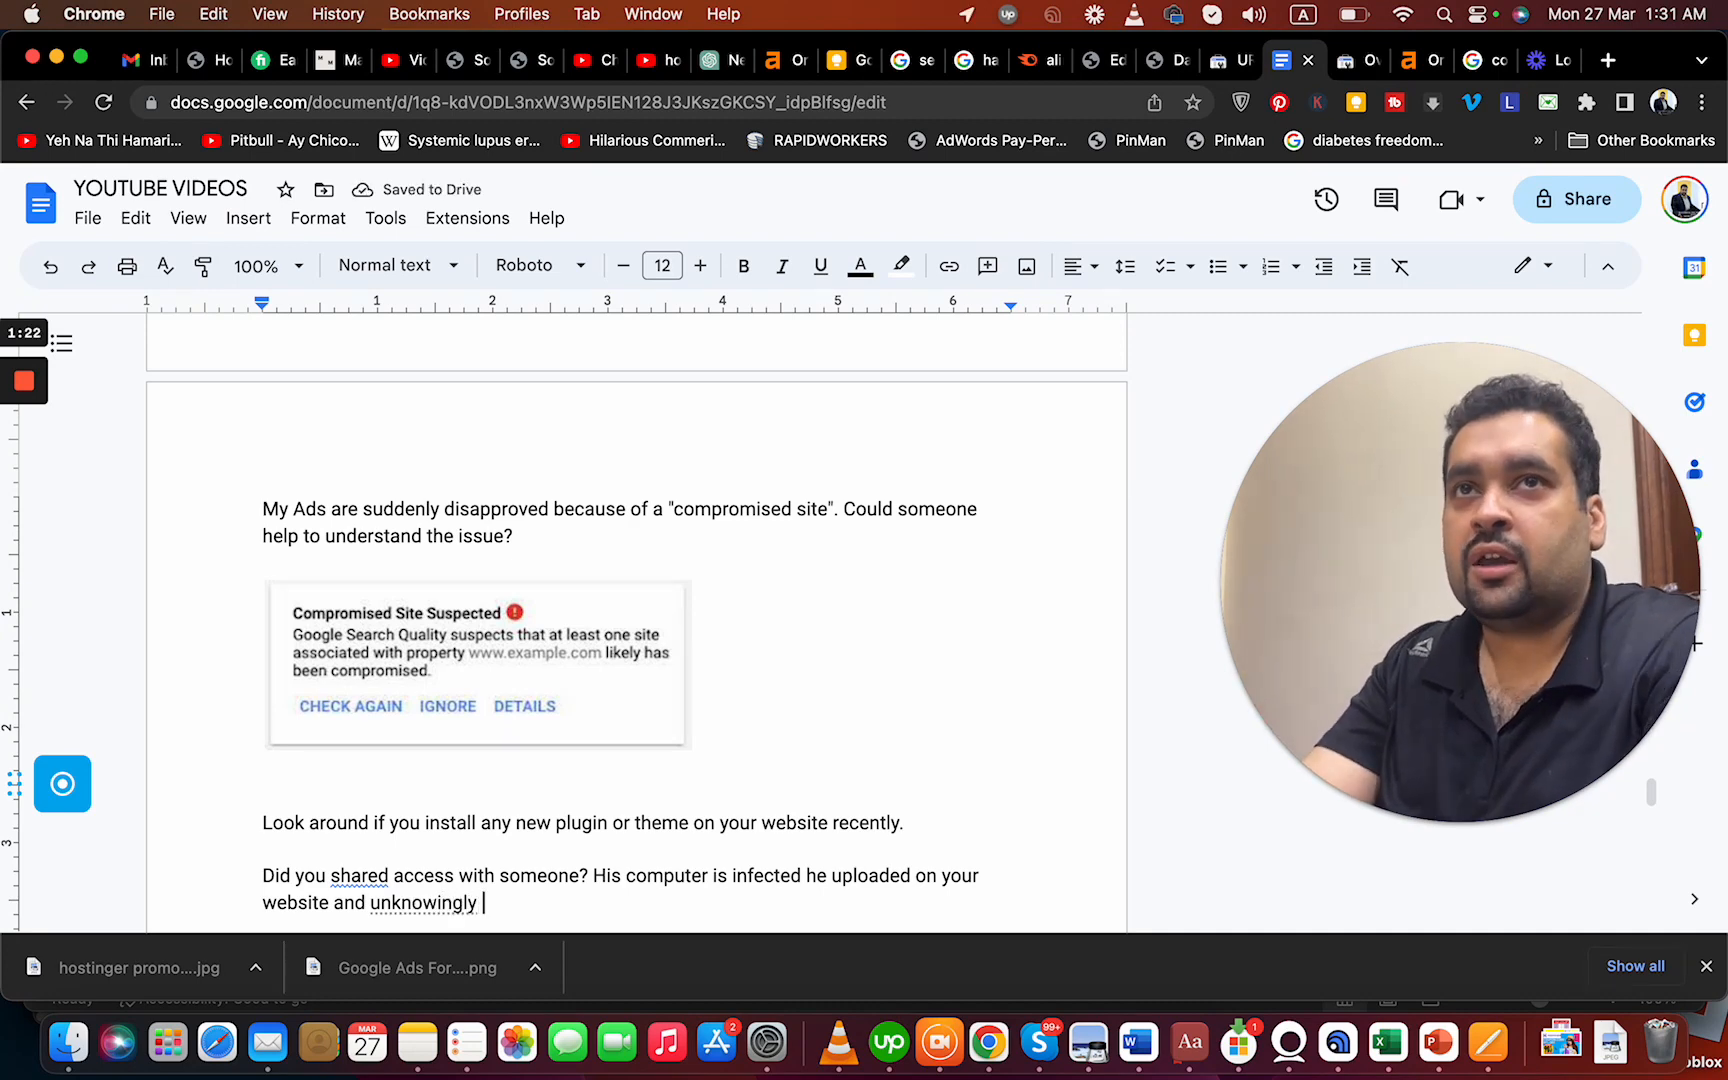
pyautogui.write('his computer')
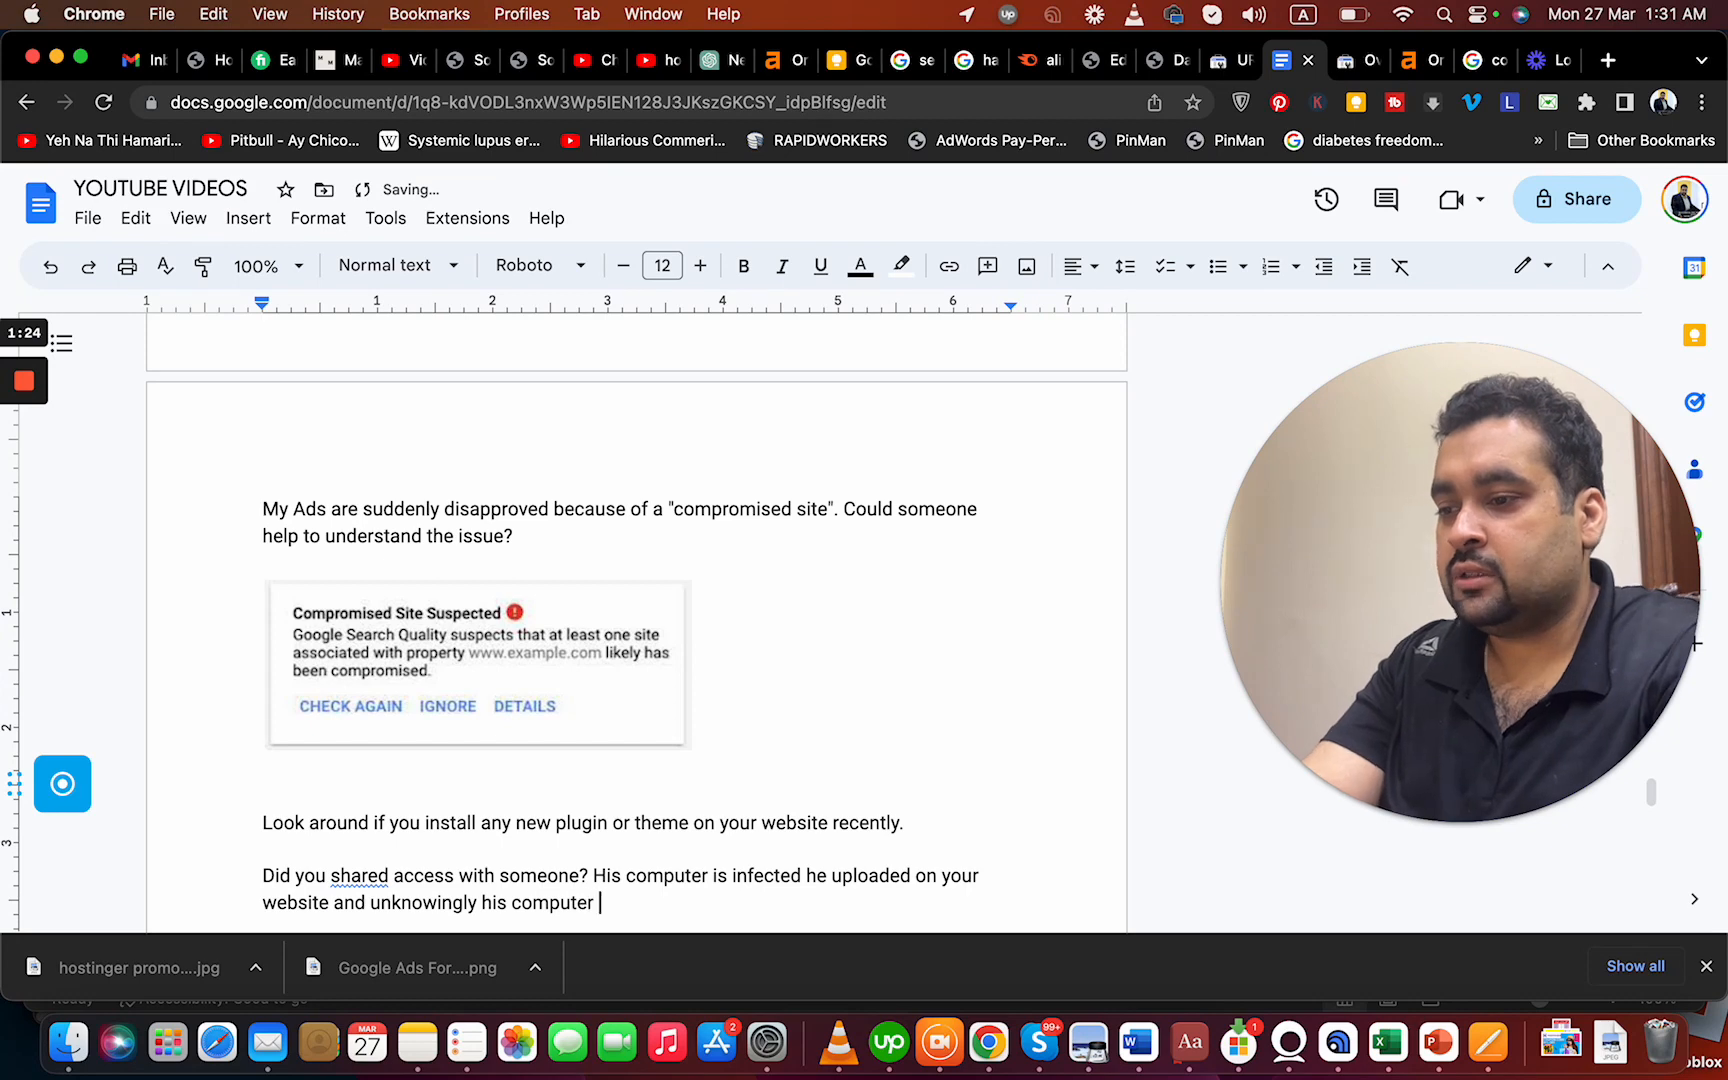
pyautogui.write('lapto vis')
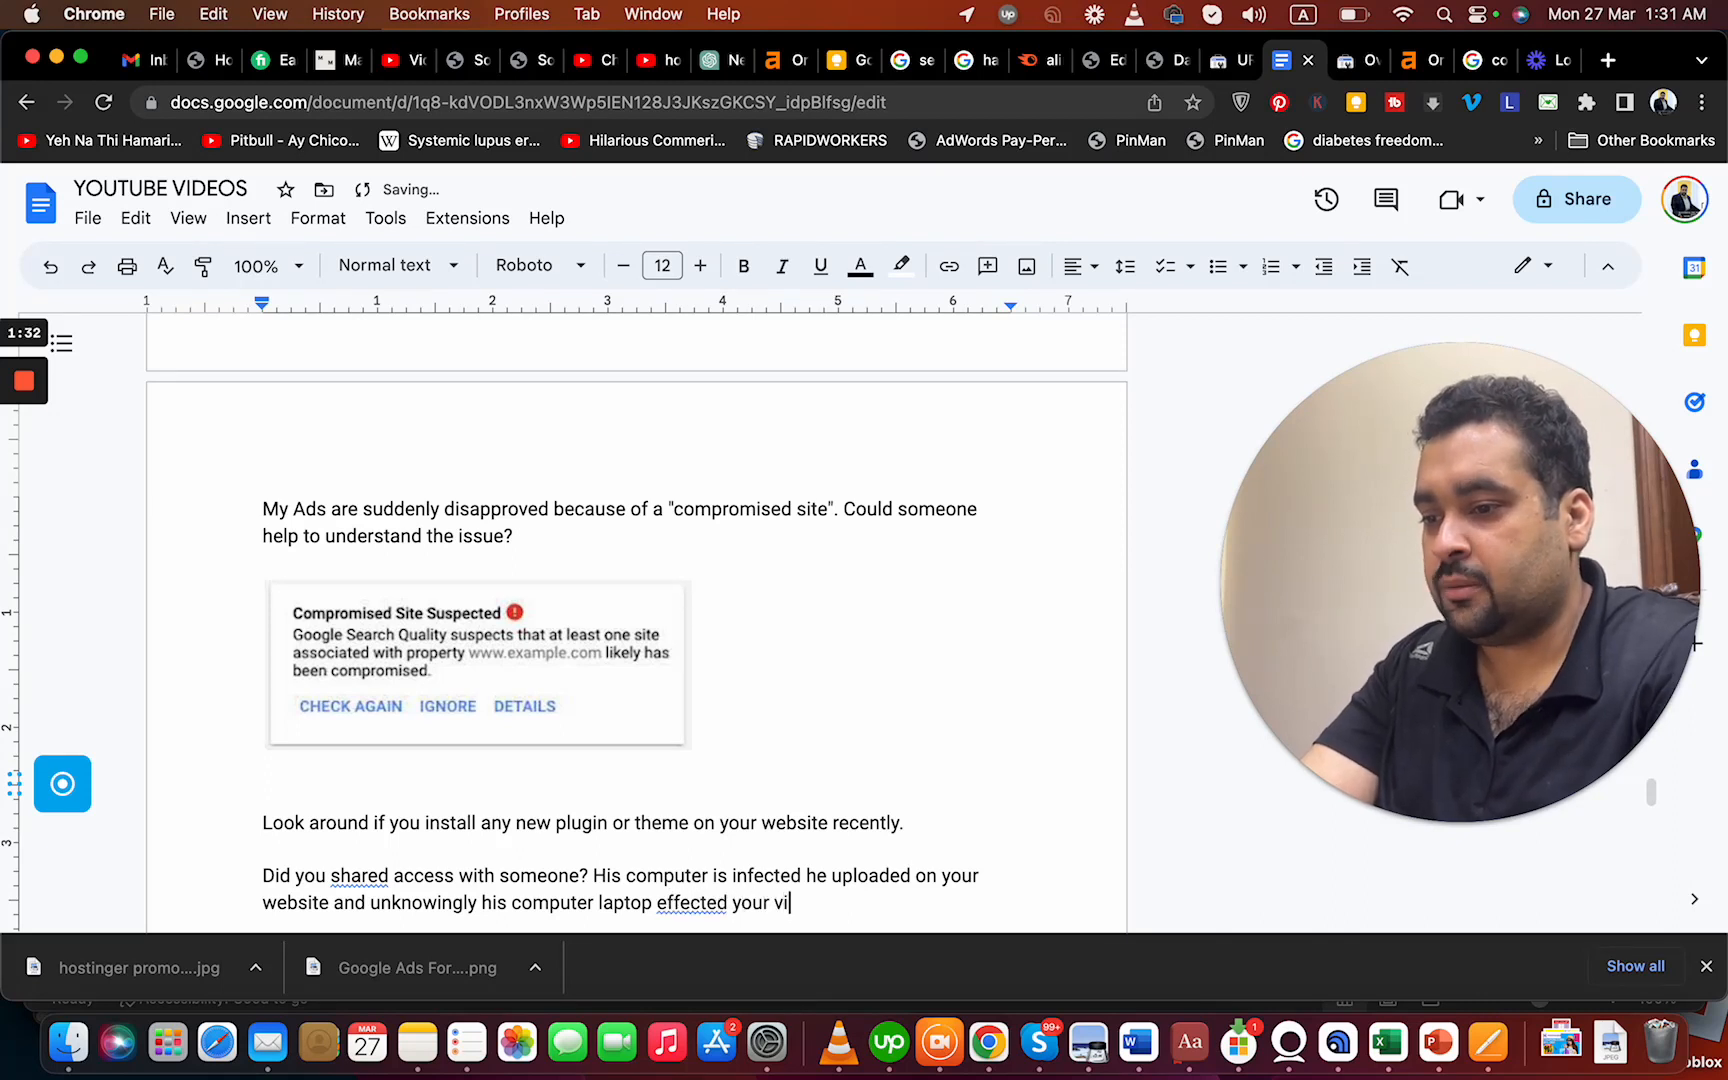
pyautogui.write('rus.')
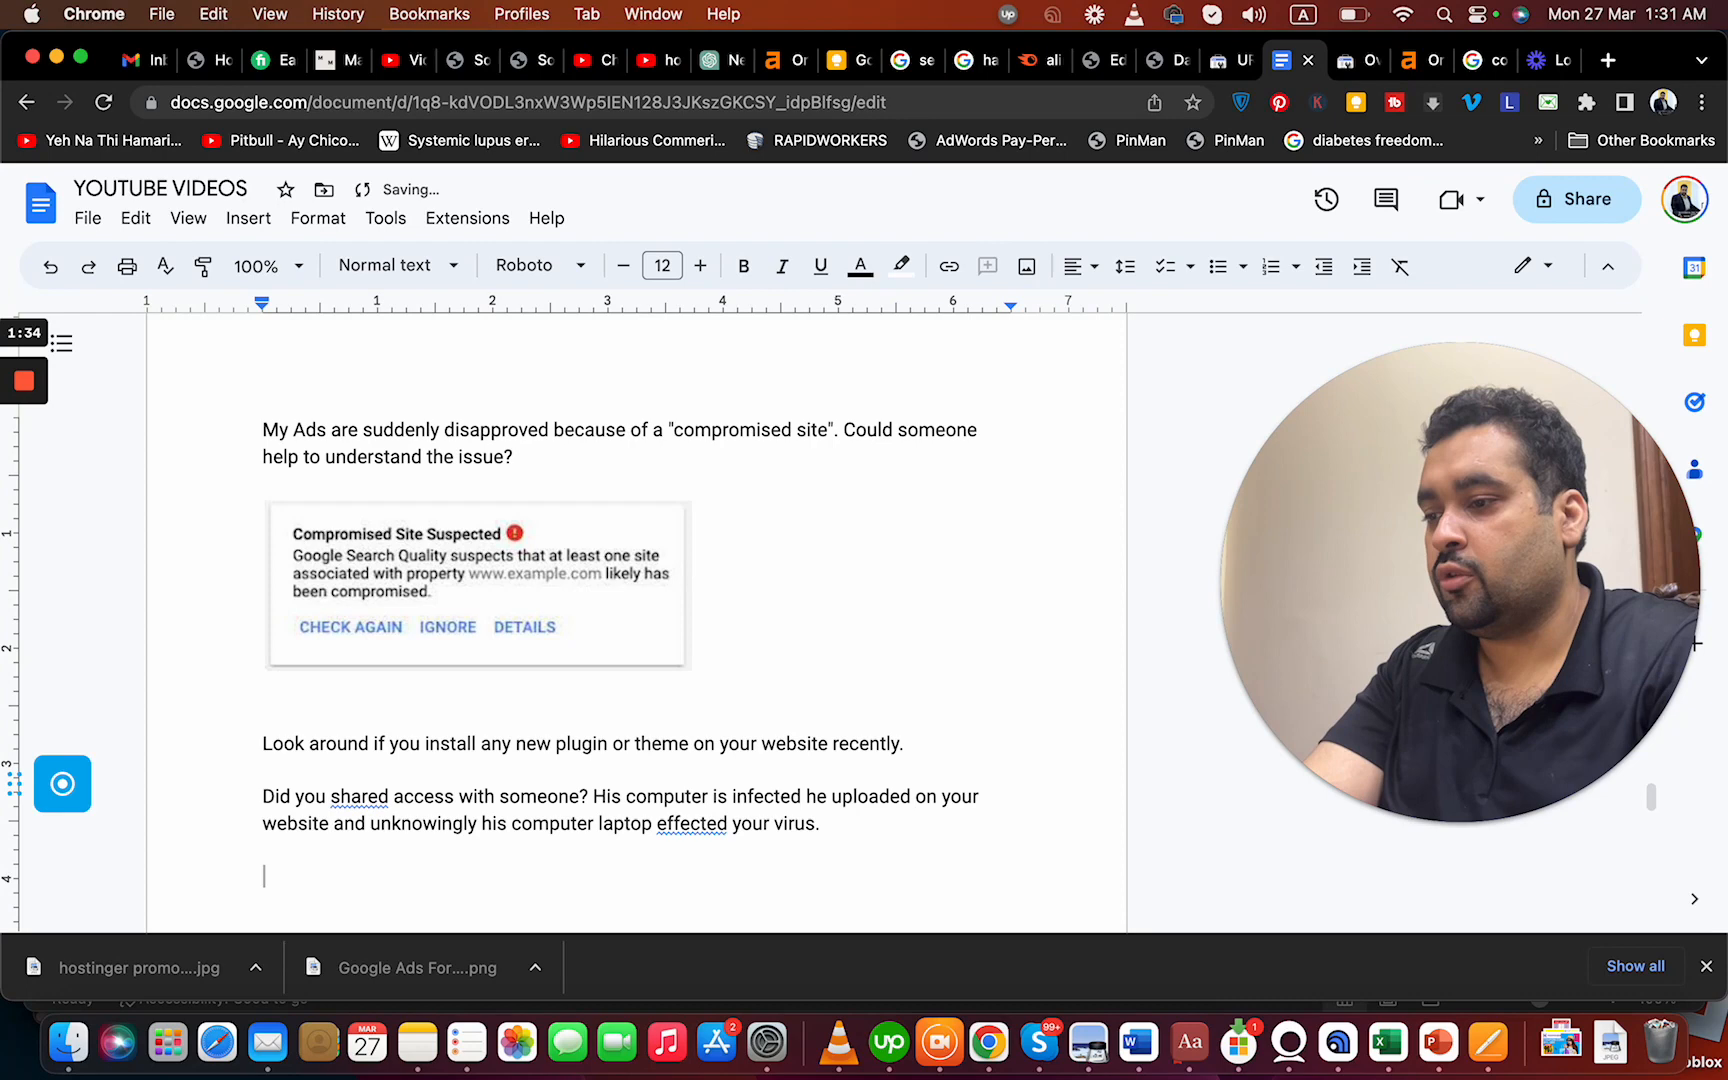
pyautogui.write('You have to')
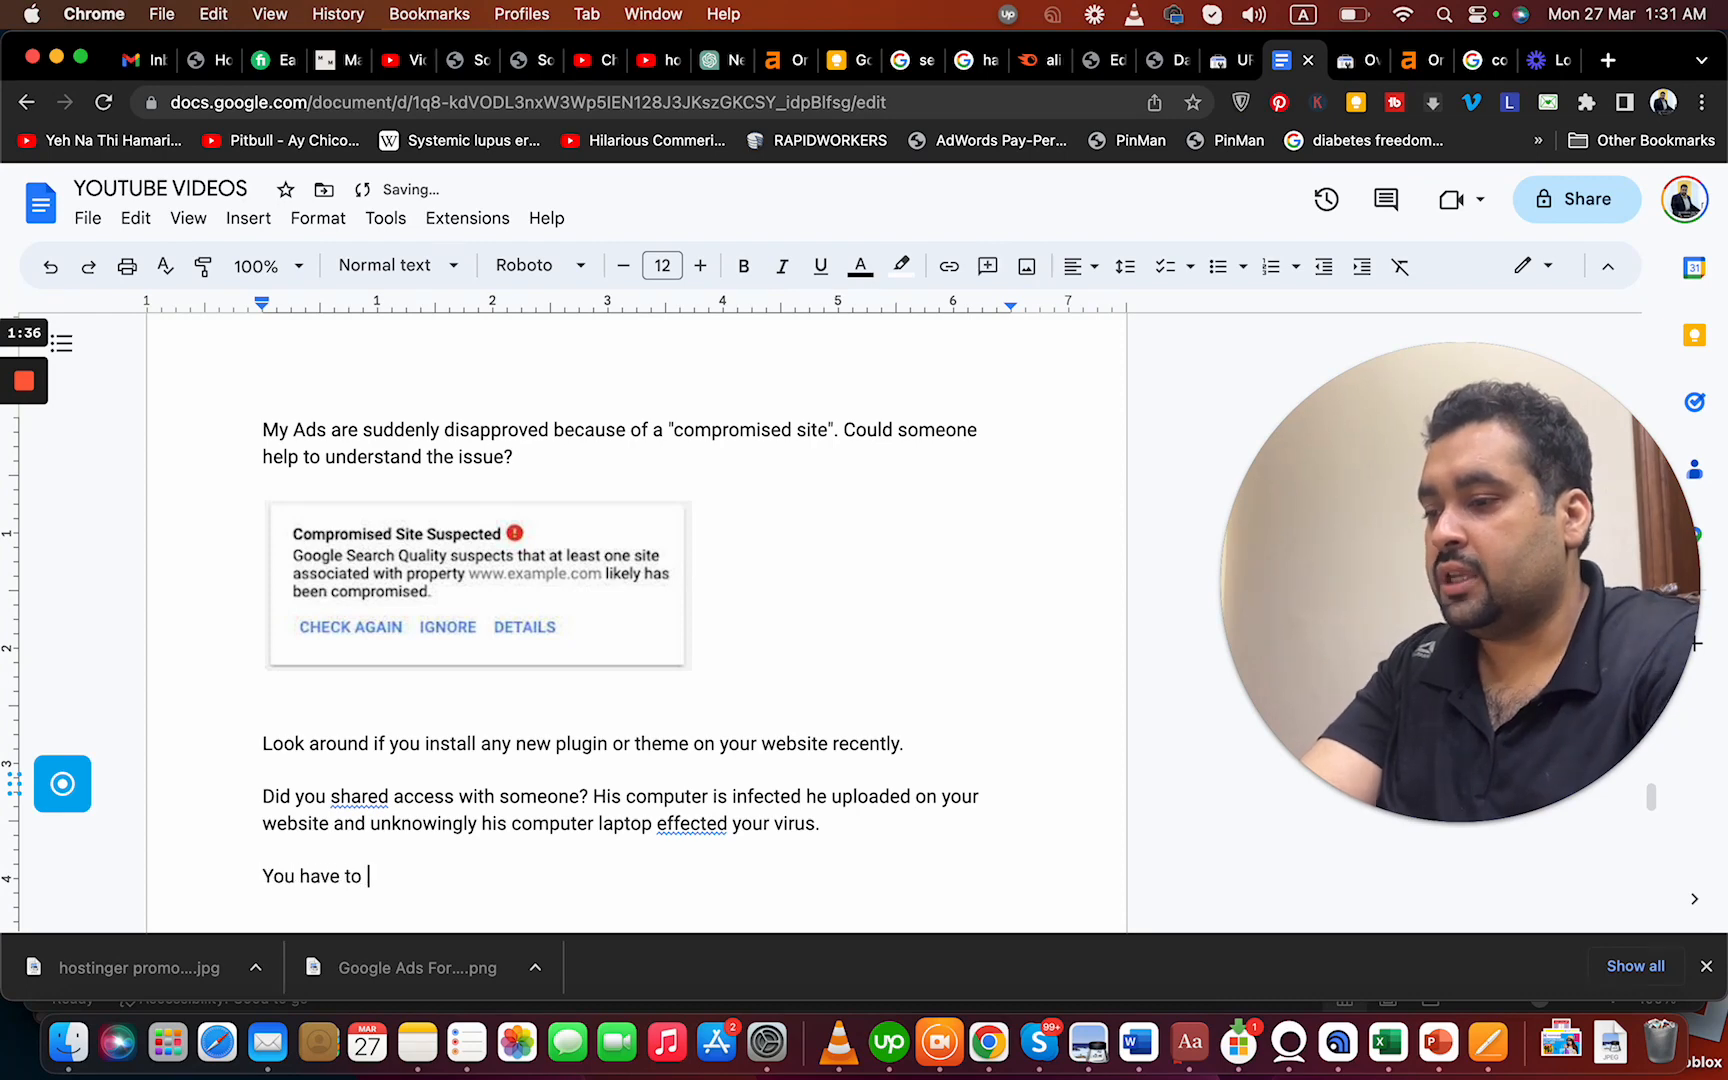
pyautogui.write('do complete')
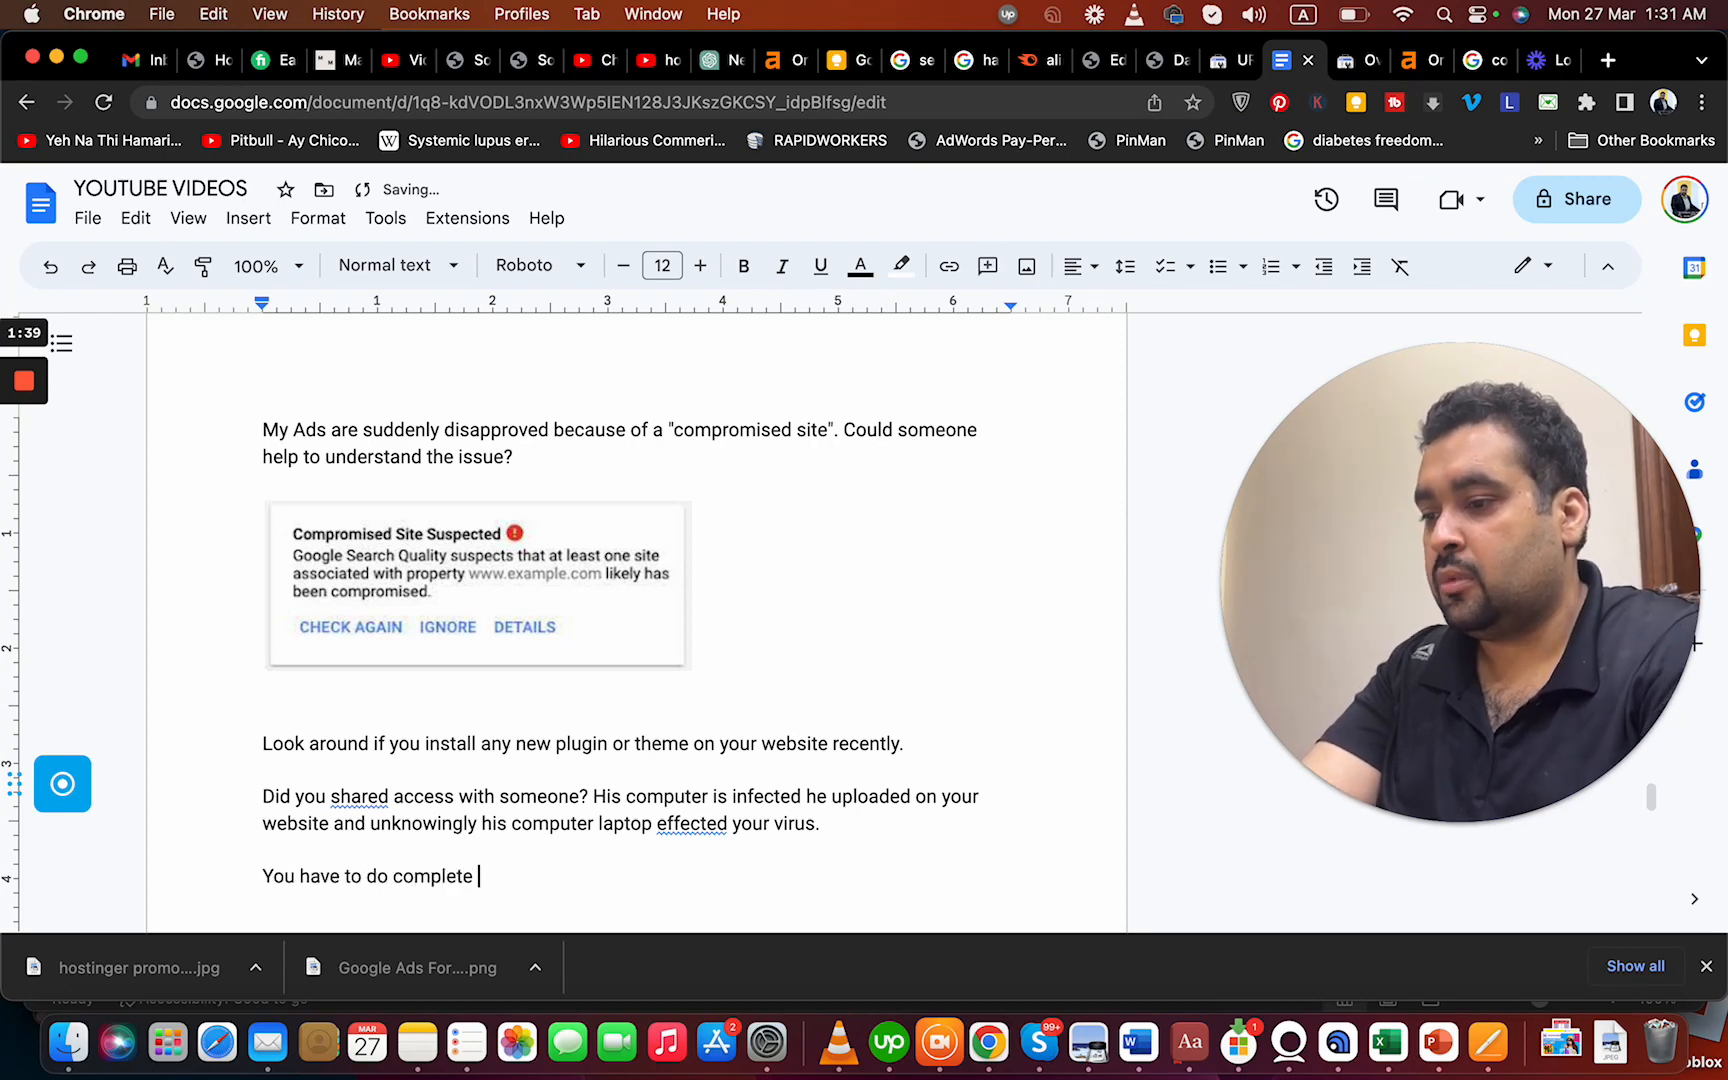
pyautogui.write('malware scanner.')
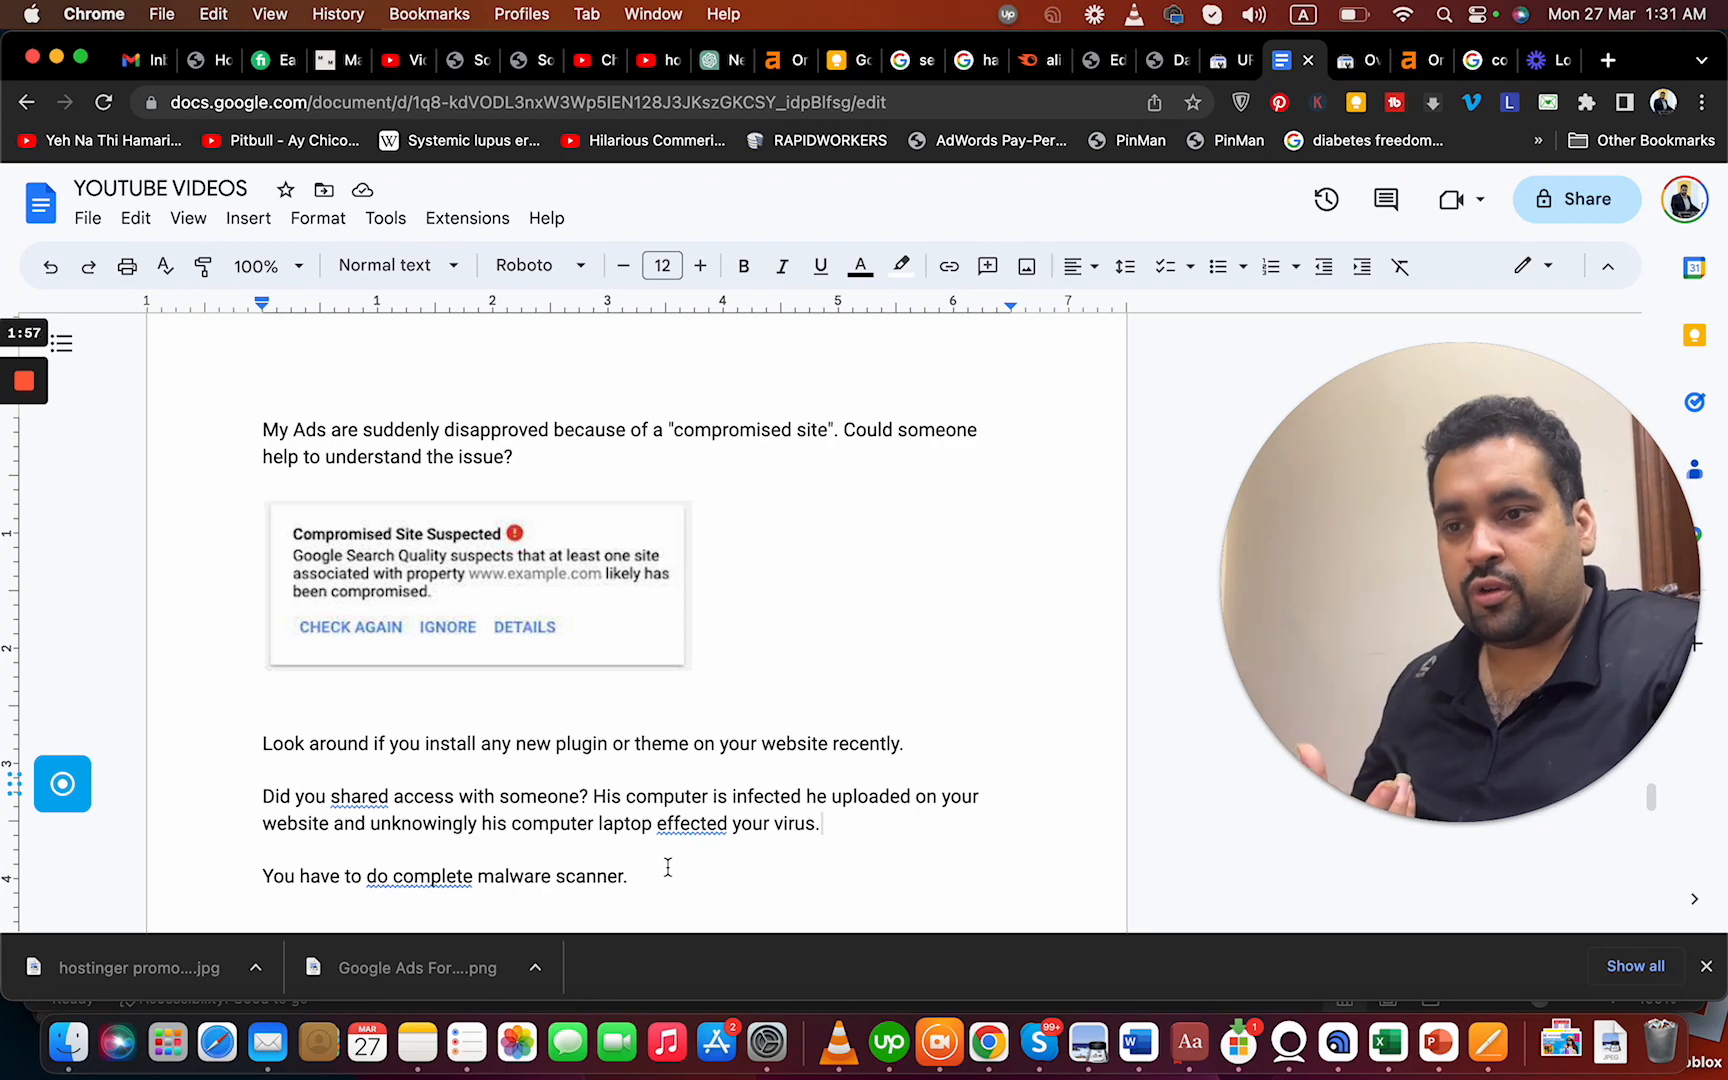
pyautogui.write('SSL')
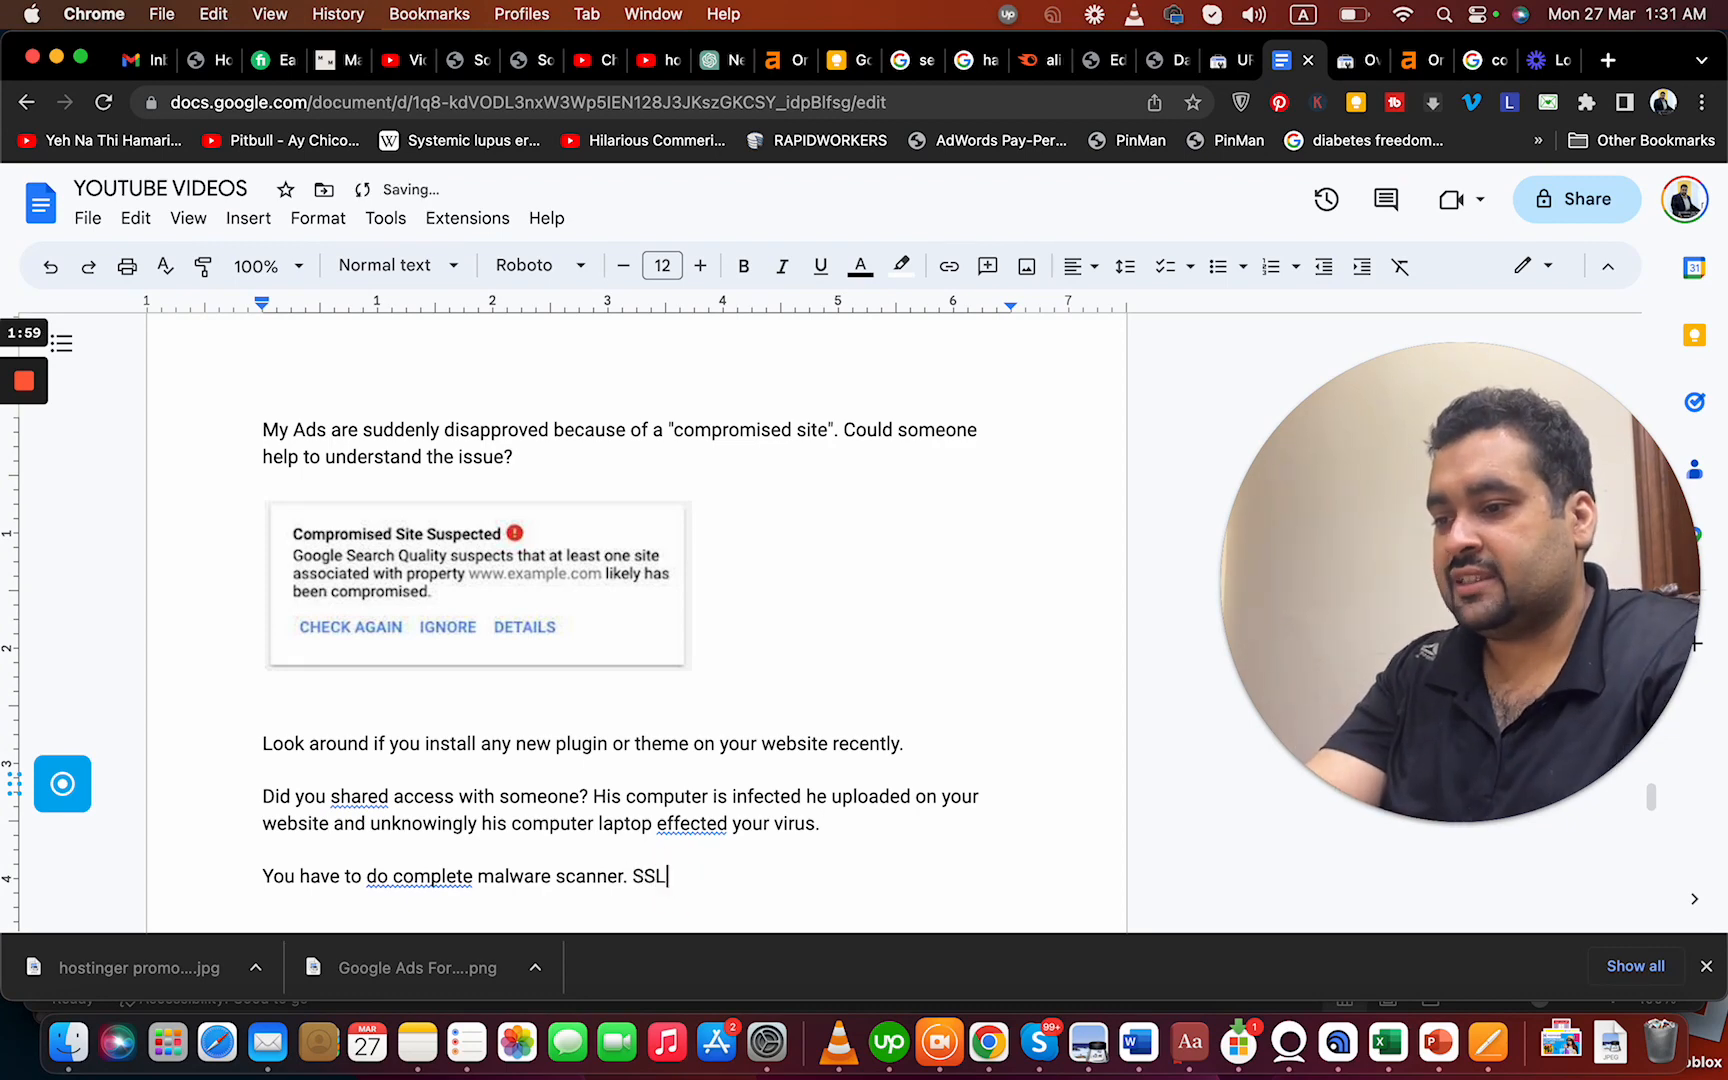
pyautogui.write('certifi')
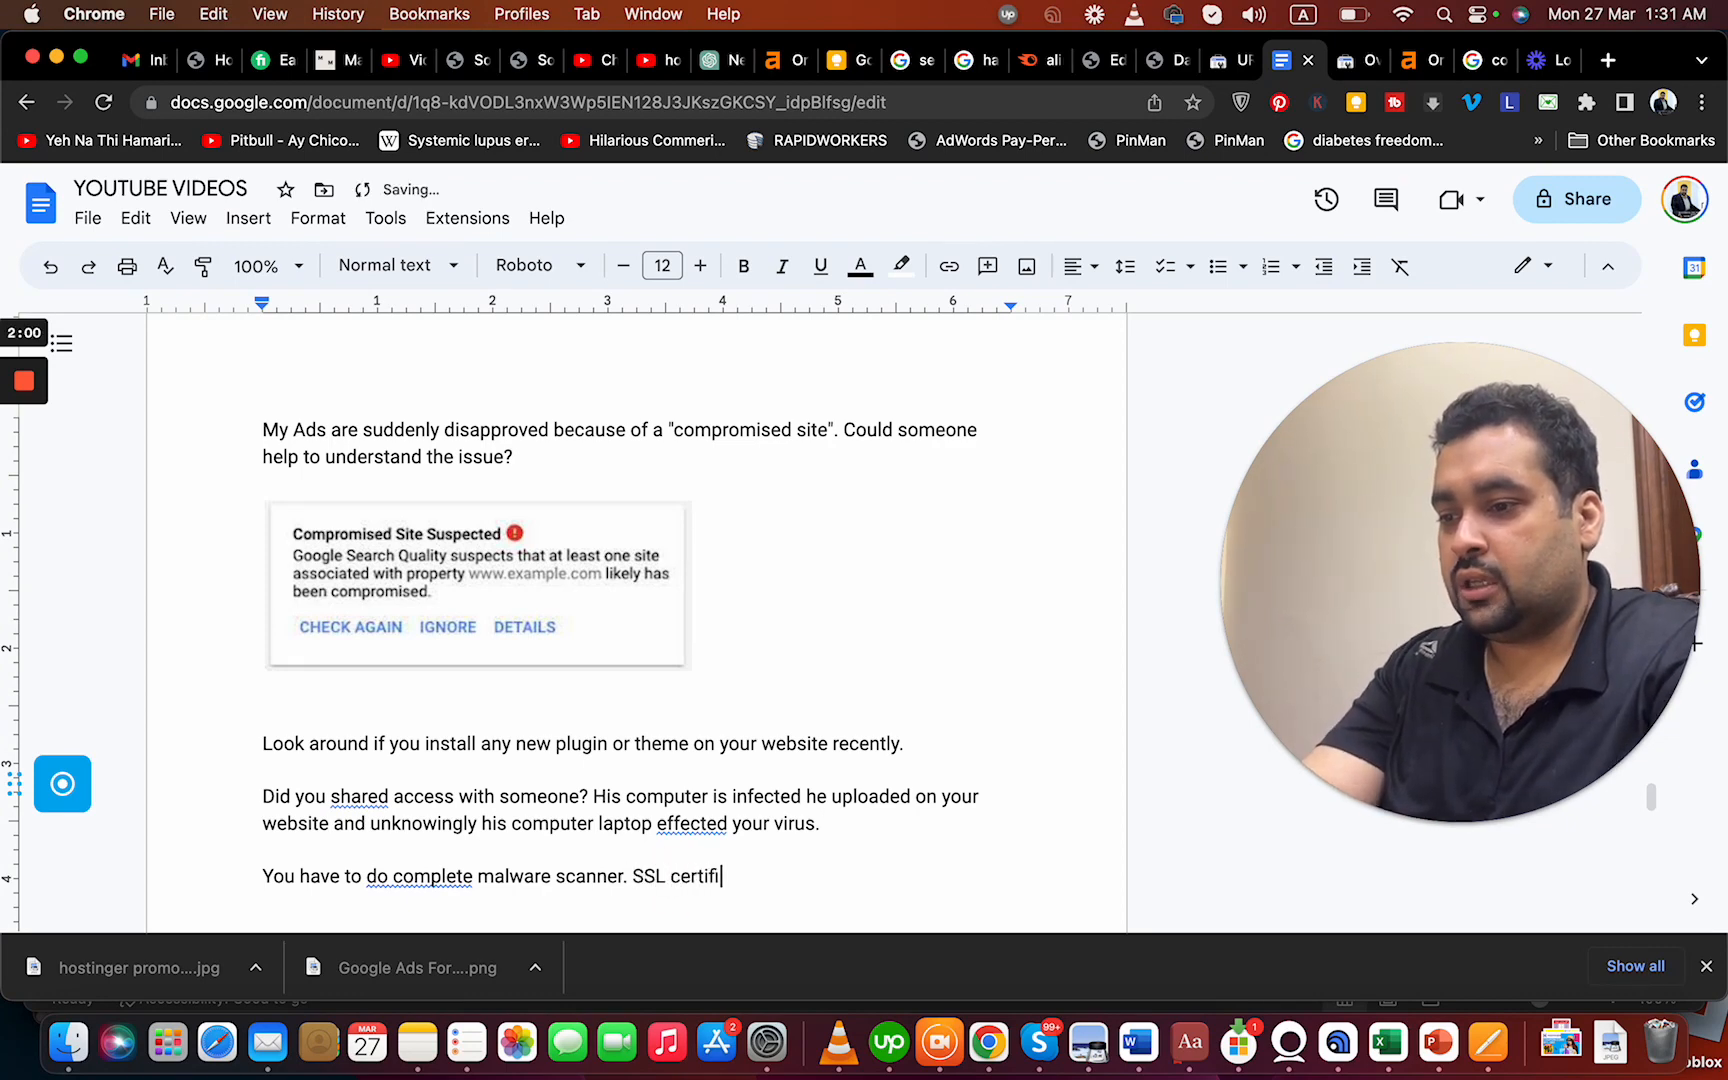
pyautogui.write('cate.')
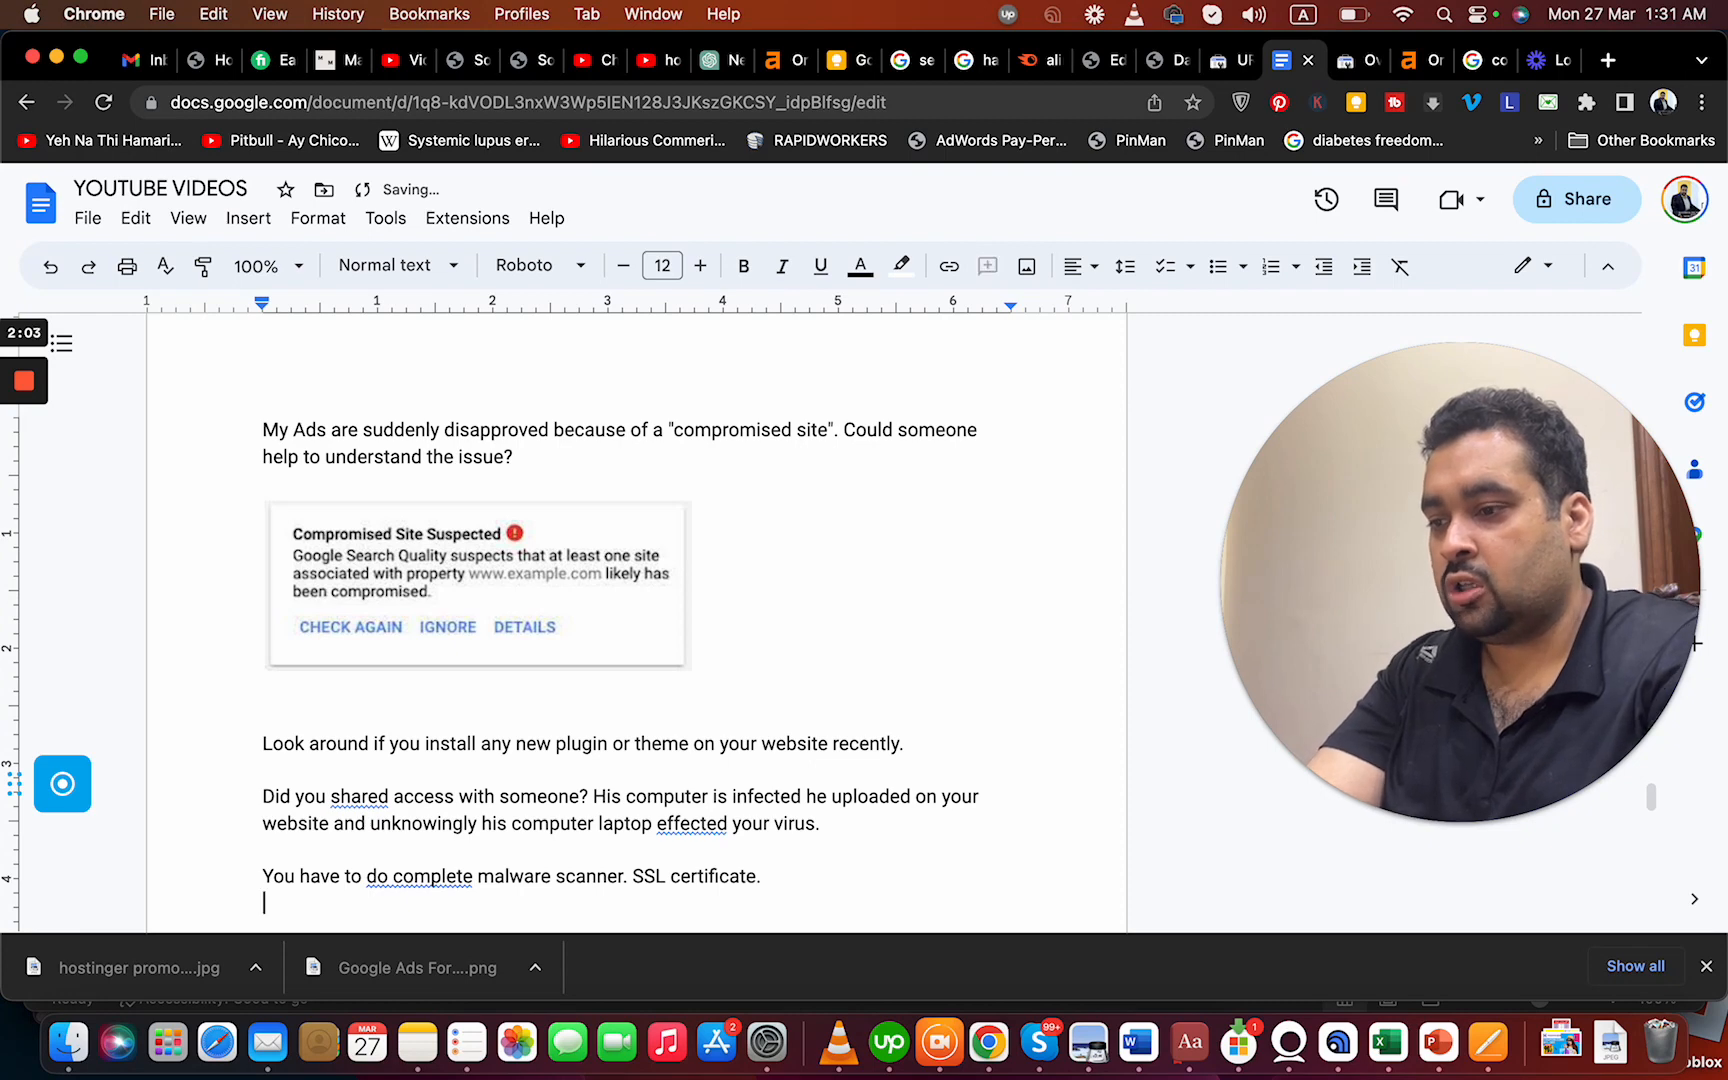
pyautogui.write('Also ask y')
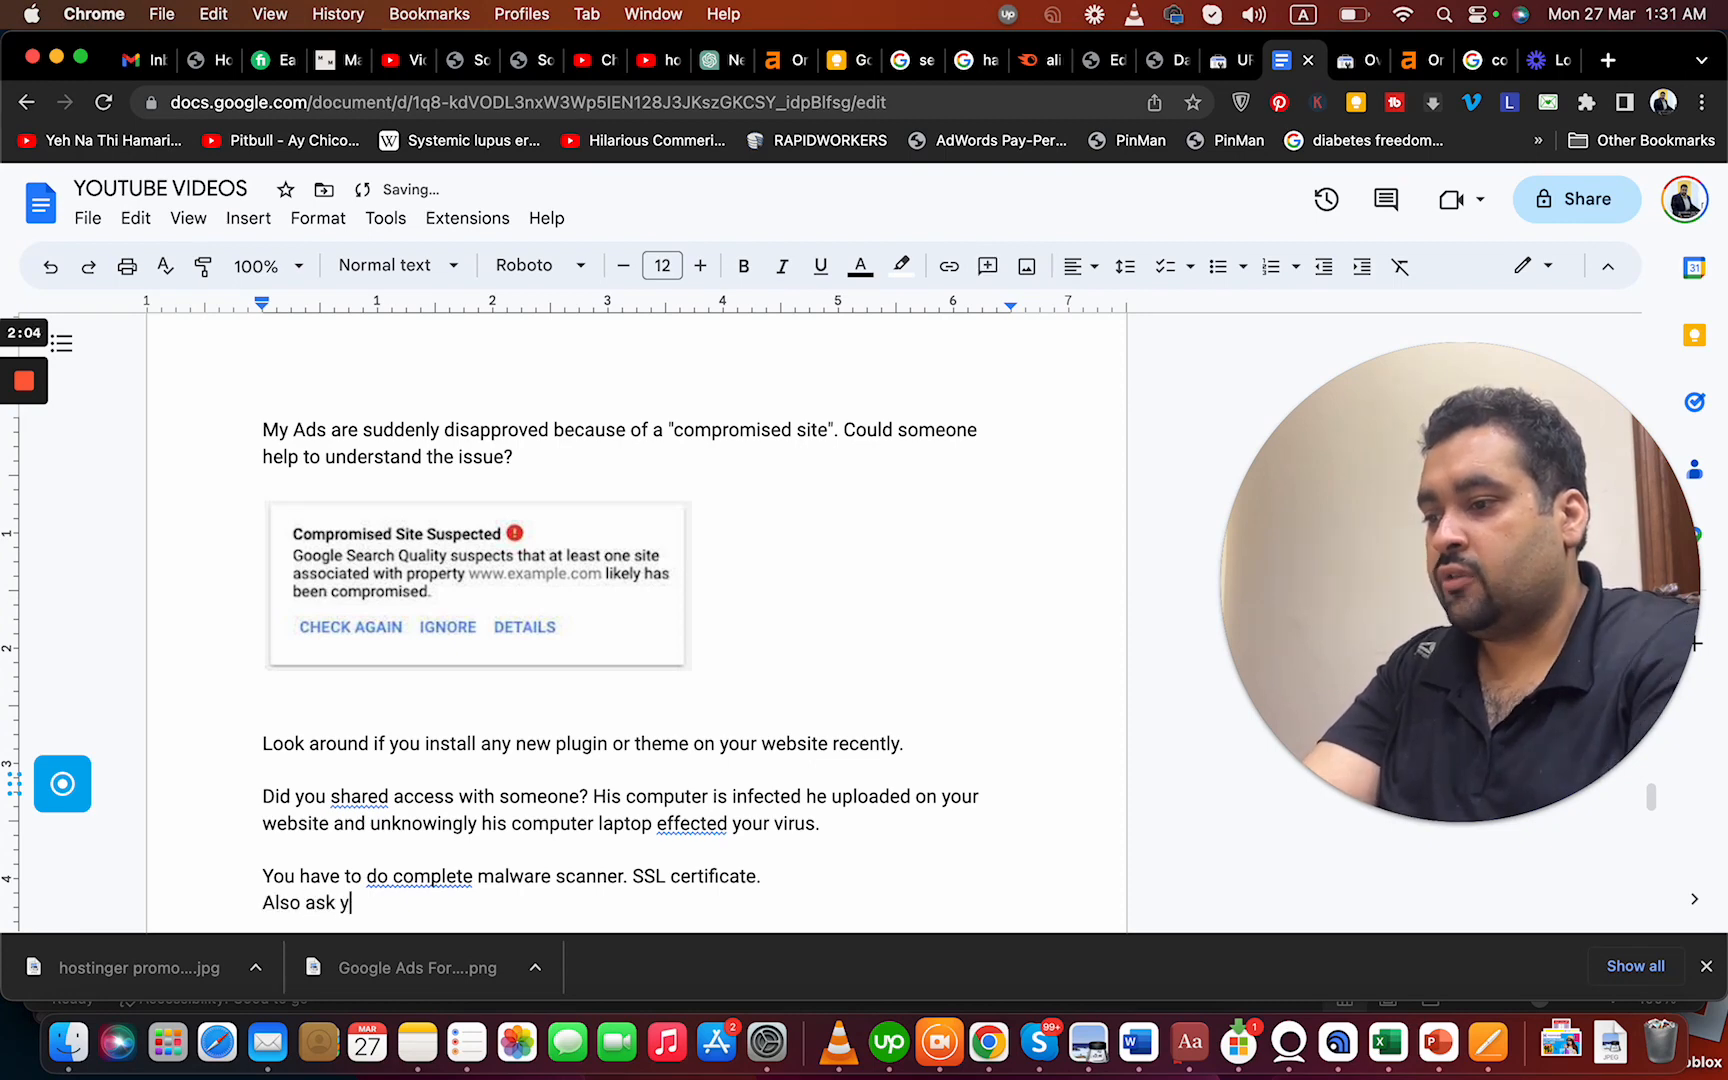
pyautogui.write('your web')
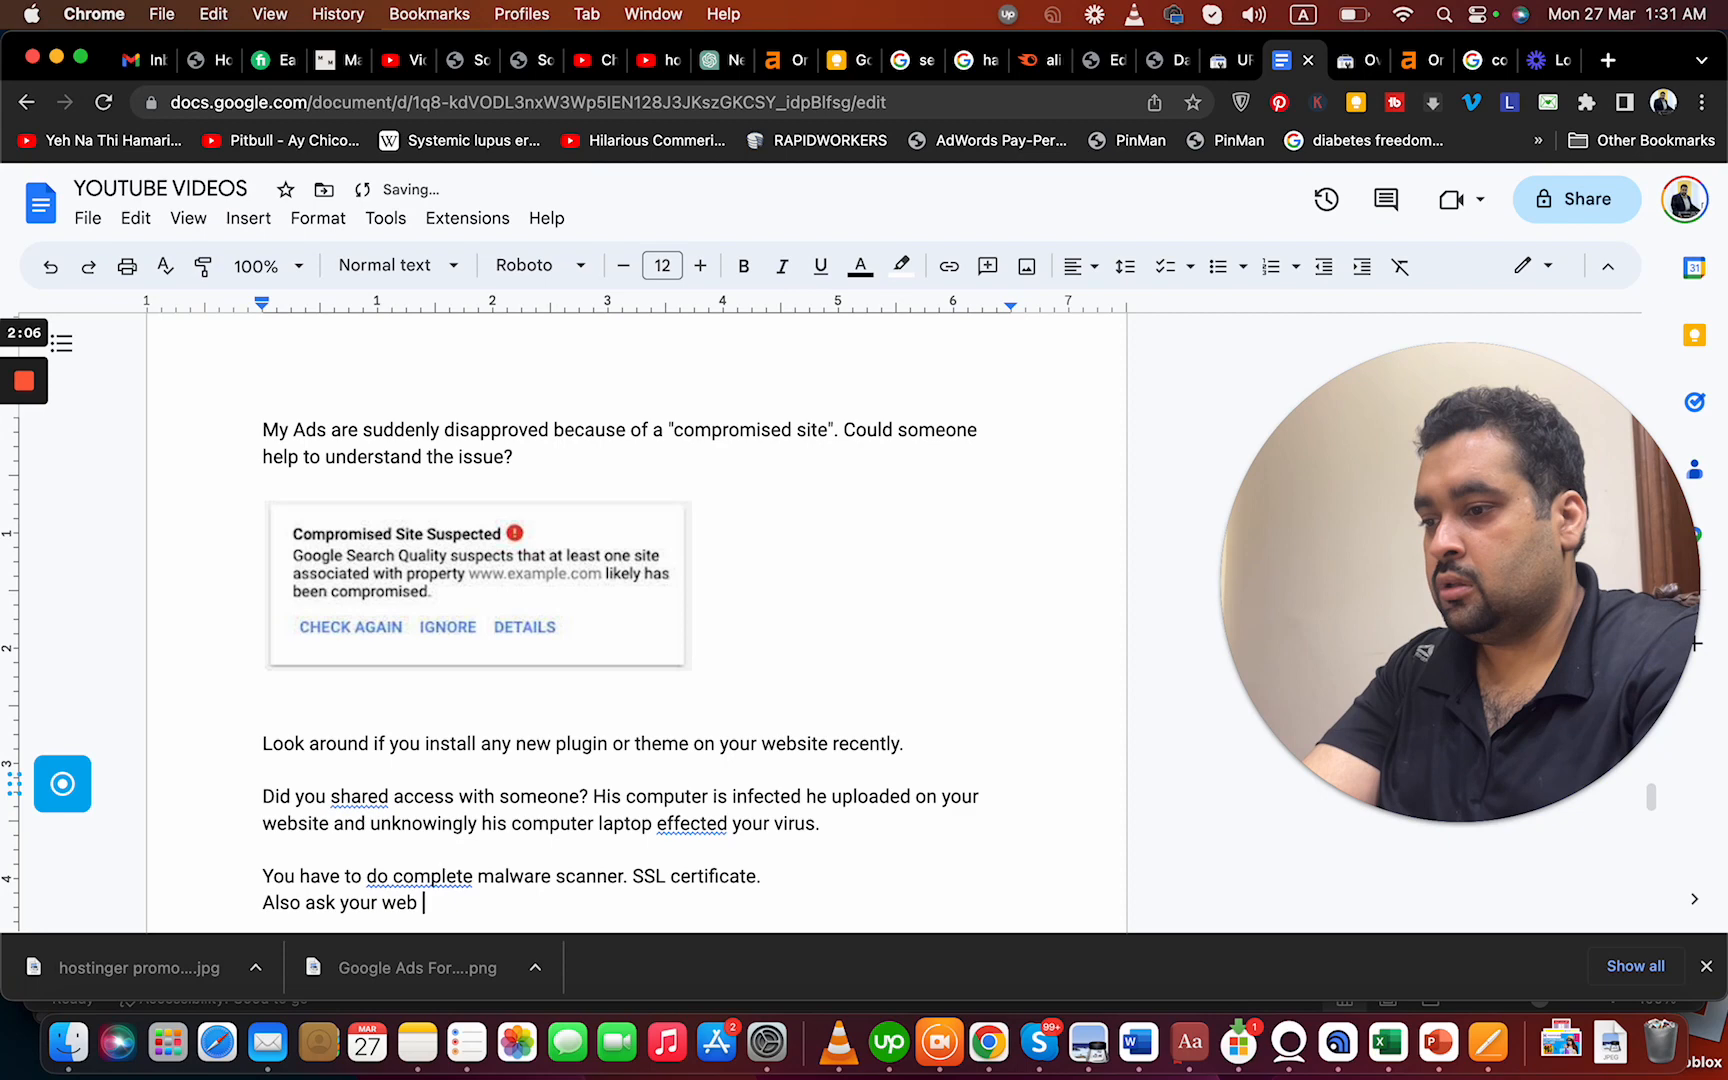
pyautogui.write('hosting company')
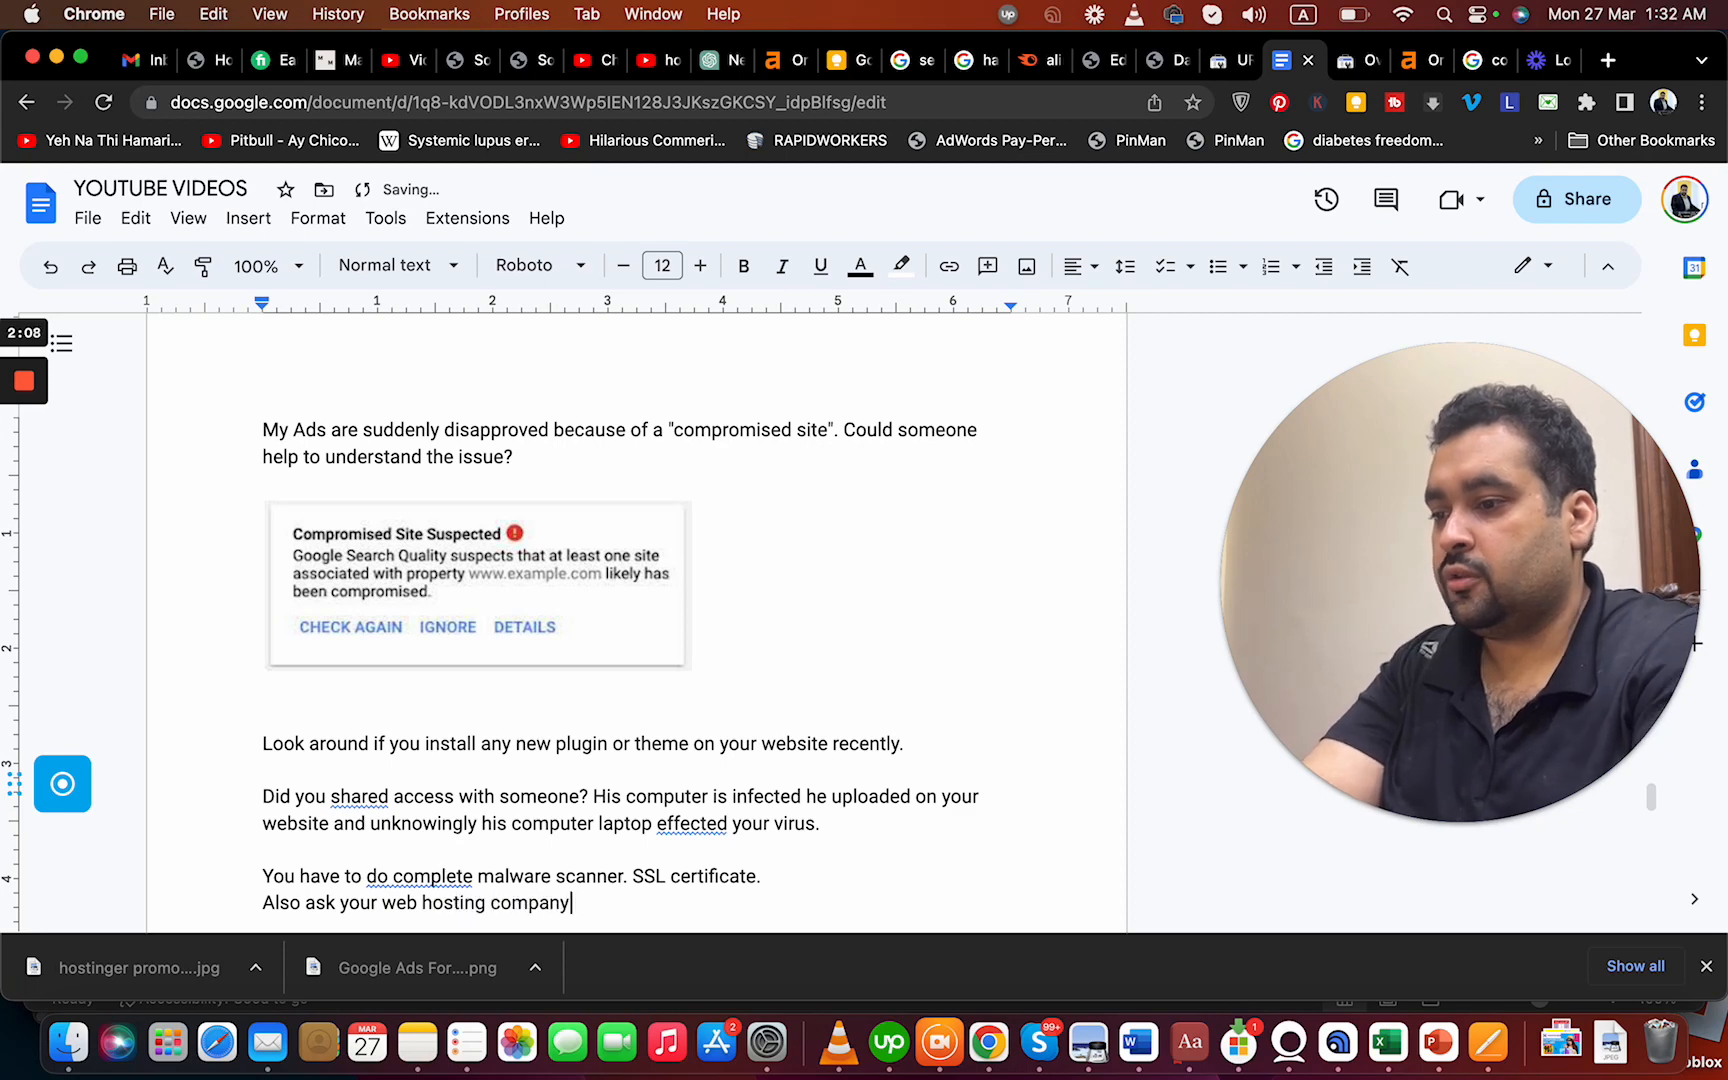
pyautogui.write('for any')
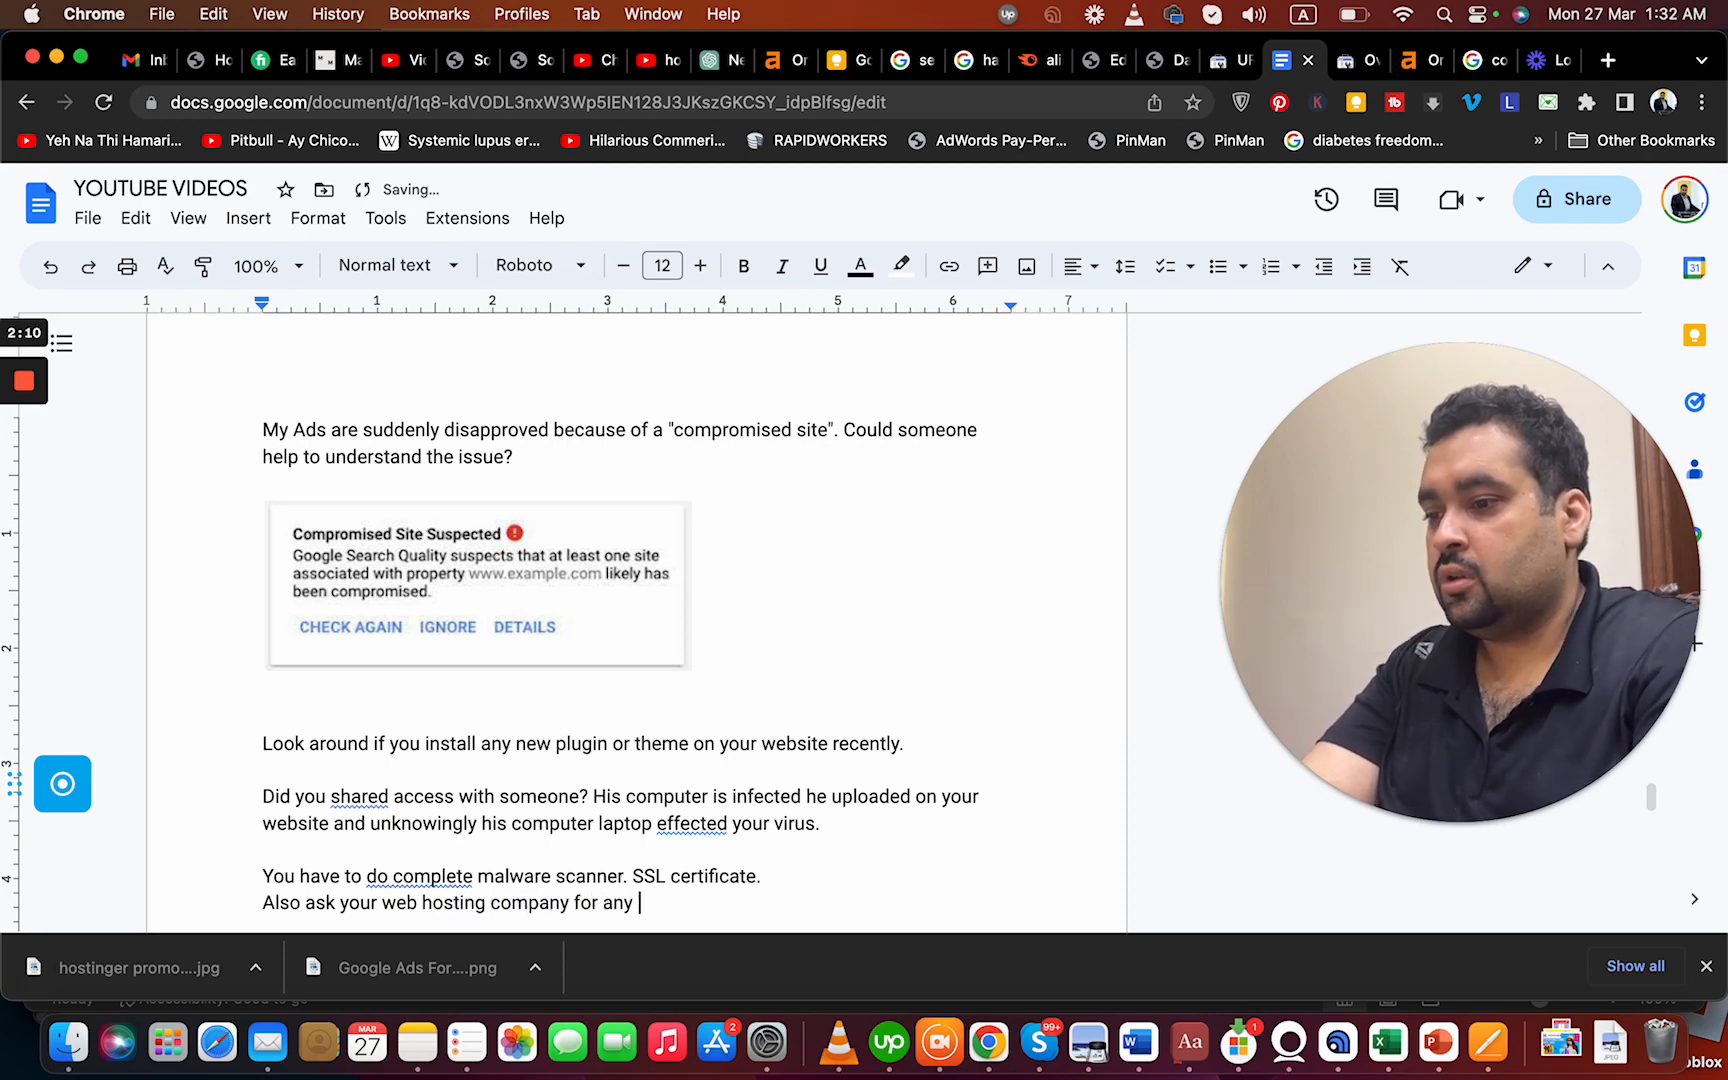
pyautogui.write('virus.')
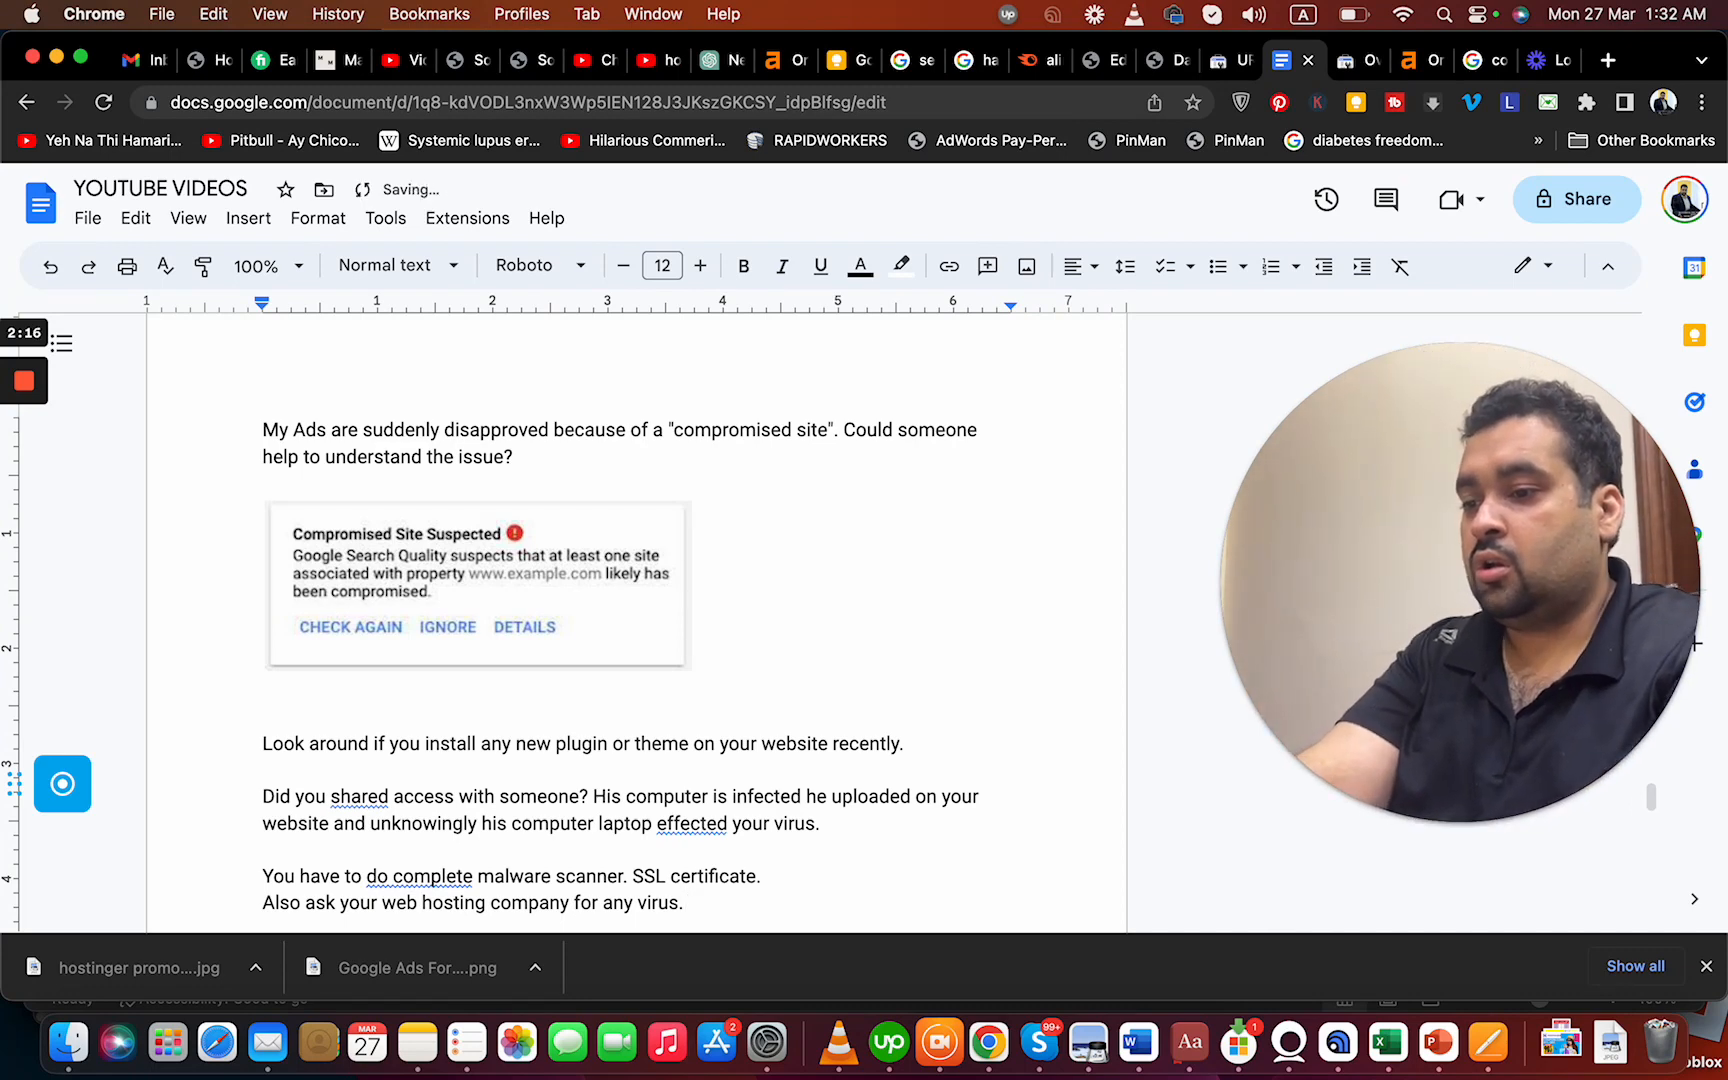
pyautogui.write('Or any')
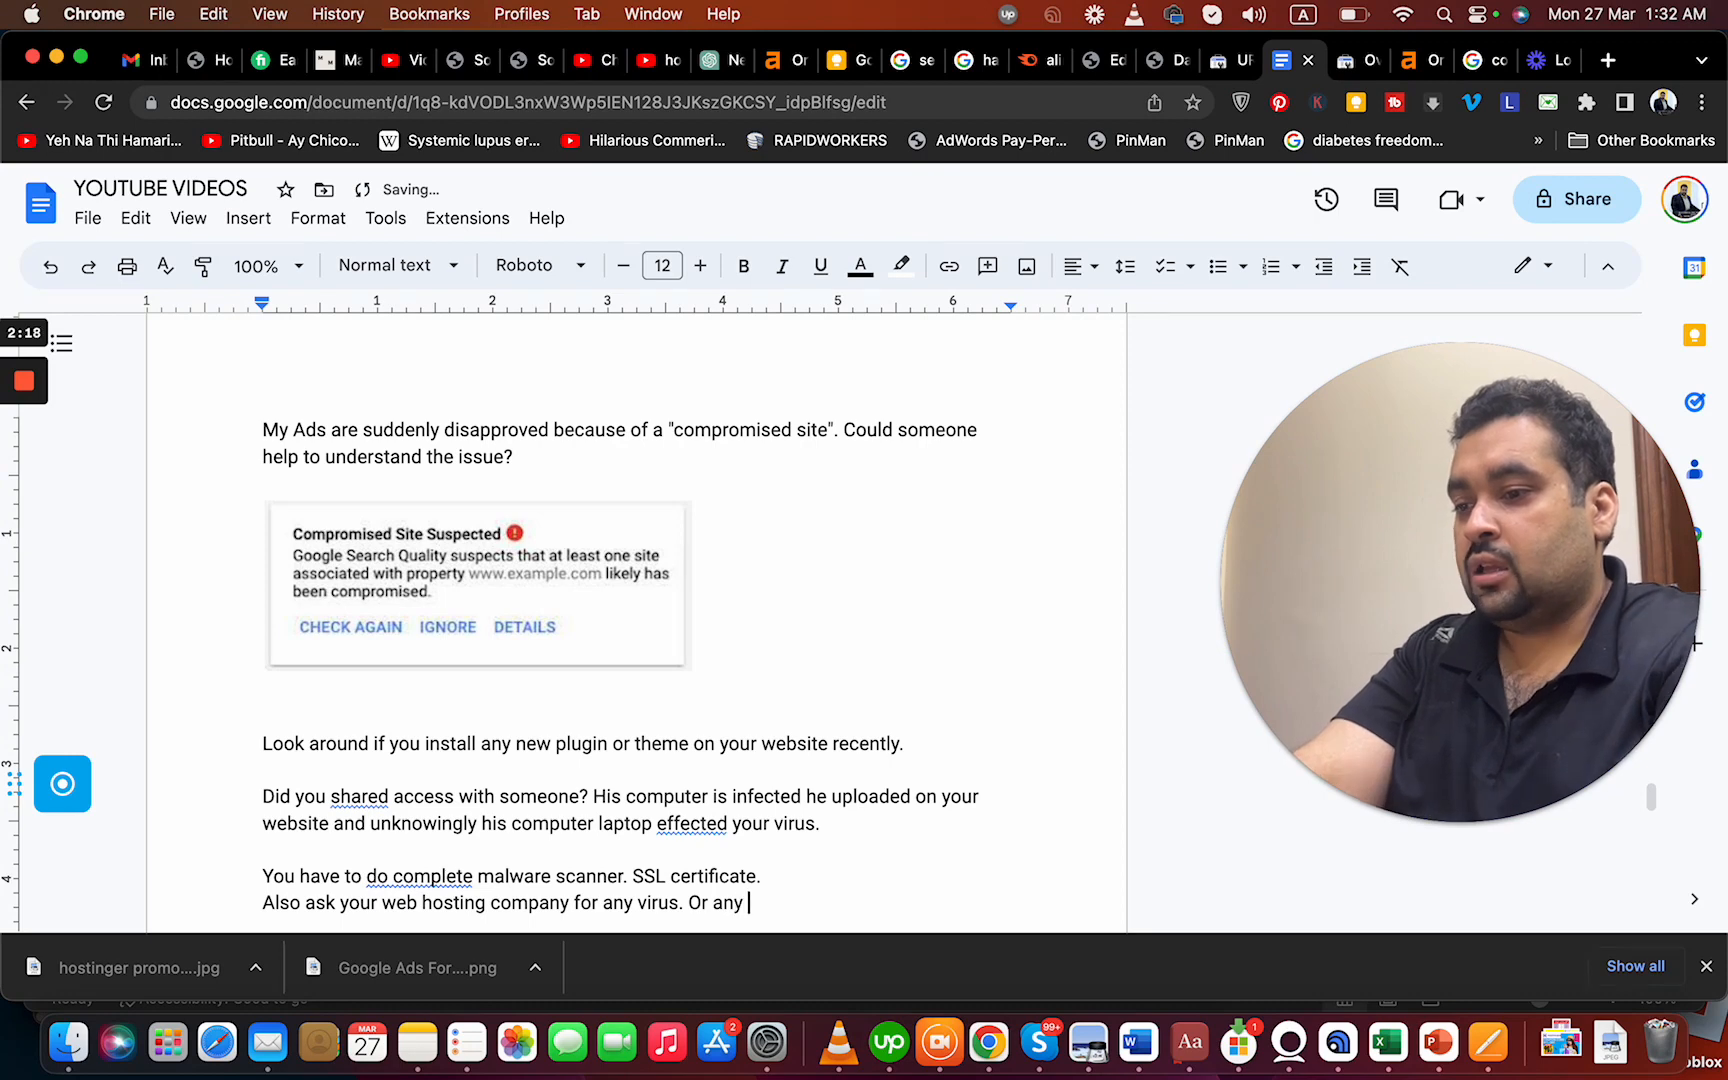
pyautogui.write('change')
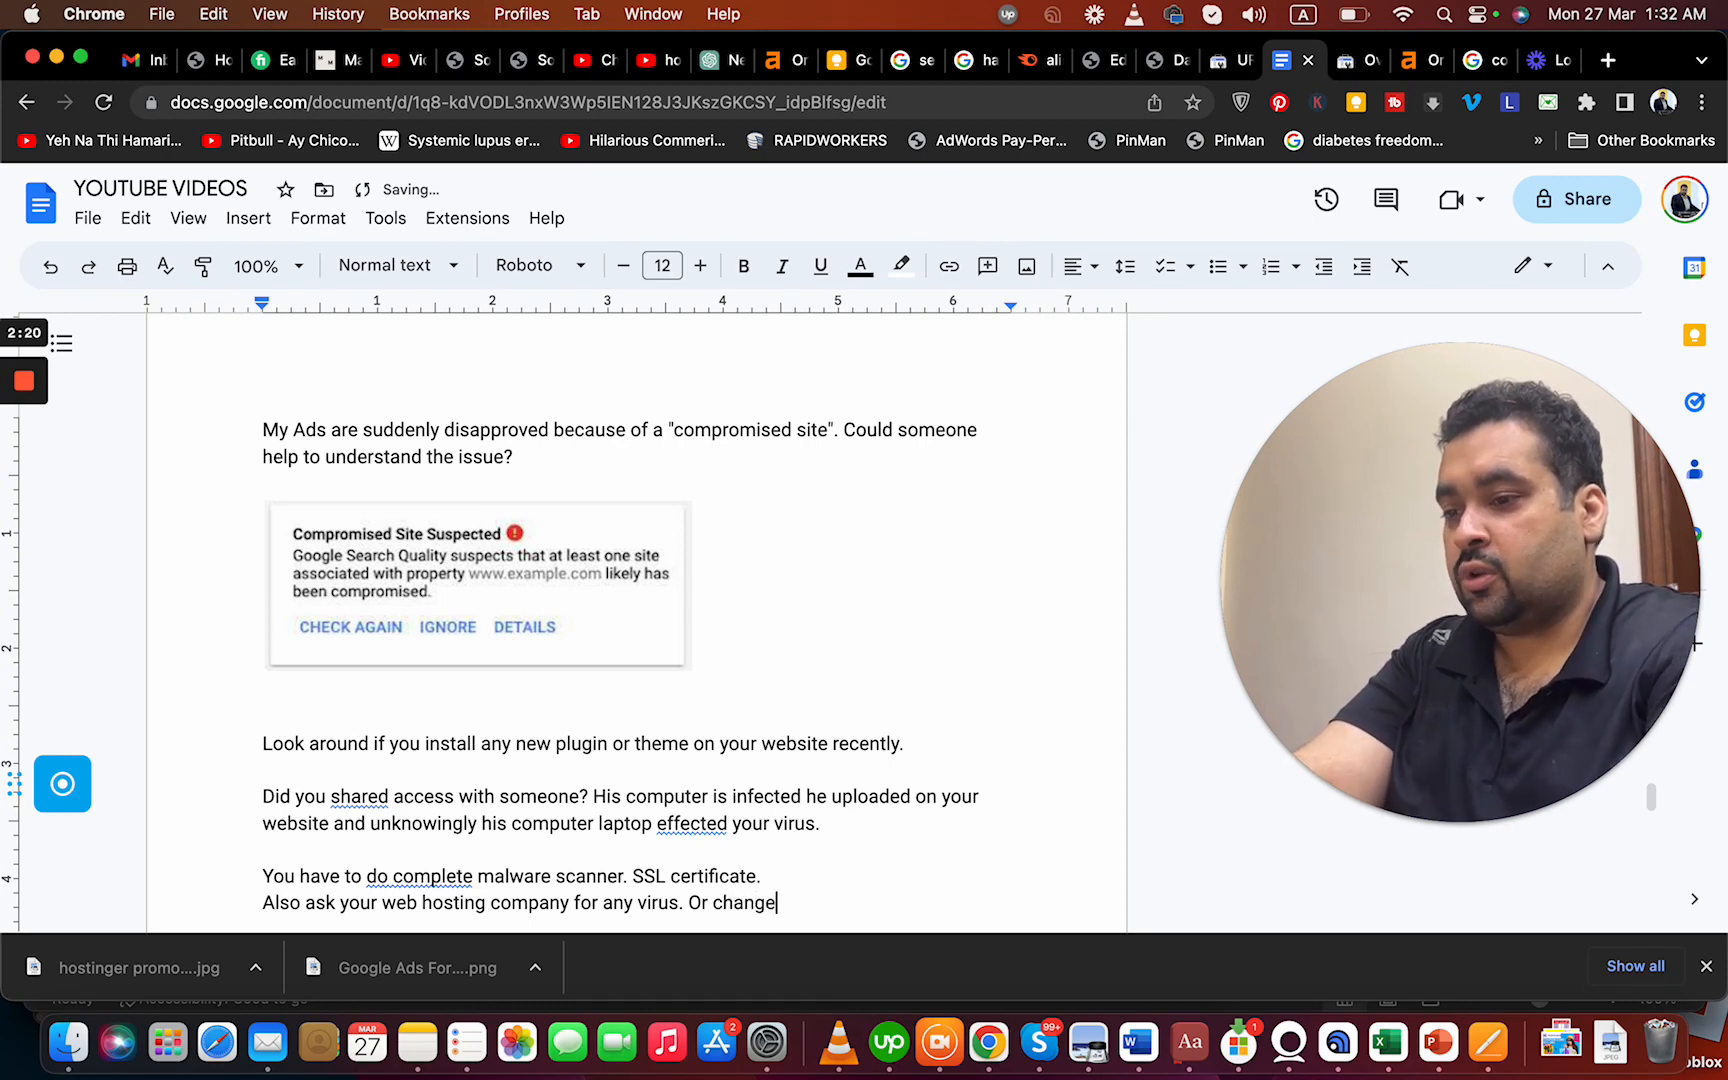
pyautogui.write('s frequen')
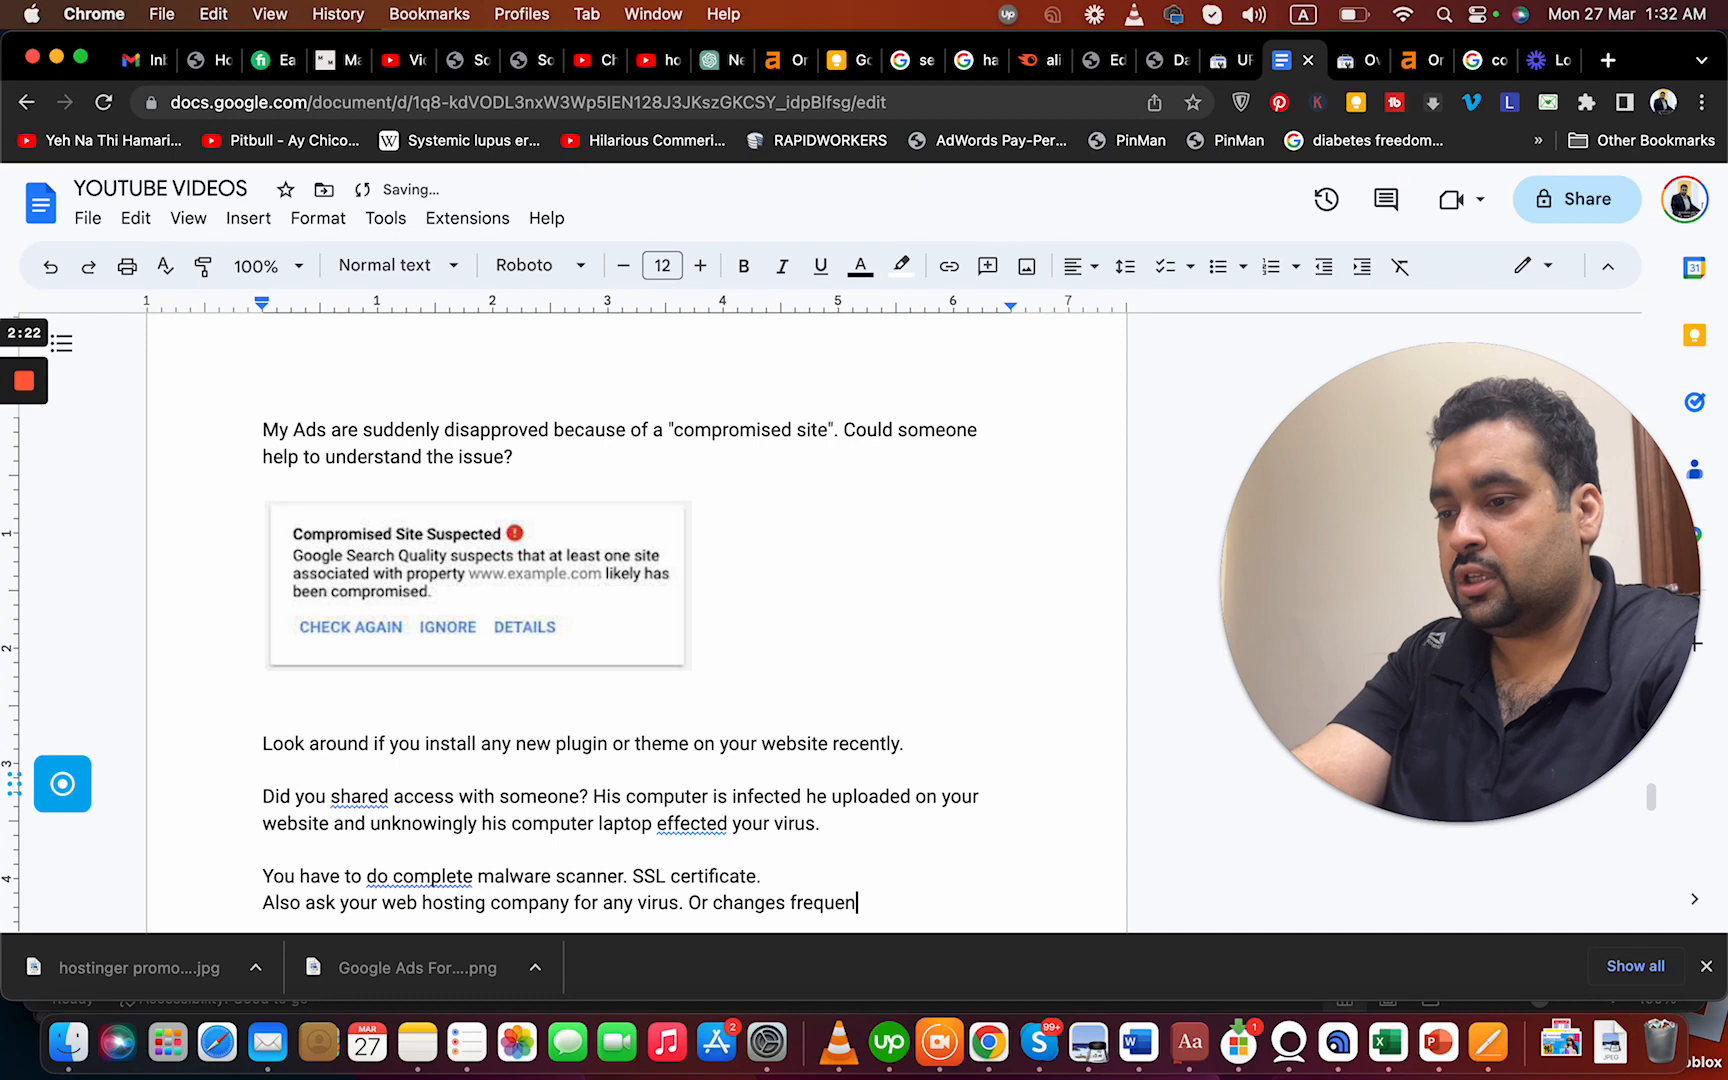
pyautogui.write('cy email')
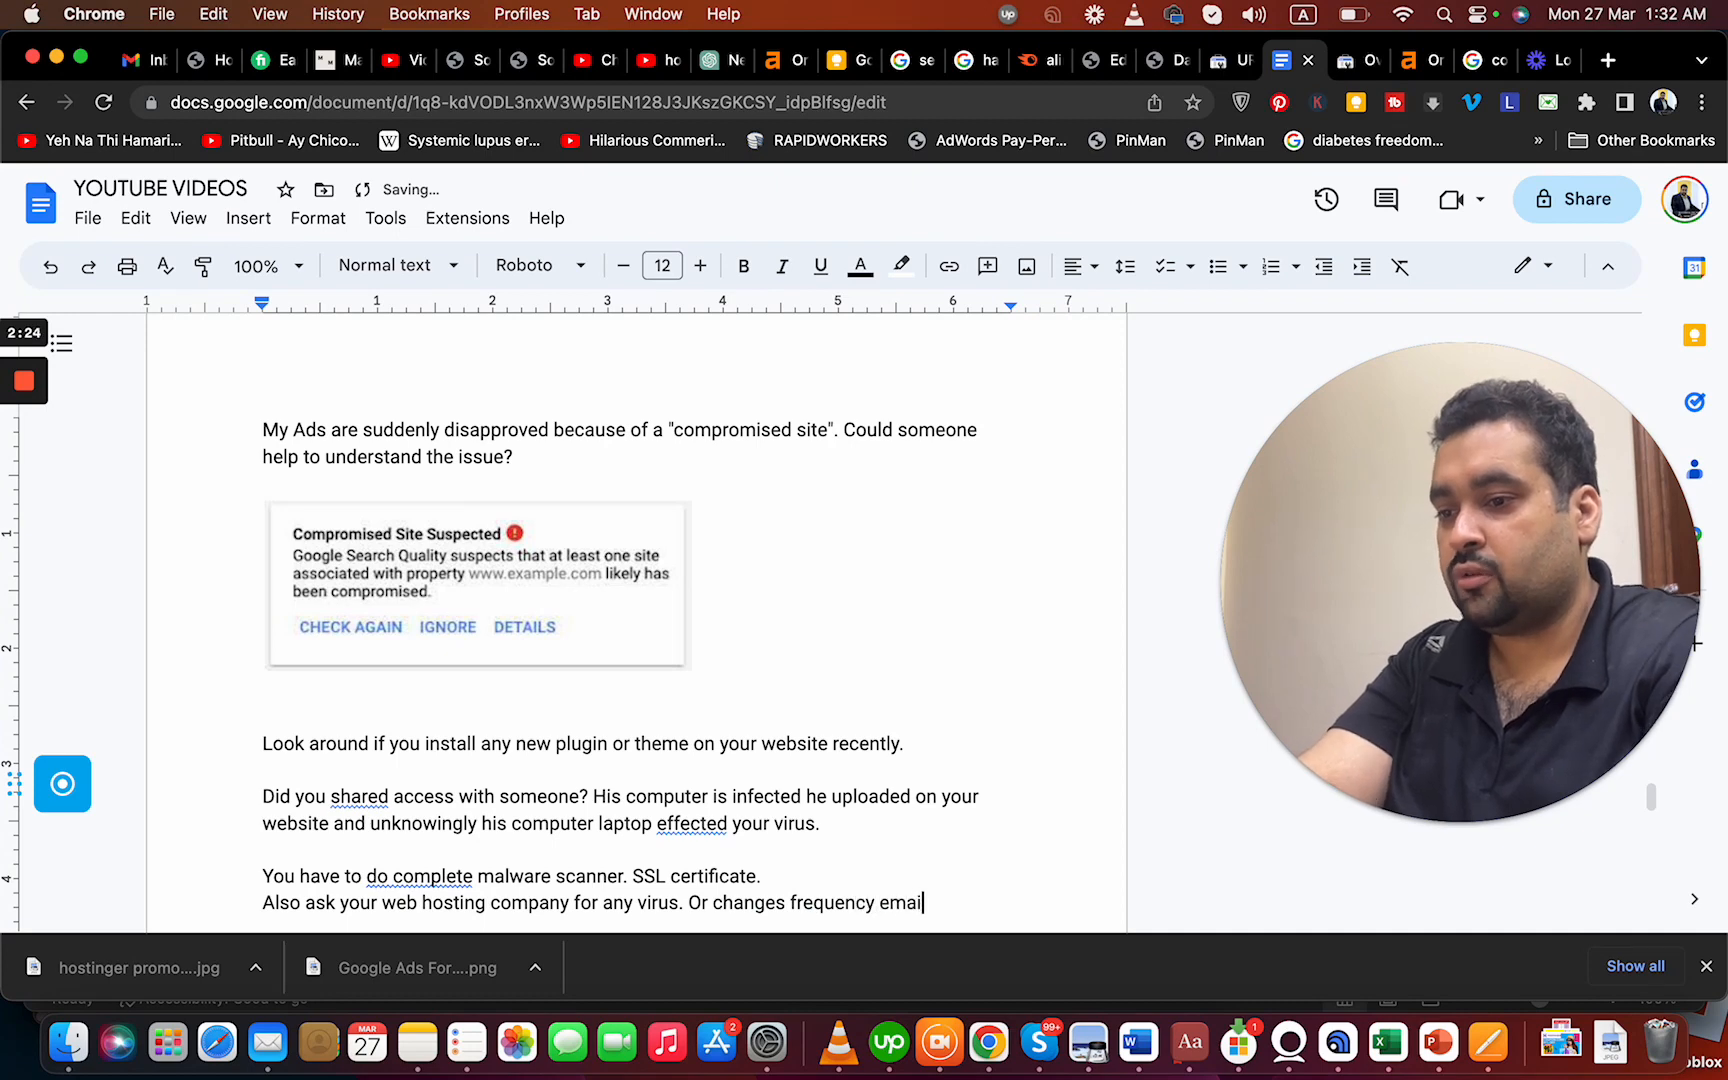
pyautogui.write('s going from your websi')
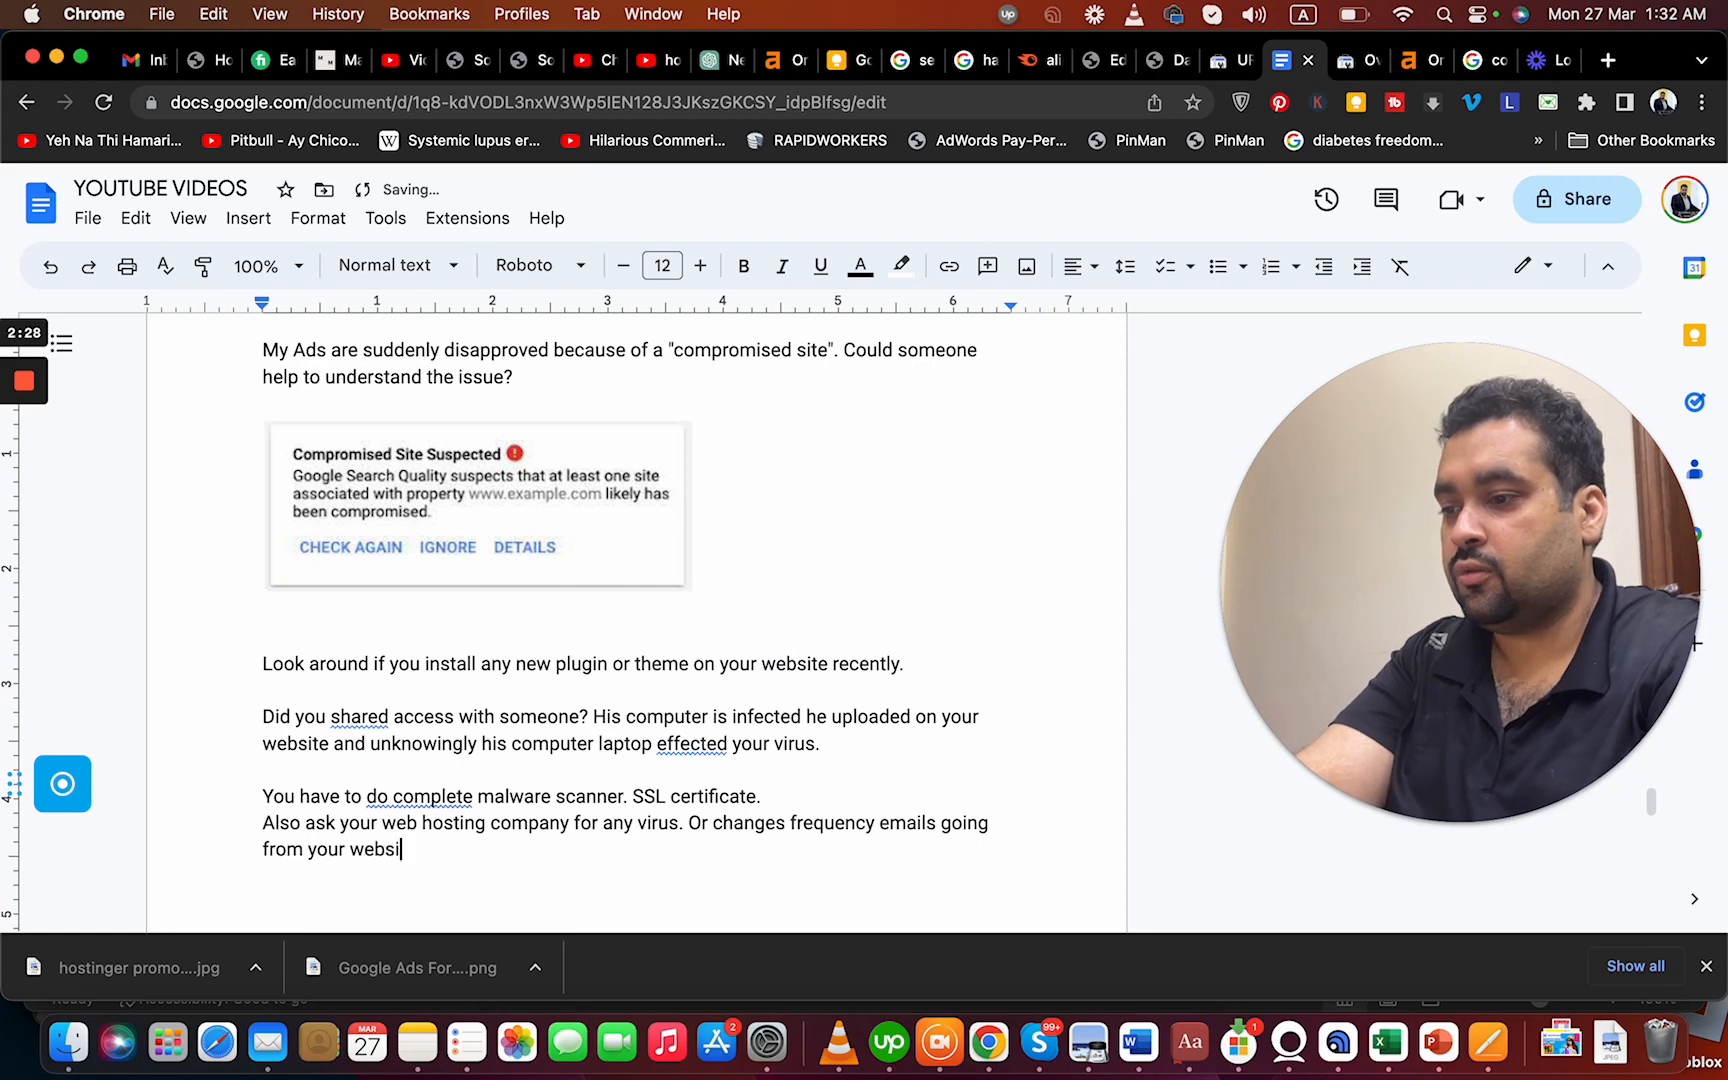
pyautogui.write('te.')
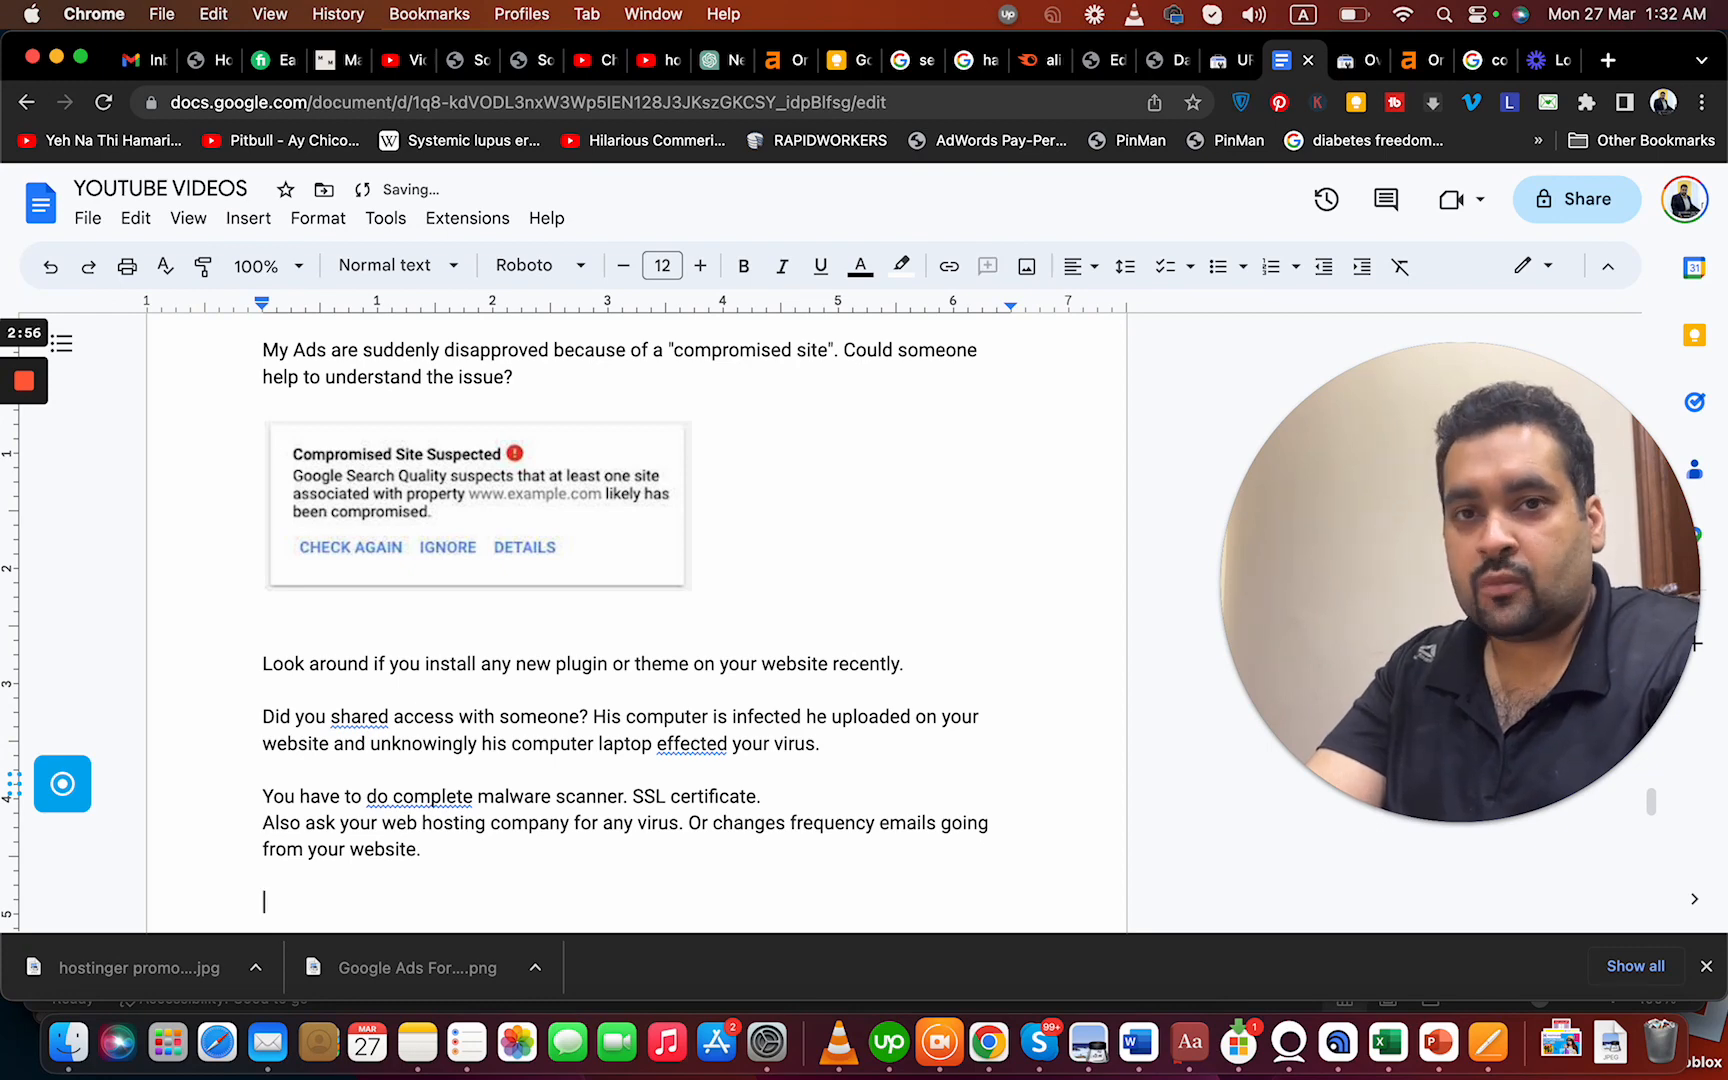
pyautogui.write('Review. Google team will again review. If the issue stil')
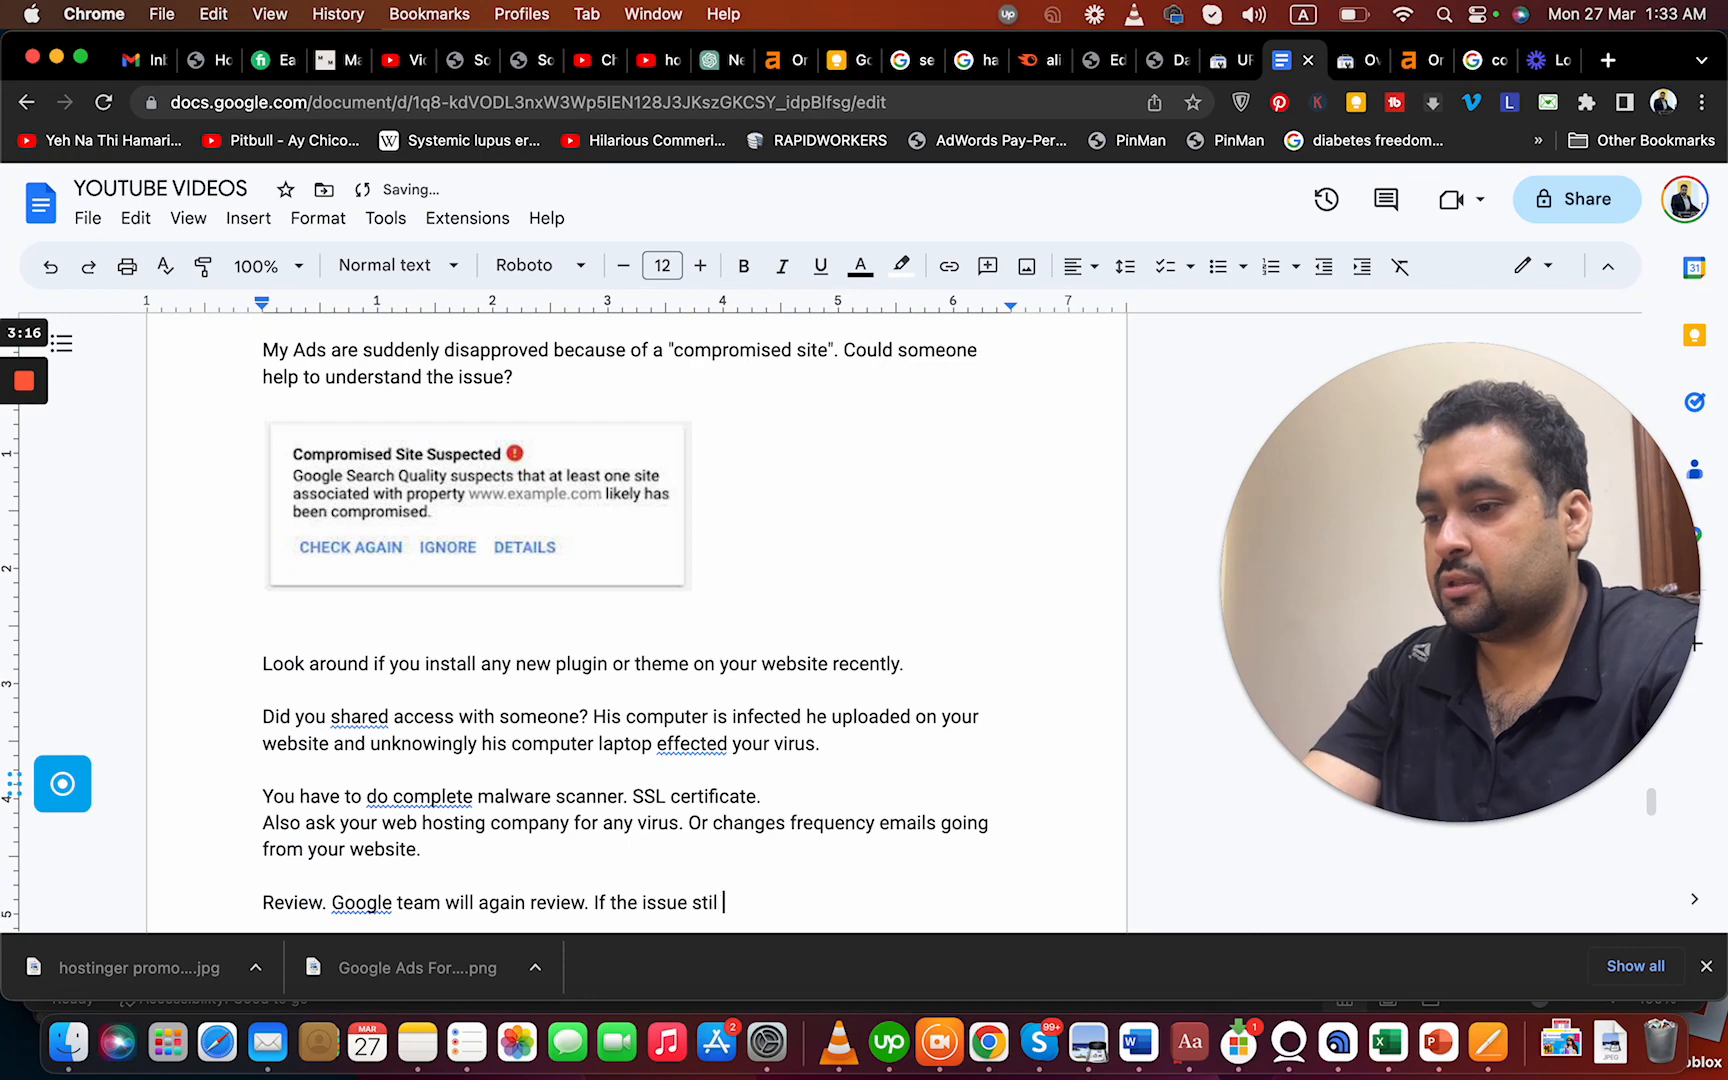
pyautogui.write('presist')
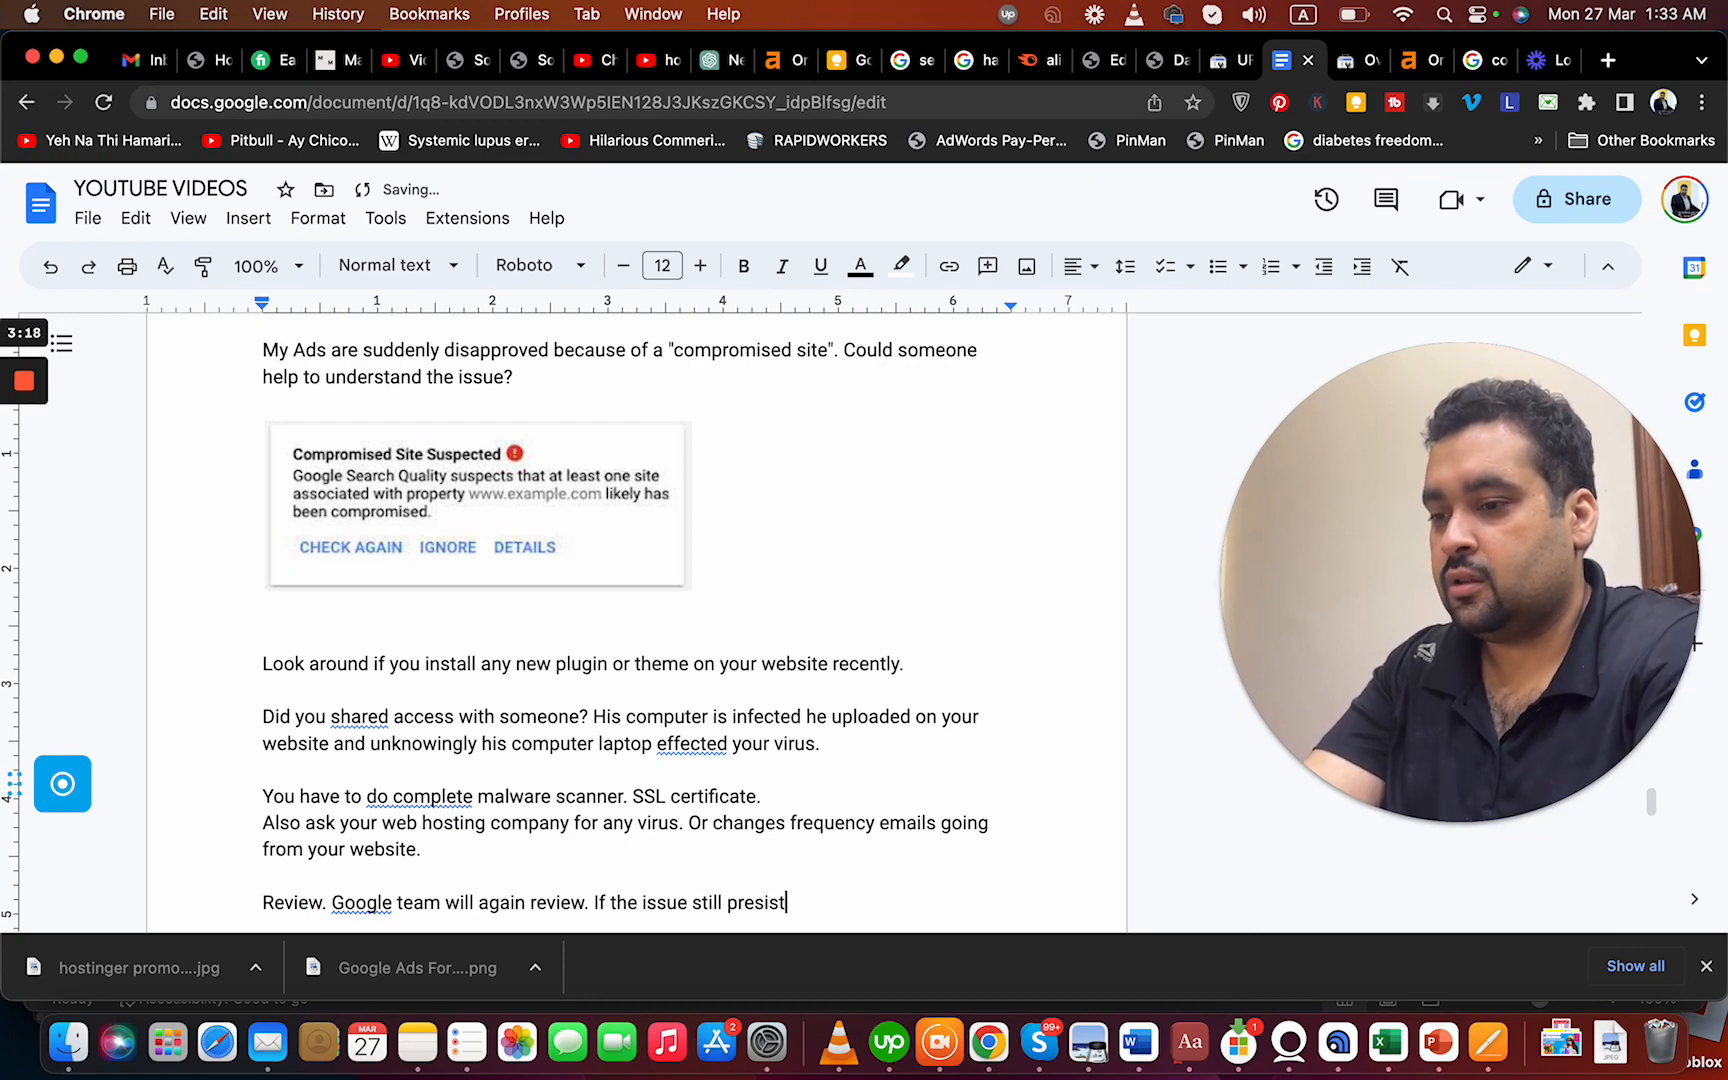
pyautogui.write('s. You have to call support or hire us.')
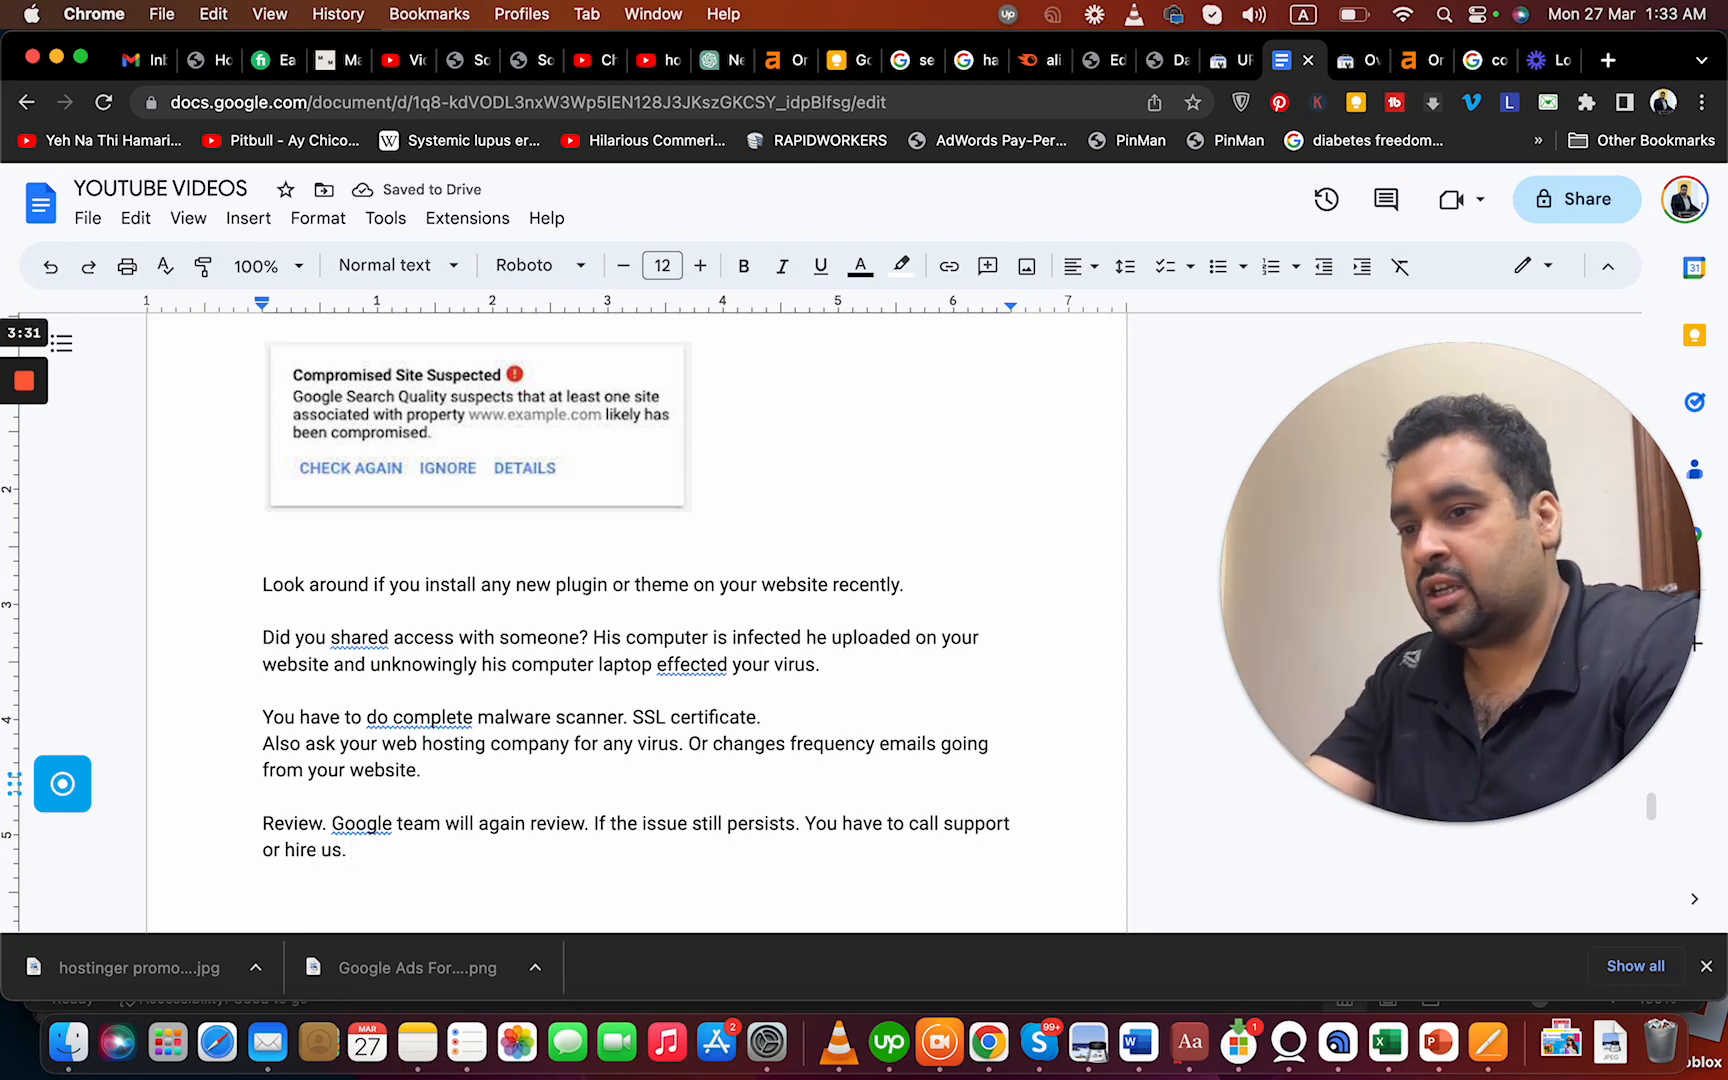
pyautogui.write('We')
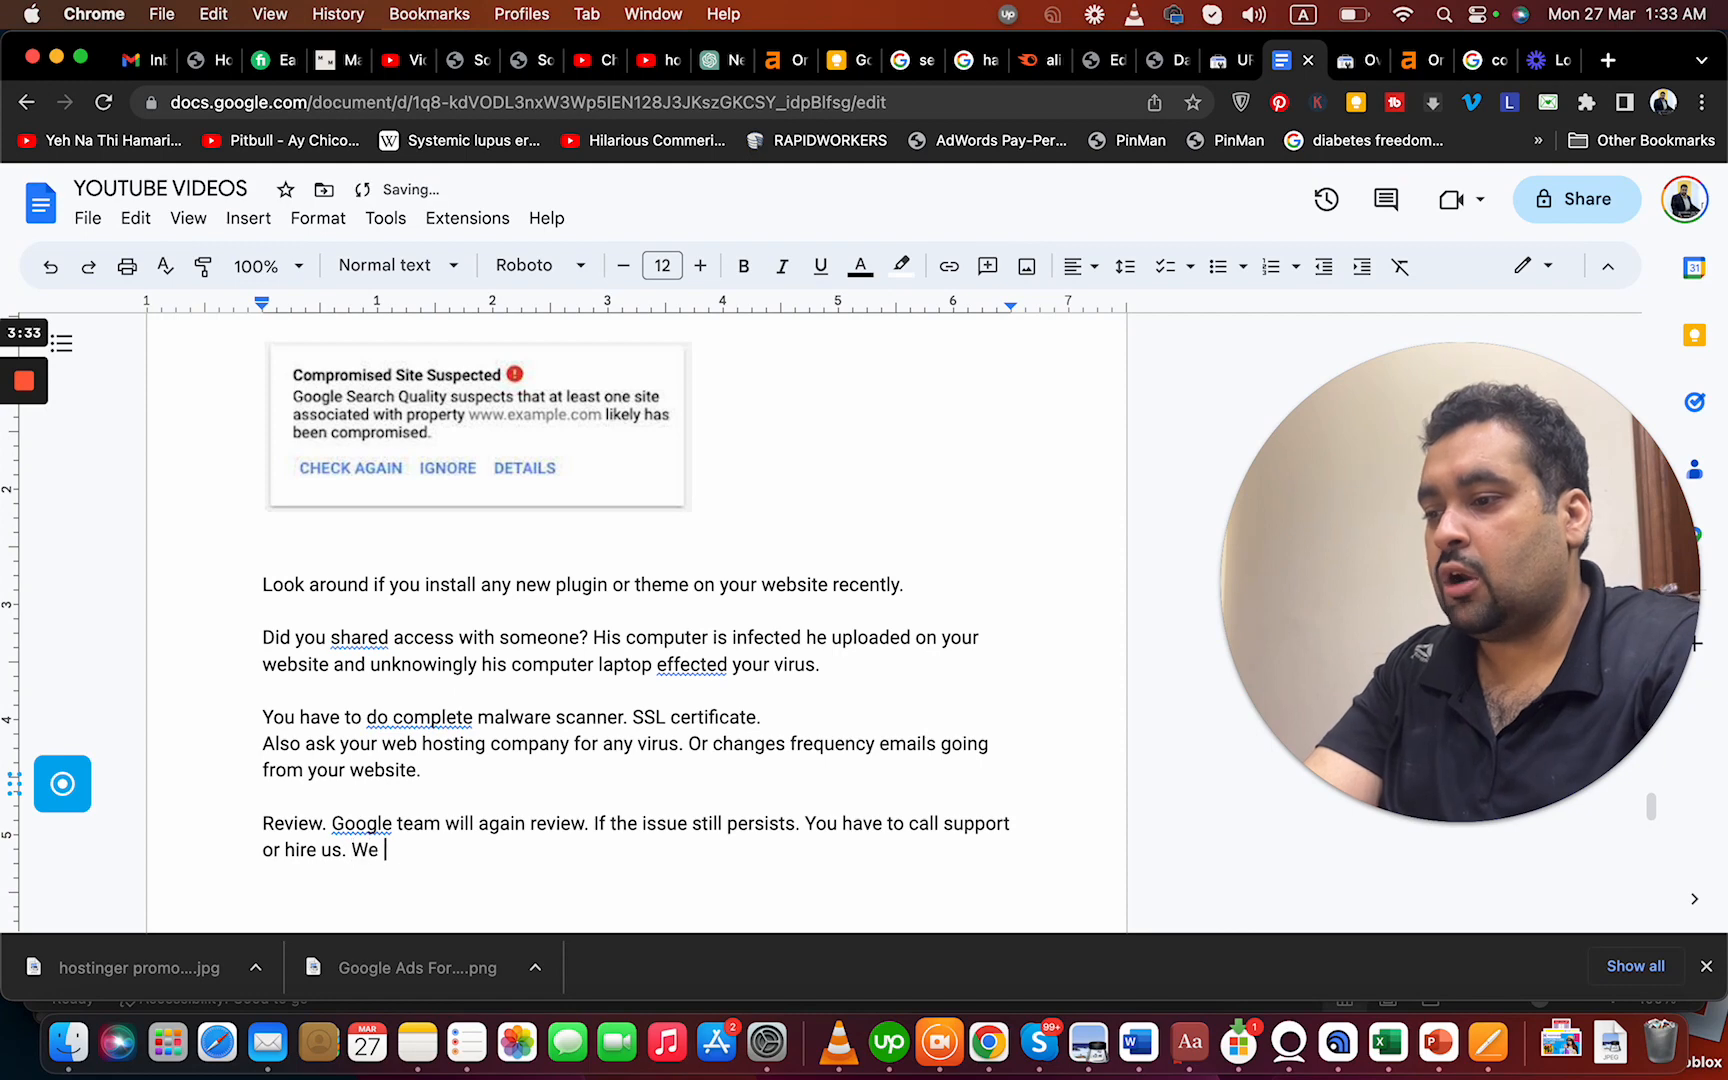
pyautogui.write('will look on')
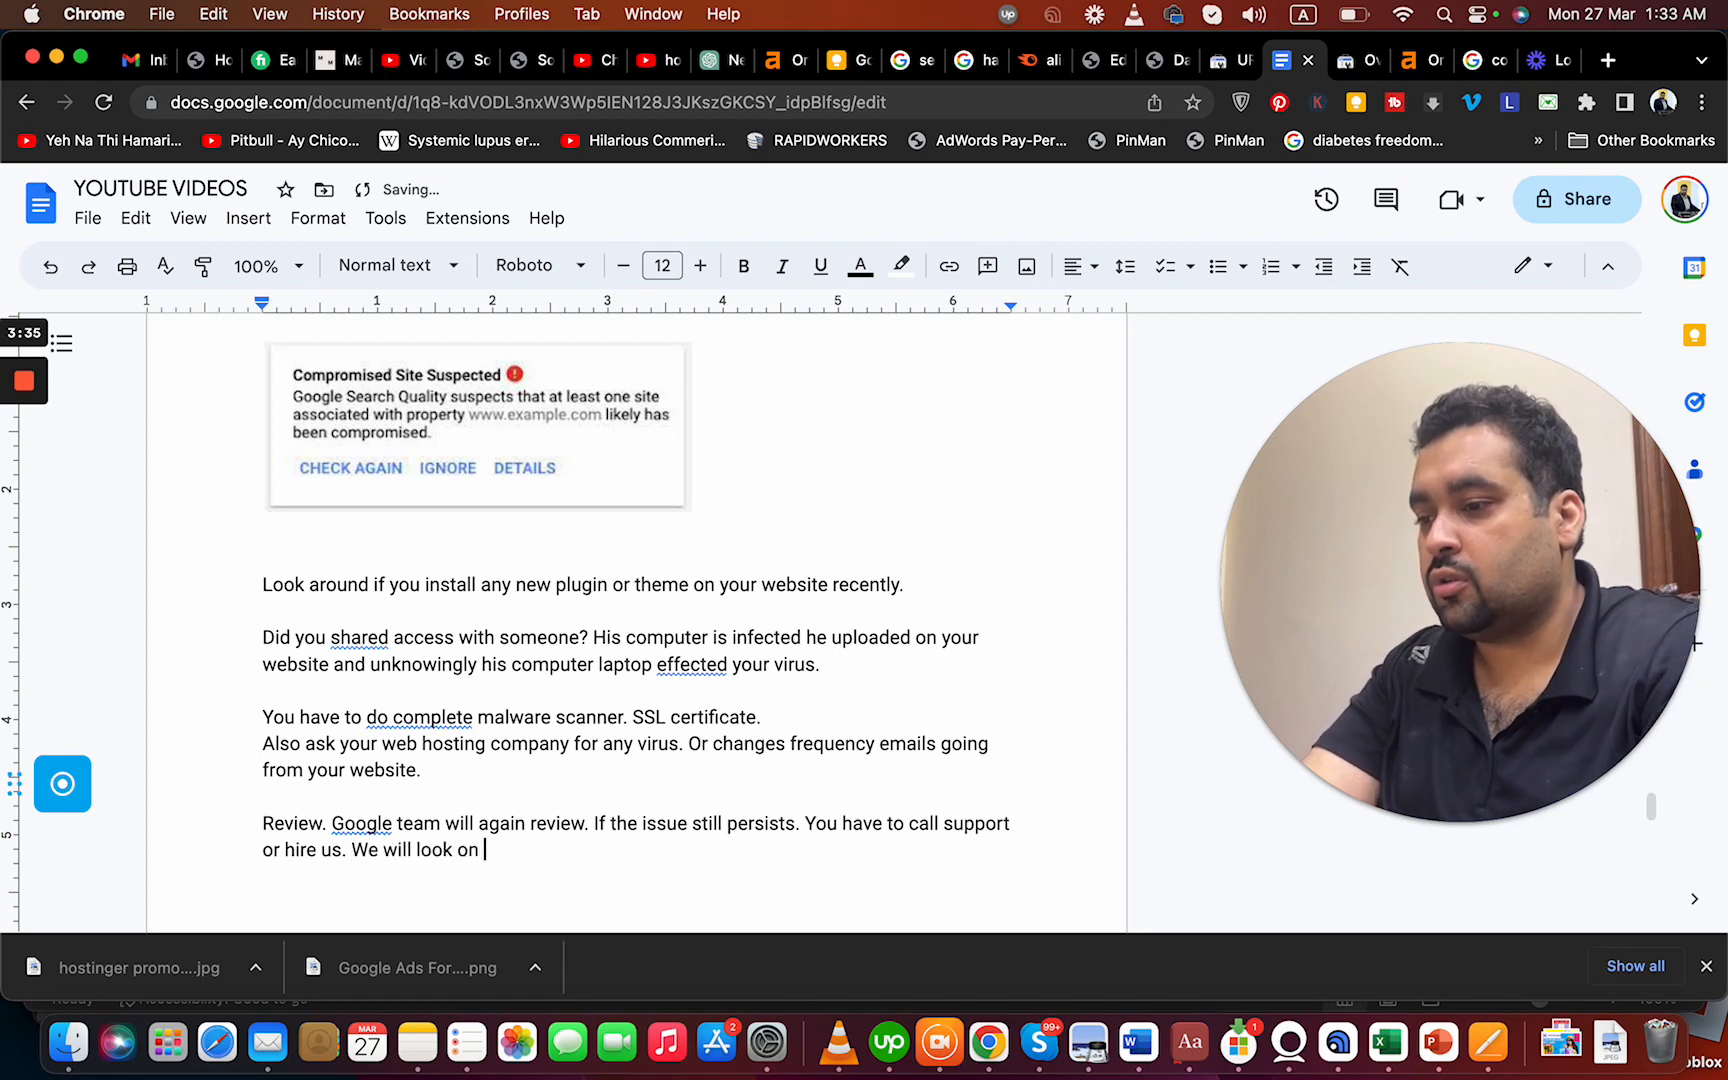
pyautogui.write('your website or what is yo')
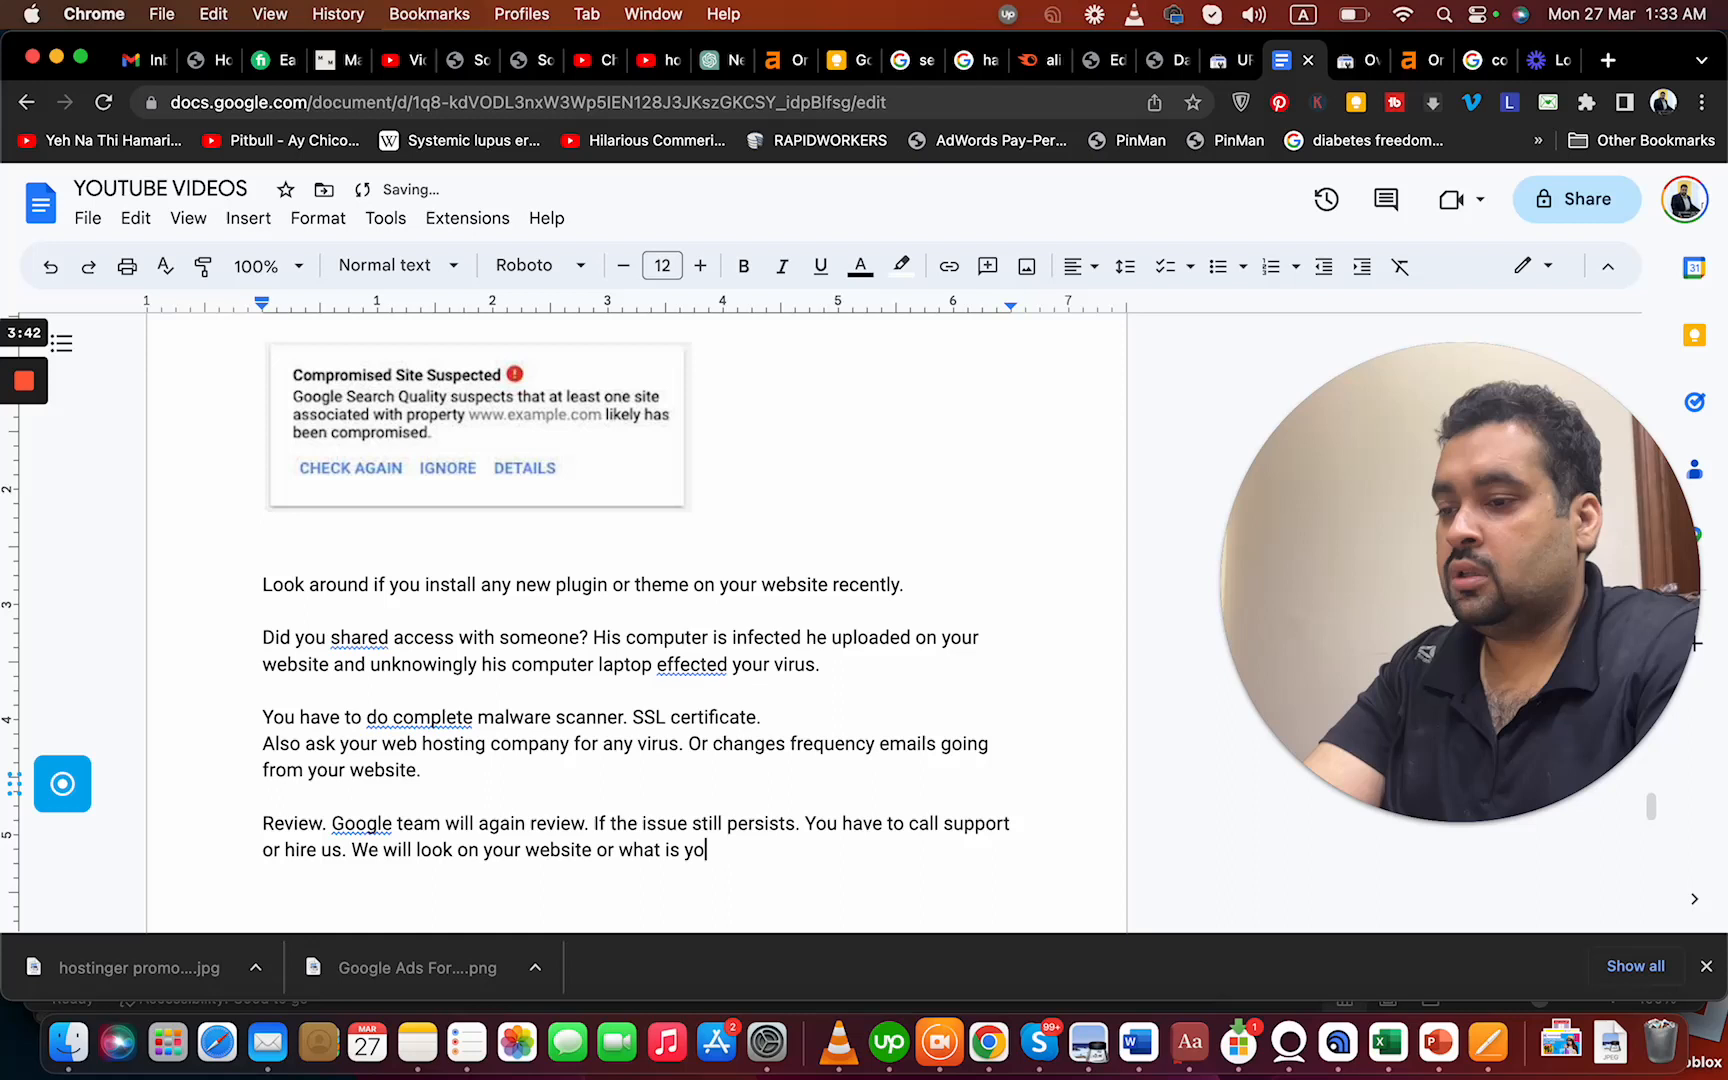
pyautogui.write('actually')
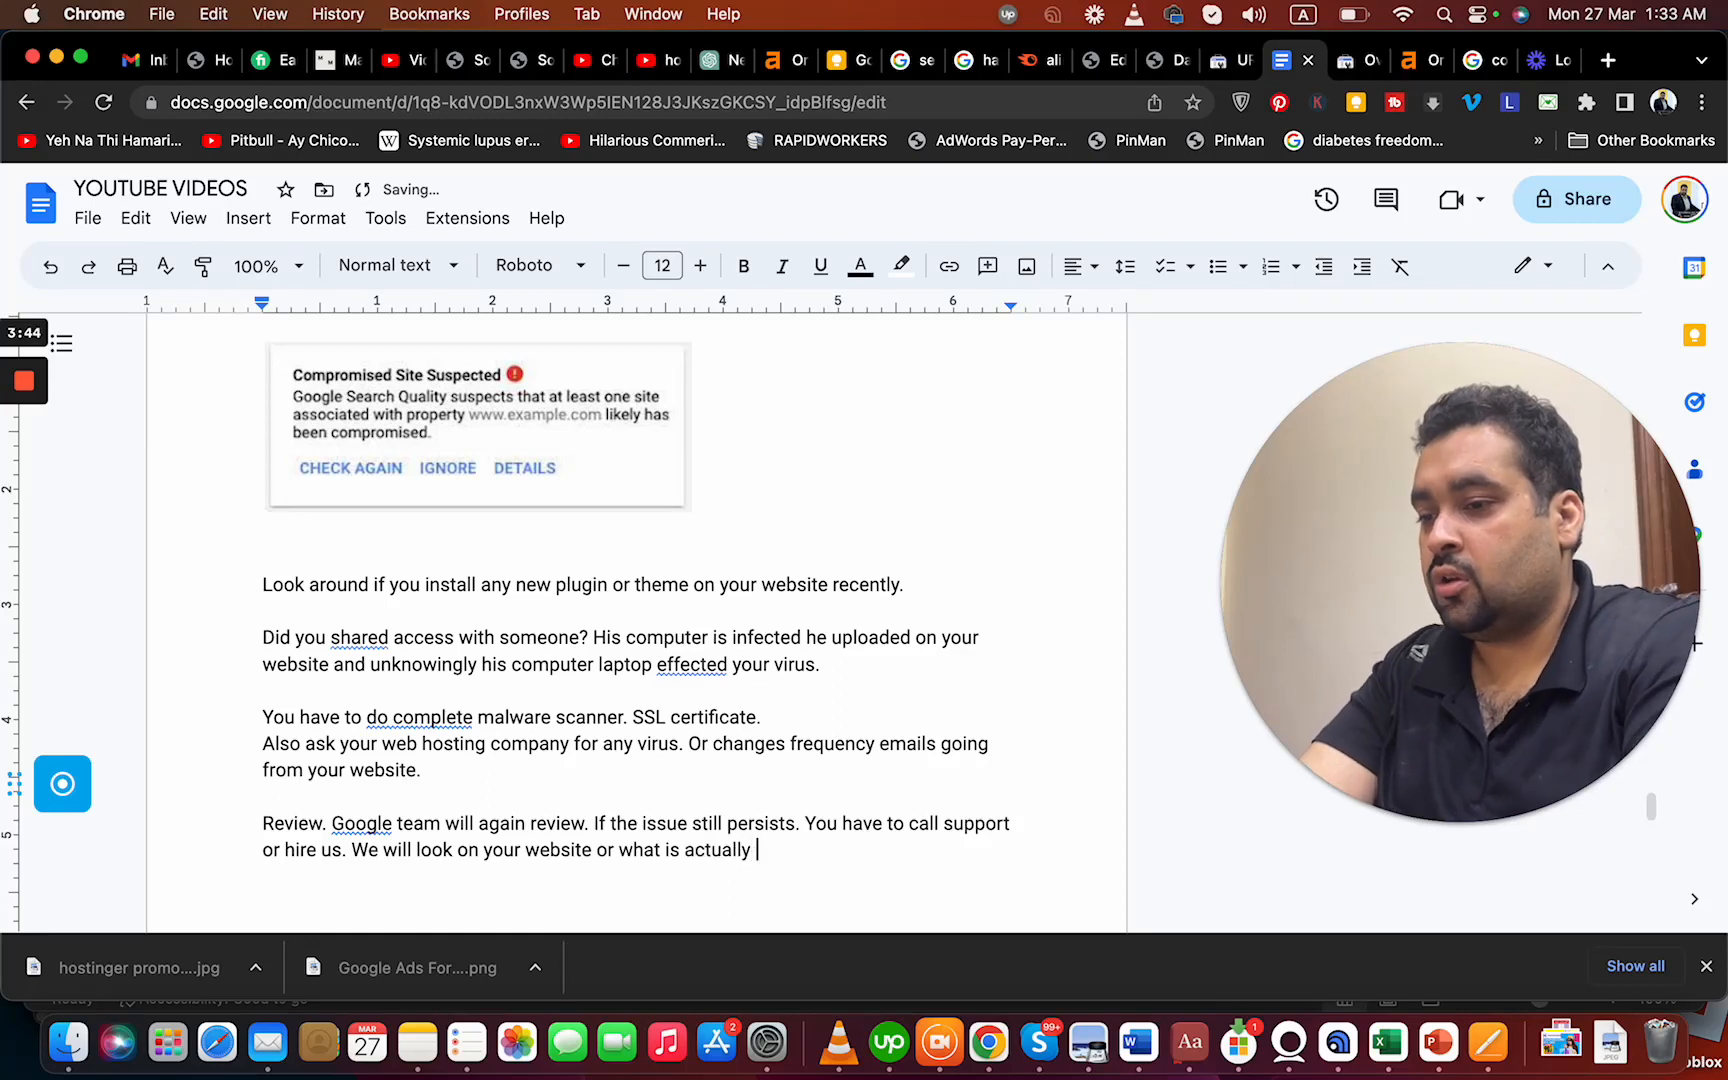
pyautogui.write('your website to be comprised')
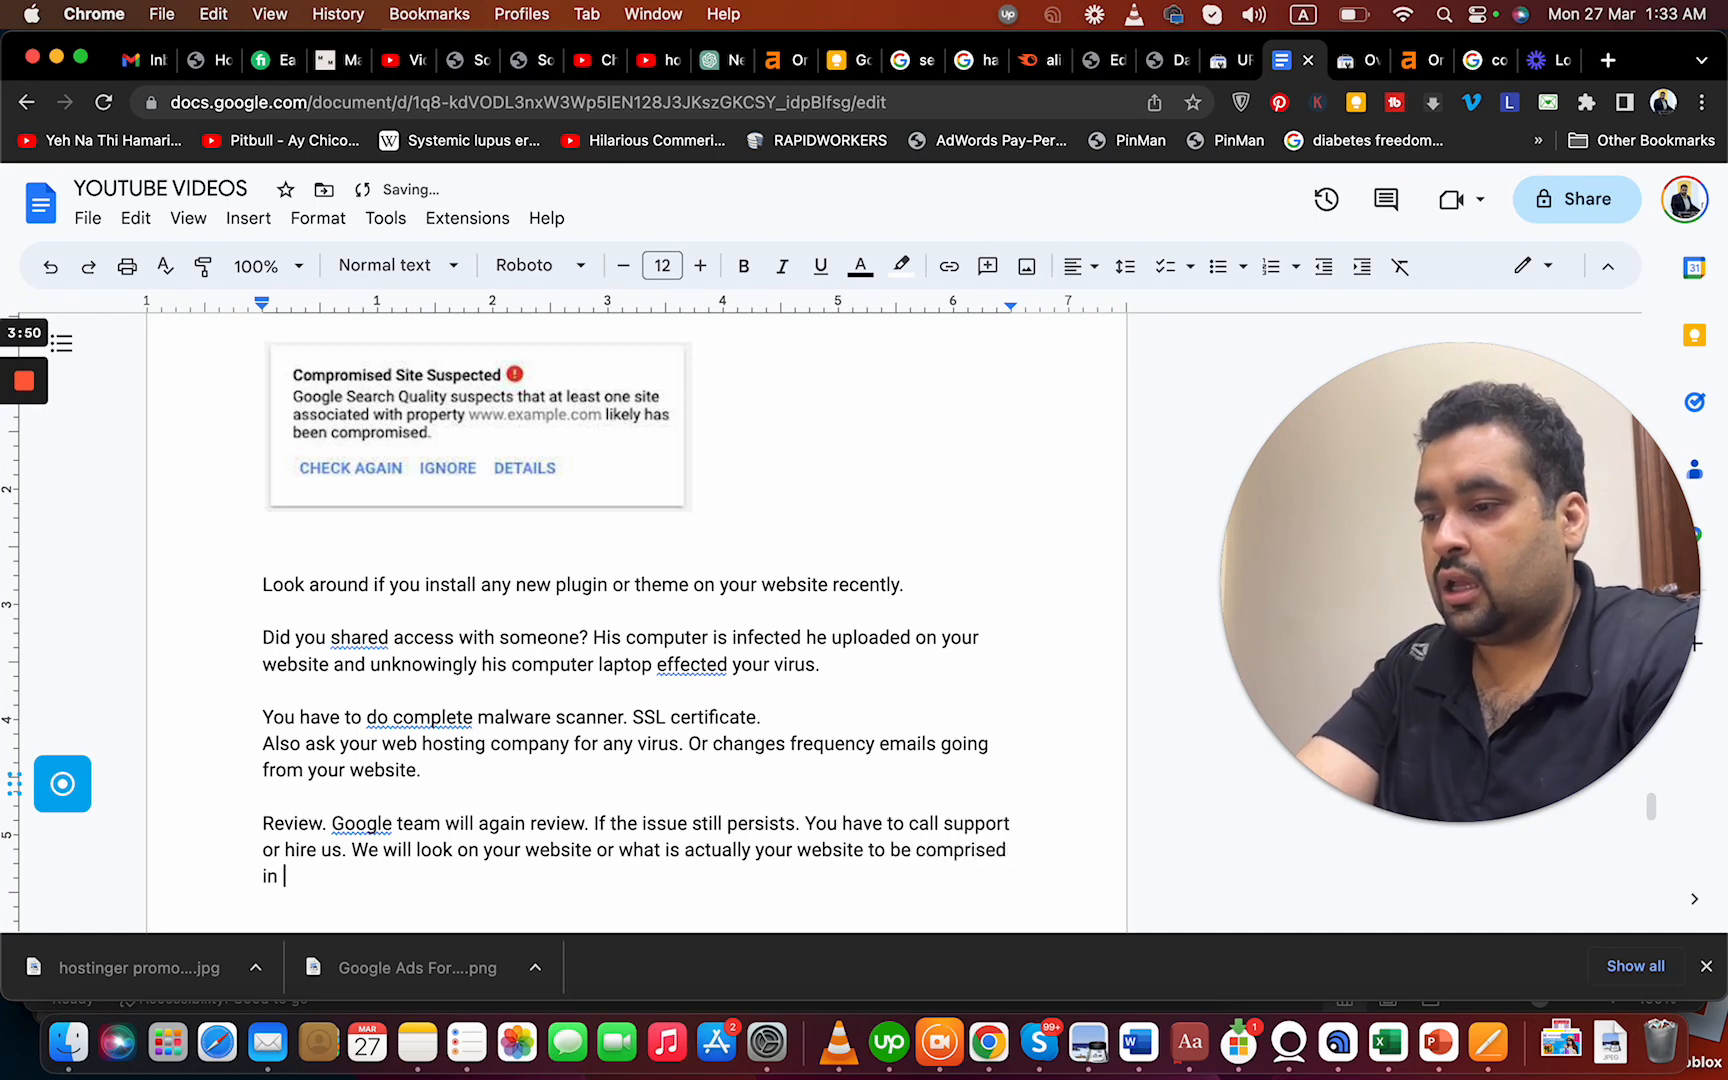
pyautogui.write('the eys of google.')
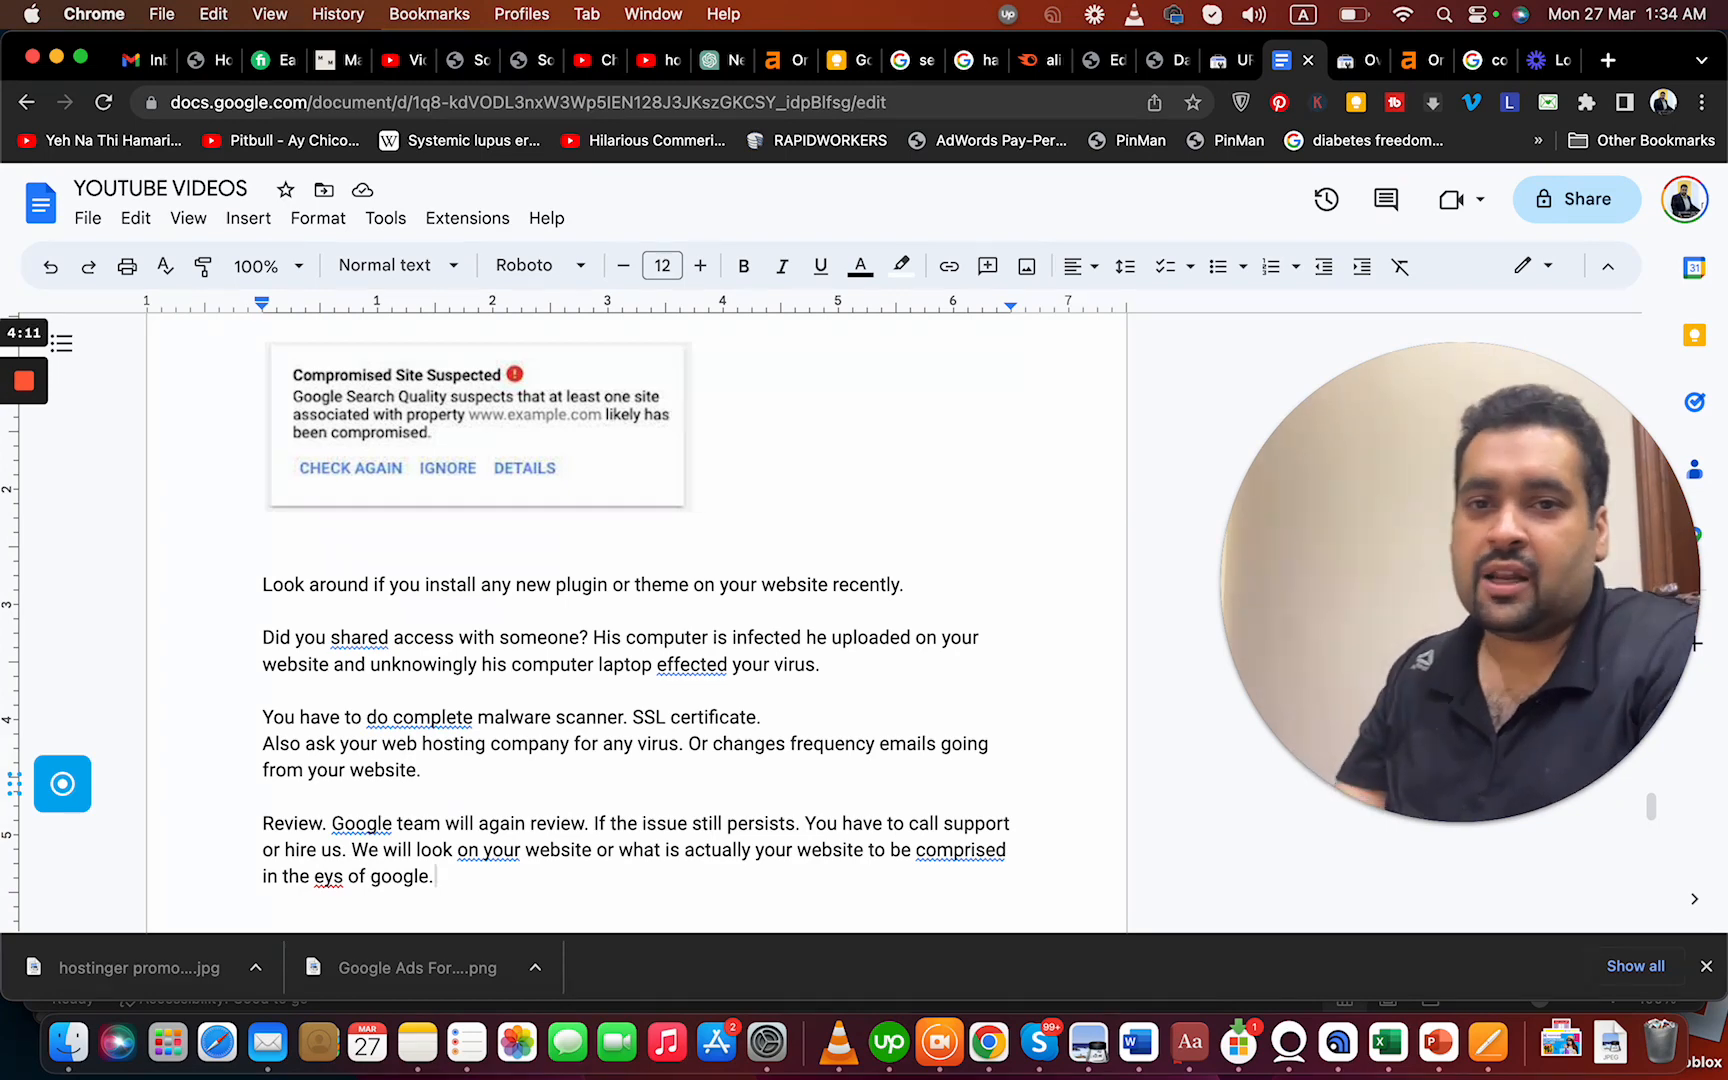
pyautogui.moveTo(668, 710)
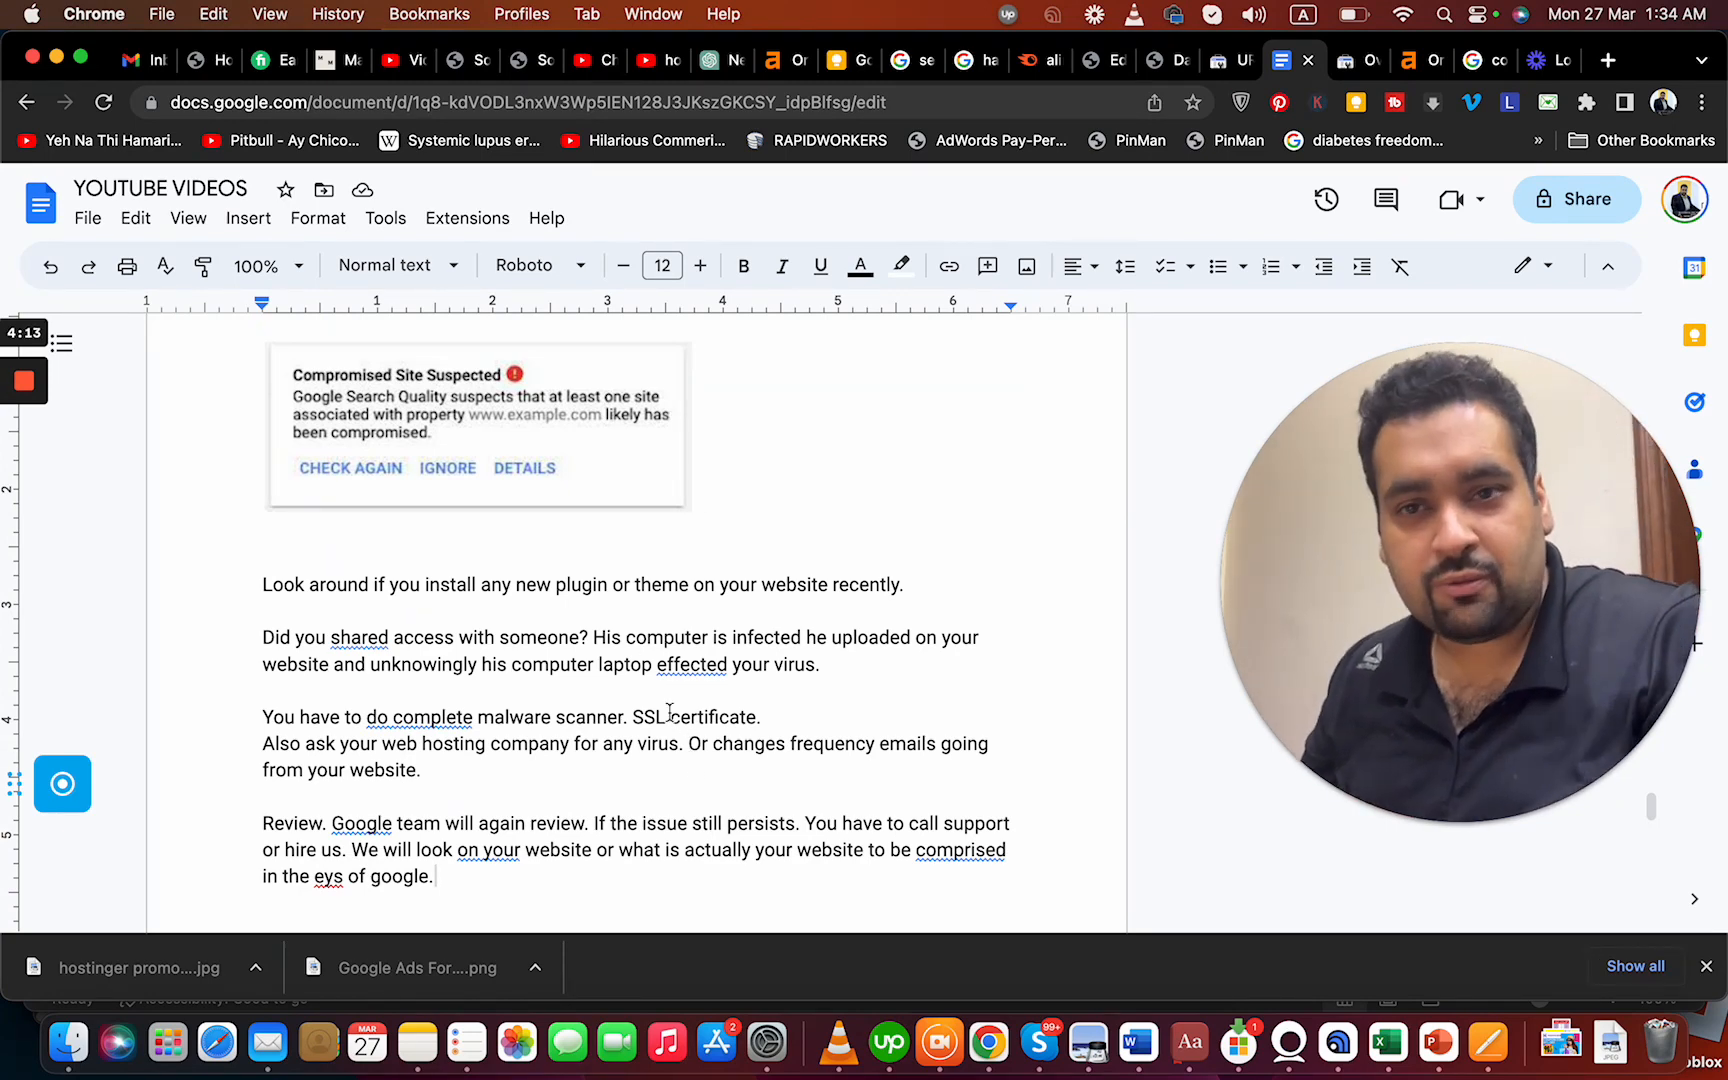